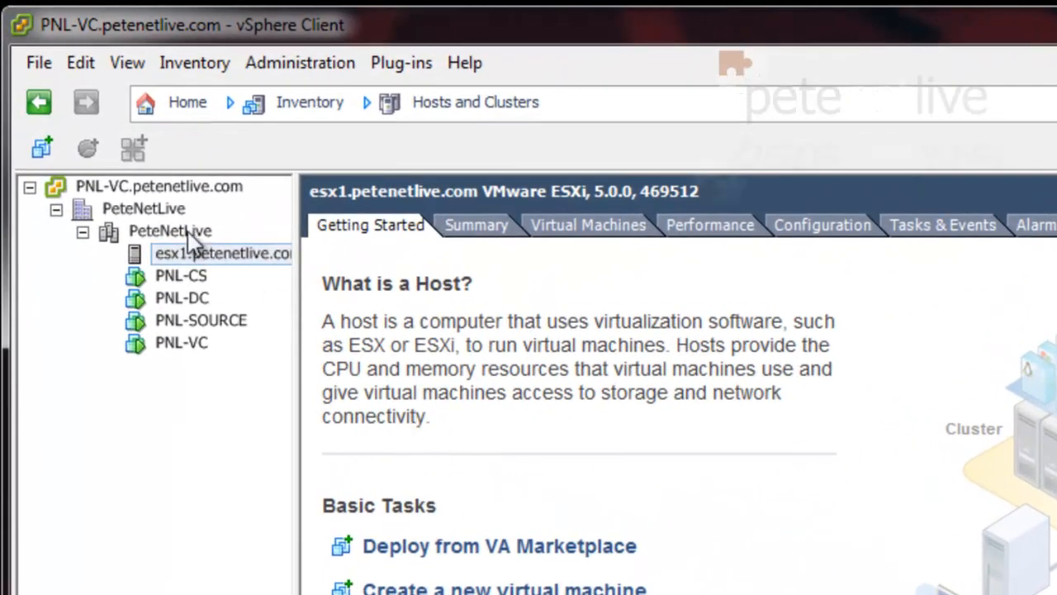
# Step: Select the PNL-CS virtual machine and bring up its actions menu
pyautogui.click(181, 274)
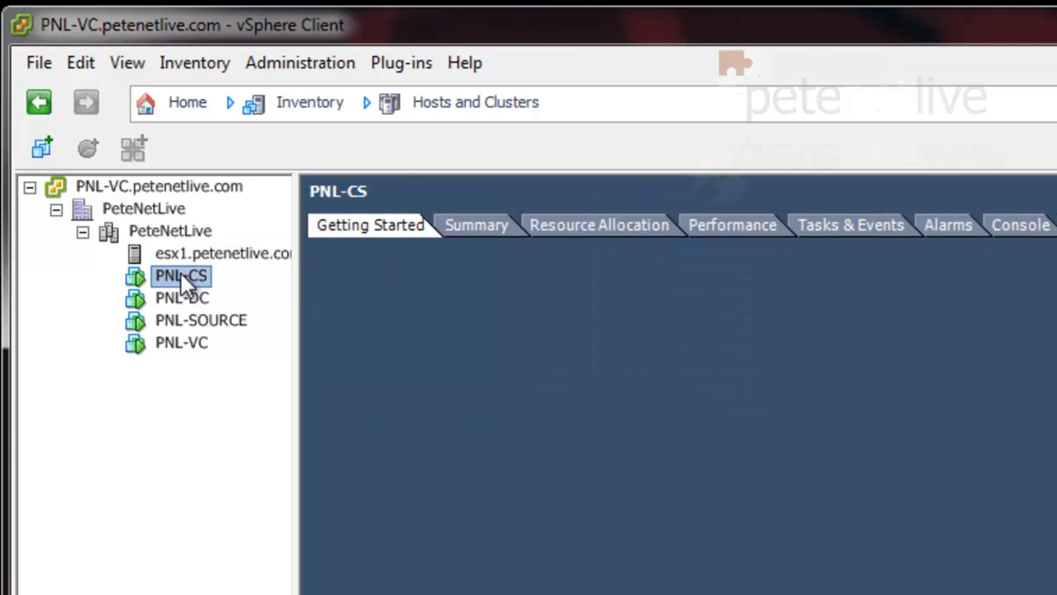
pyautogui.rightClick(182, 276)
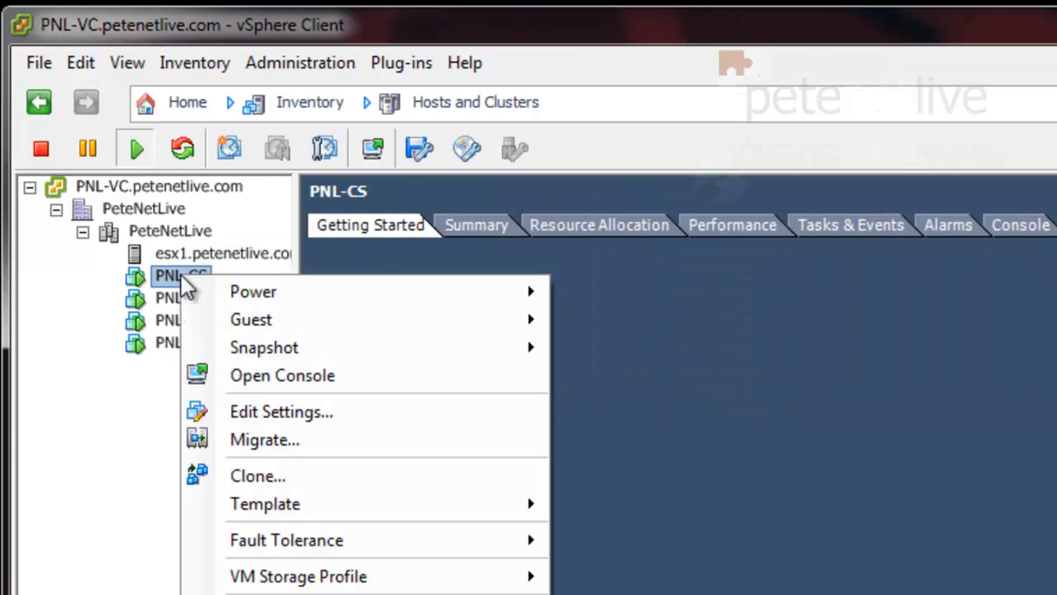
pyautogui.moveTo(280, 375)
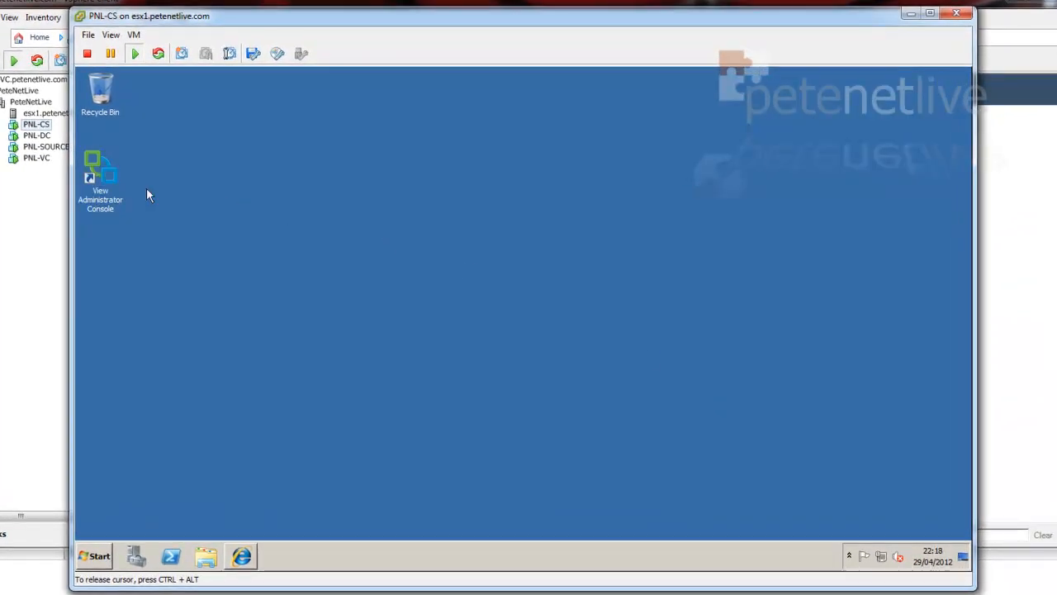
# Step: Launch the View Administrator Console and enter administrator with its password on the login page
pyautogui.click(99, 174)
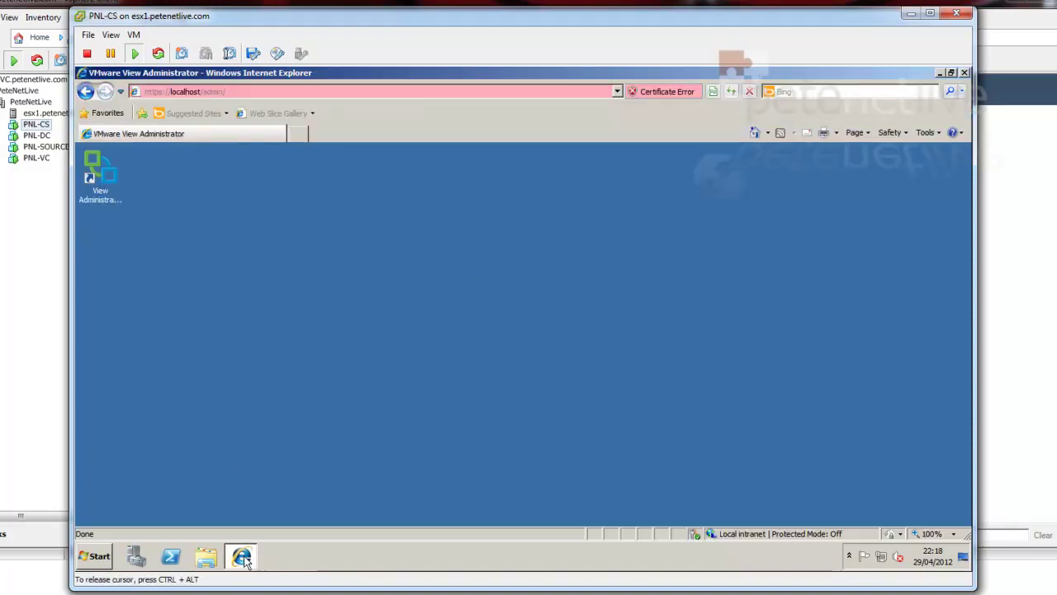
pyautogui.doubleClick(99, 169)
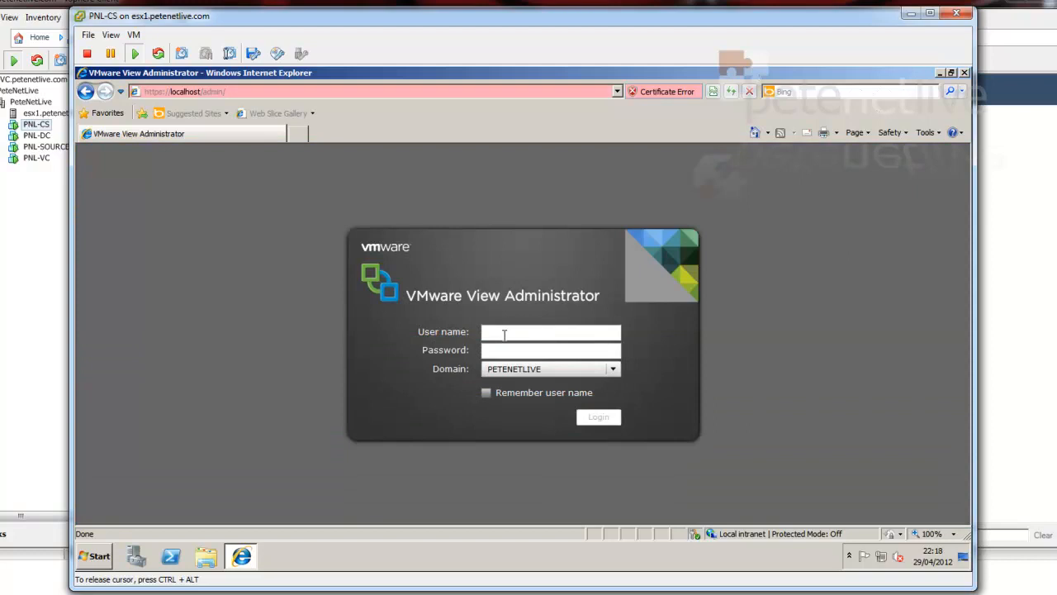
pyautogui.write('a')
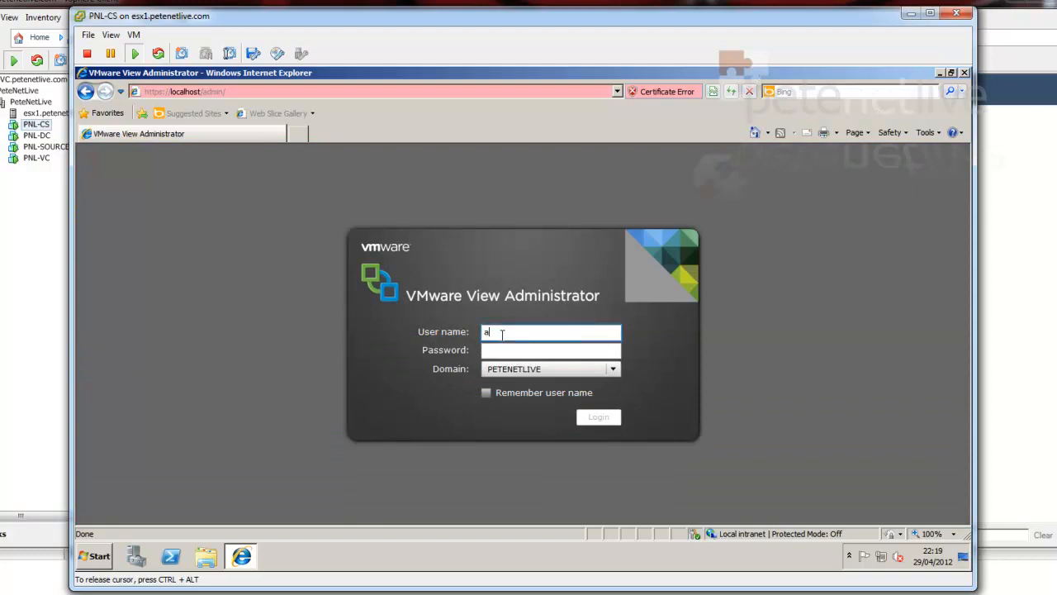
pyautogui.write('dministrator')
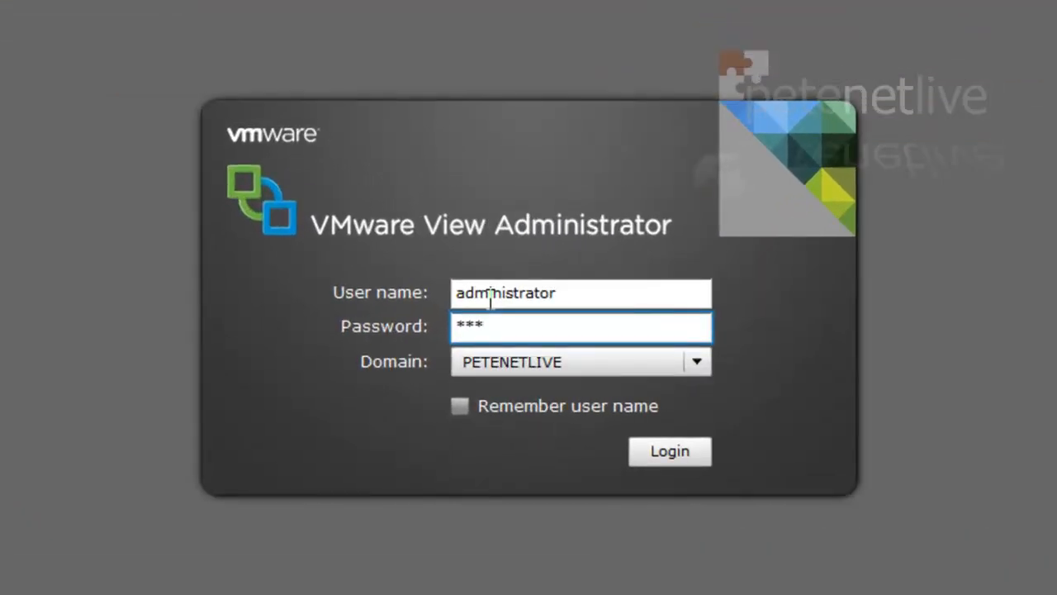
pyautogui.write('password')
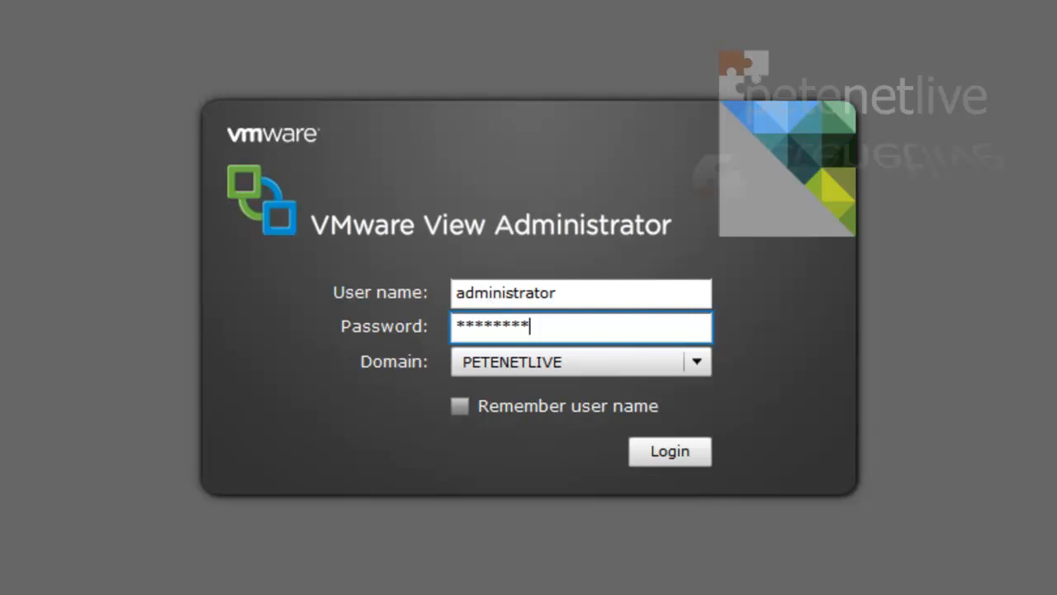
# Step: Log in to View Administrator and show the Pools page under Inventory
pyautogui.click(669, 451)
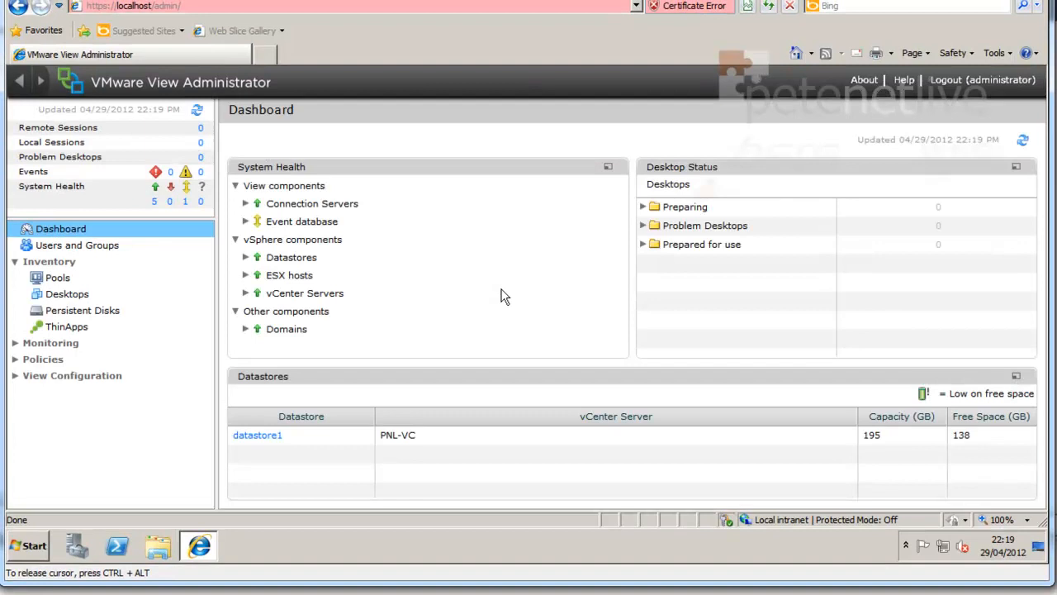
pyautogui.moveTo(520, 333)
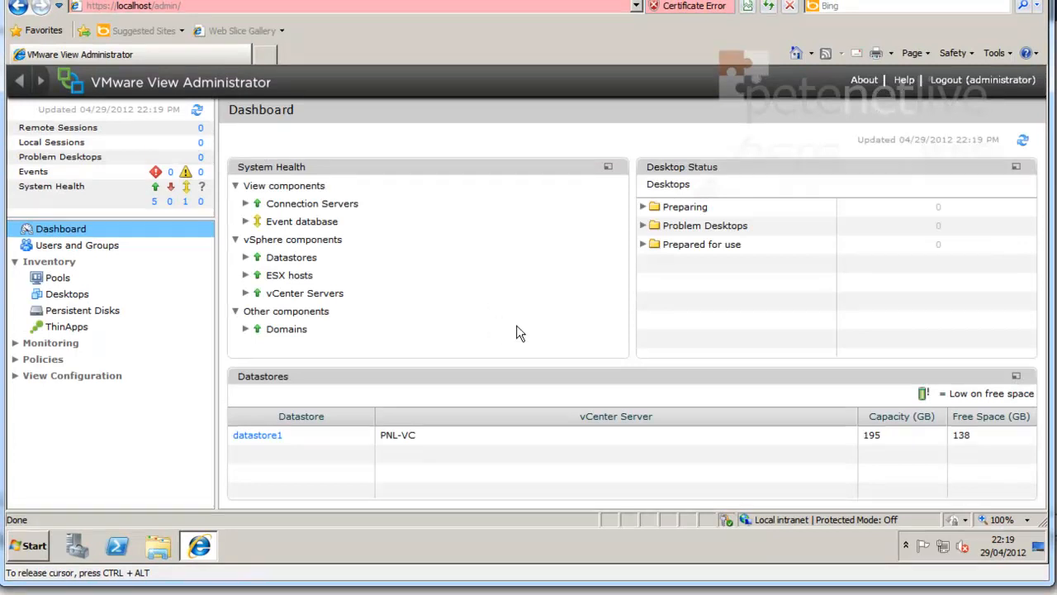
pyautogui.click(57, 277)
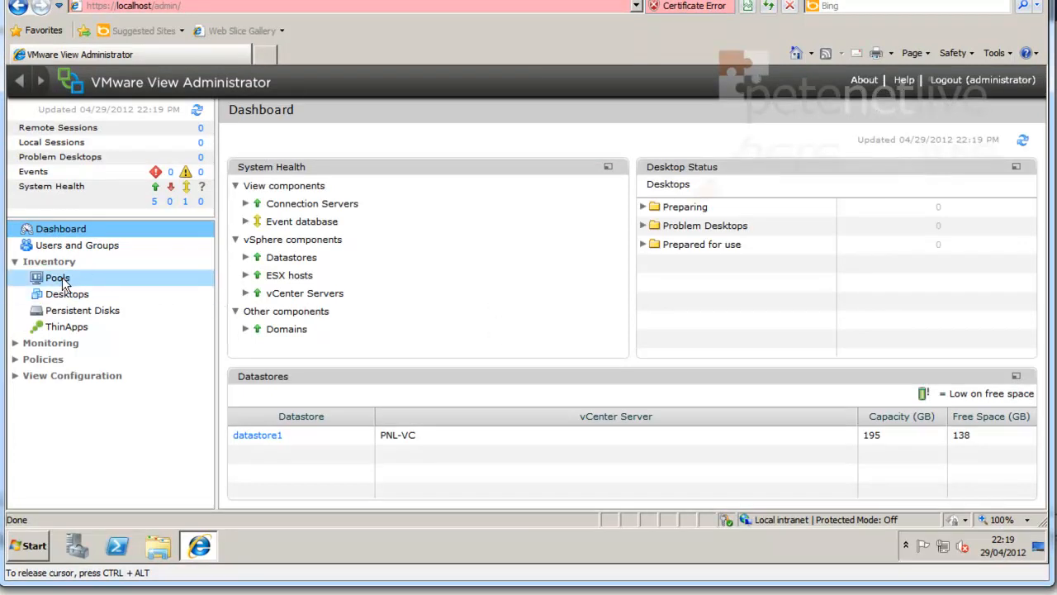
pyautogui.click(56, 277)
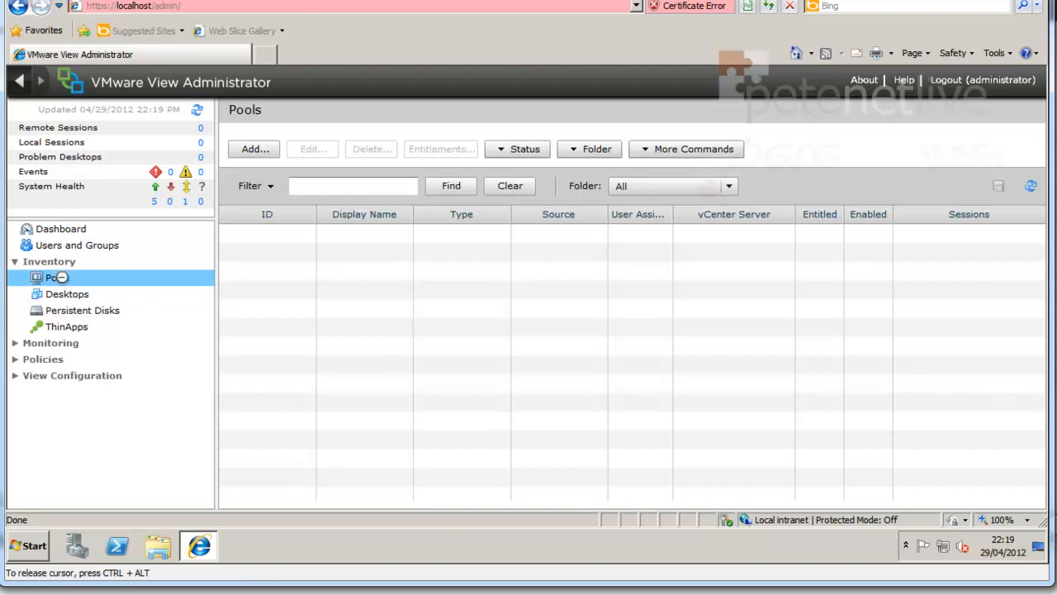
pyautogui.moveTo(251, 149)
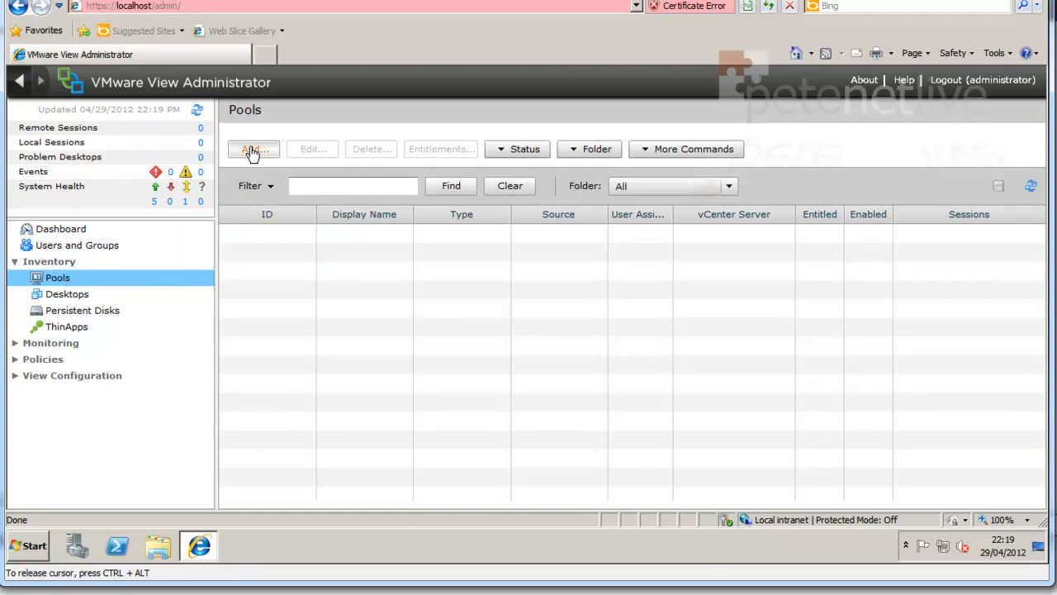
# Step: Start adding a new desktop pool of type Manual Pool
pyautogui.click(254, 149)
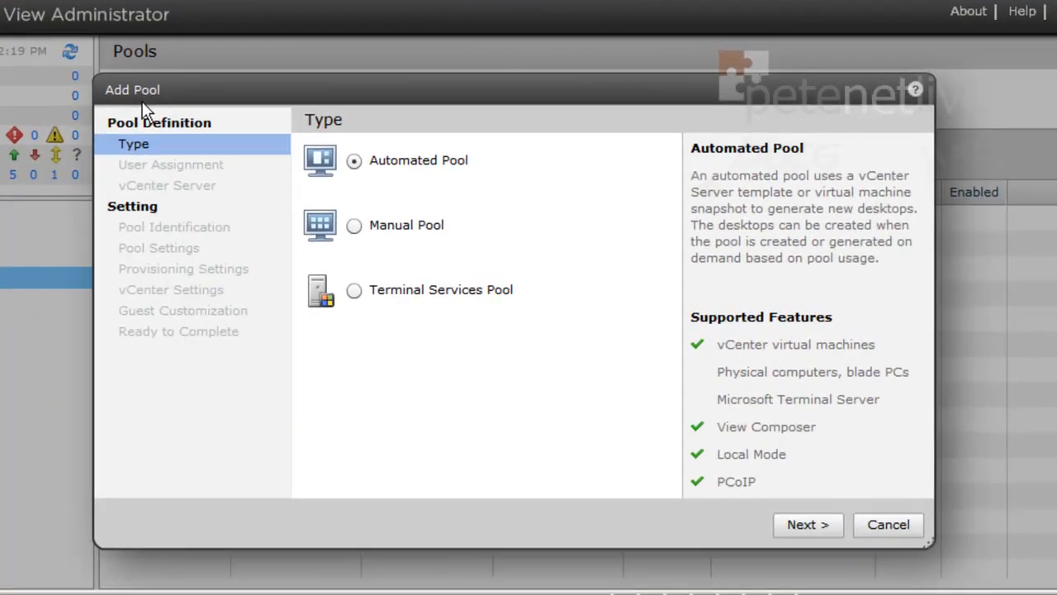
pyautogui.moveTo(370, 261)
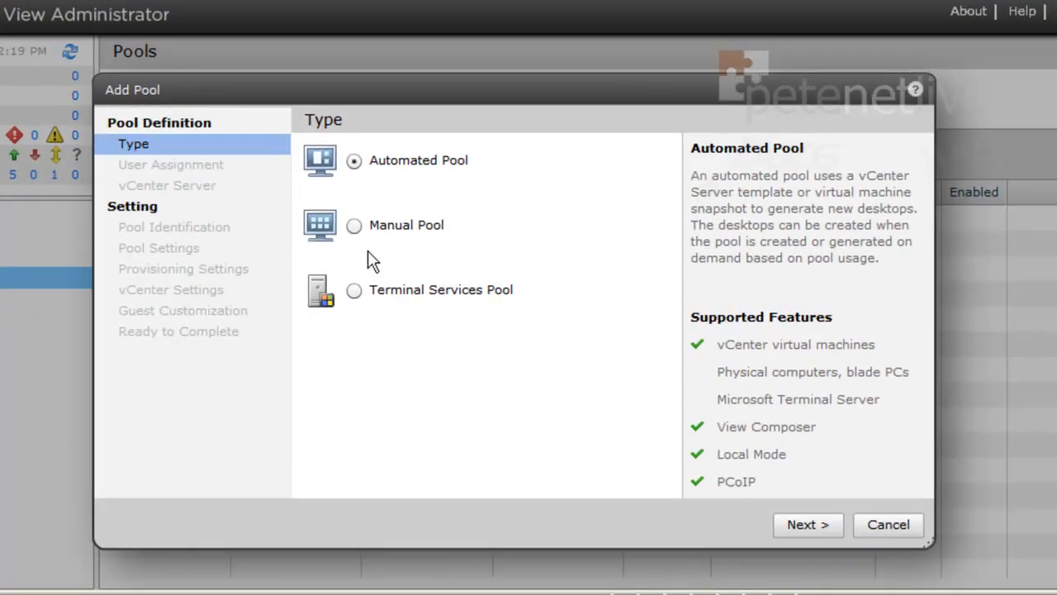
pyautogui.click(354, 224)
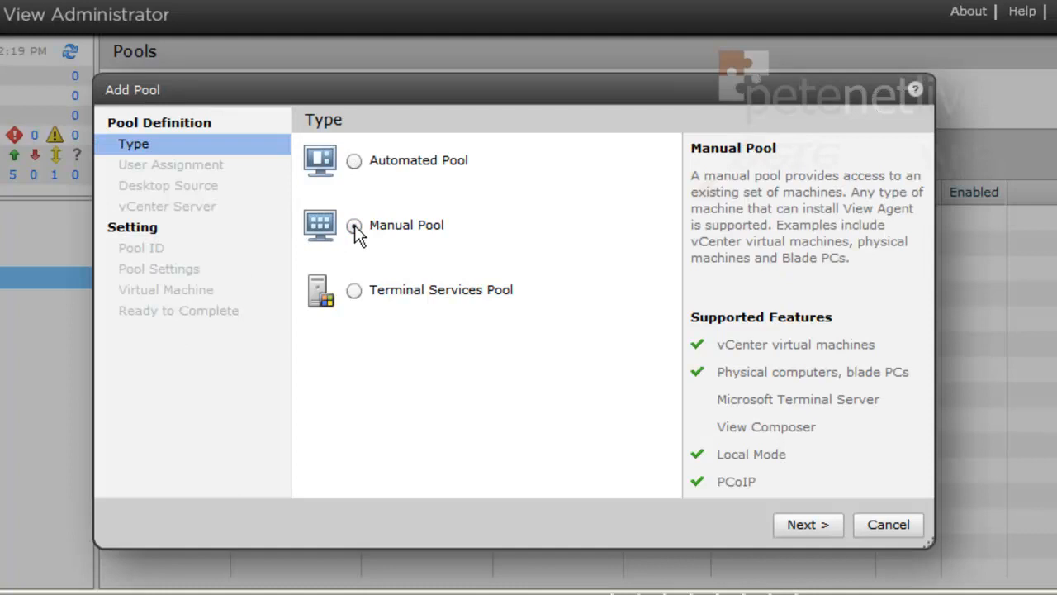
pyautogui.click(354, 225)
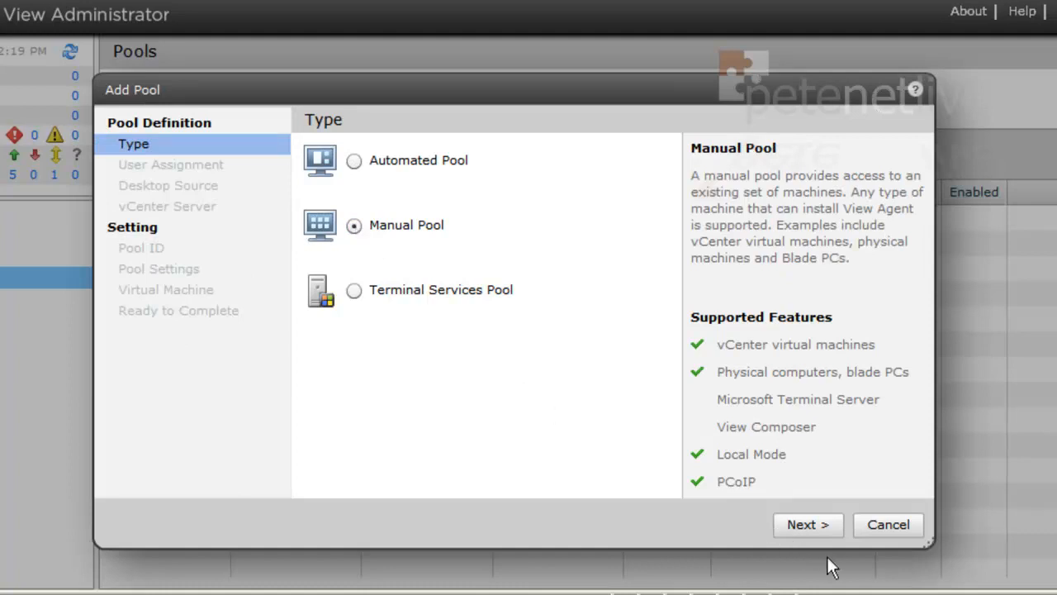
# Step: Continue to user assignment and choose Dedicated desktops with automatic assignment enabled
pyautogui.click(807, 525)
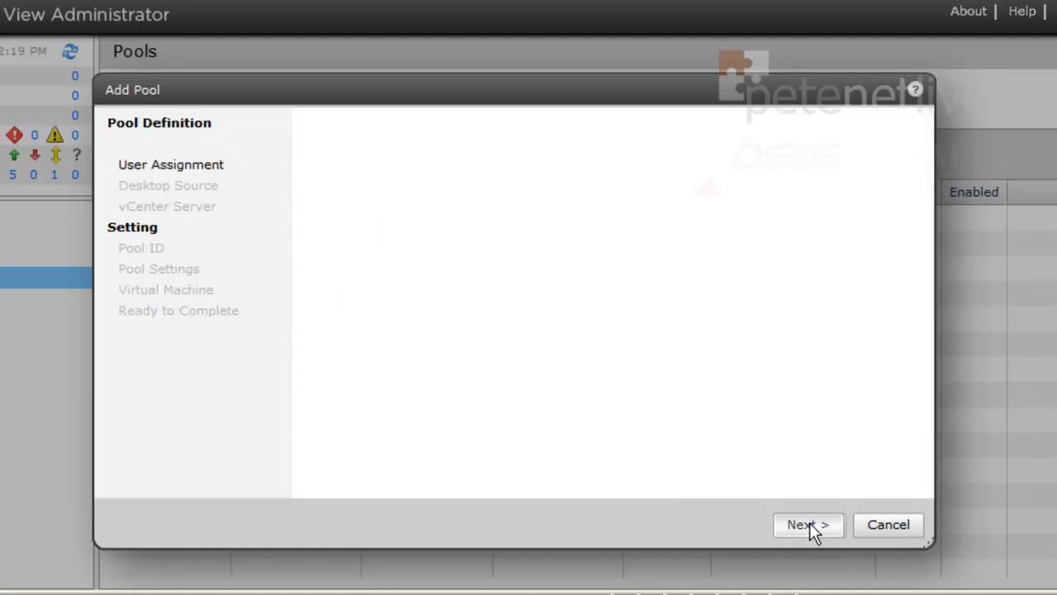
pyautogui.click(808, 525)
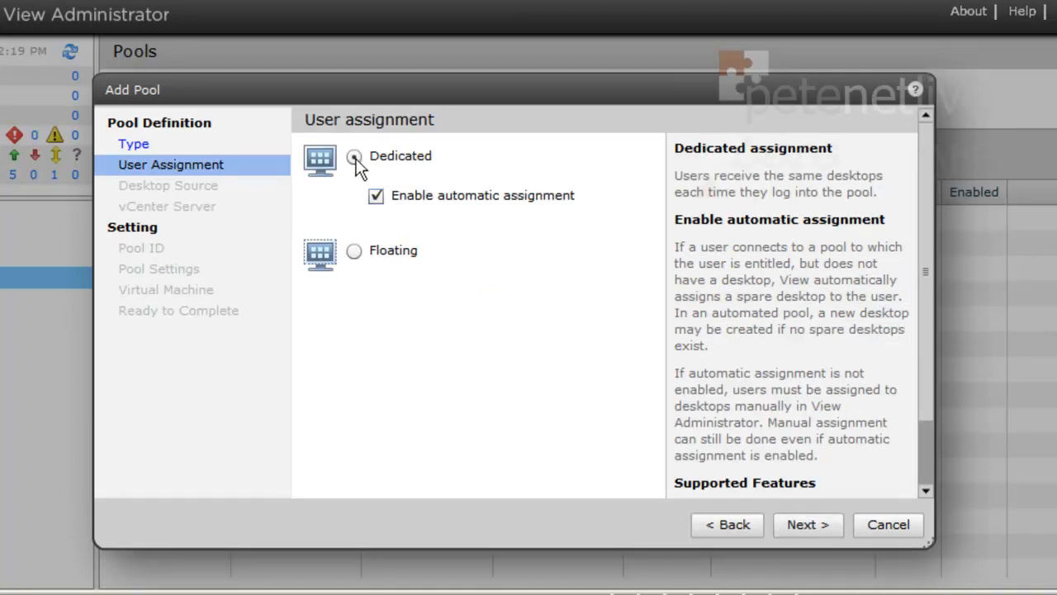
pyautogui.click(354, 155)
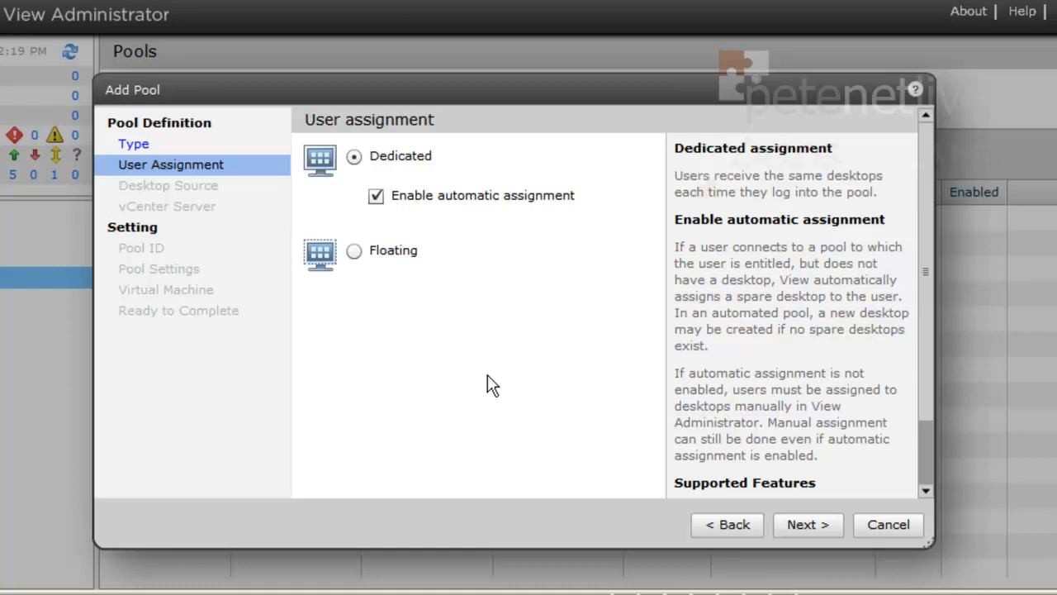
pyautogui.moveTo(808, 525)
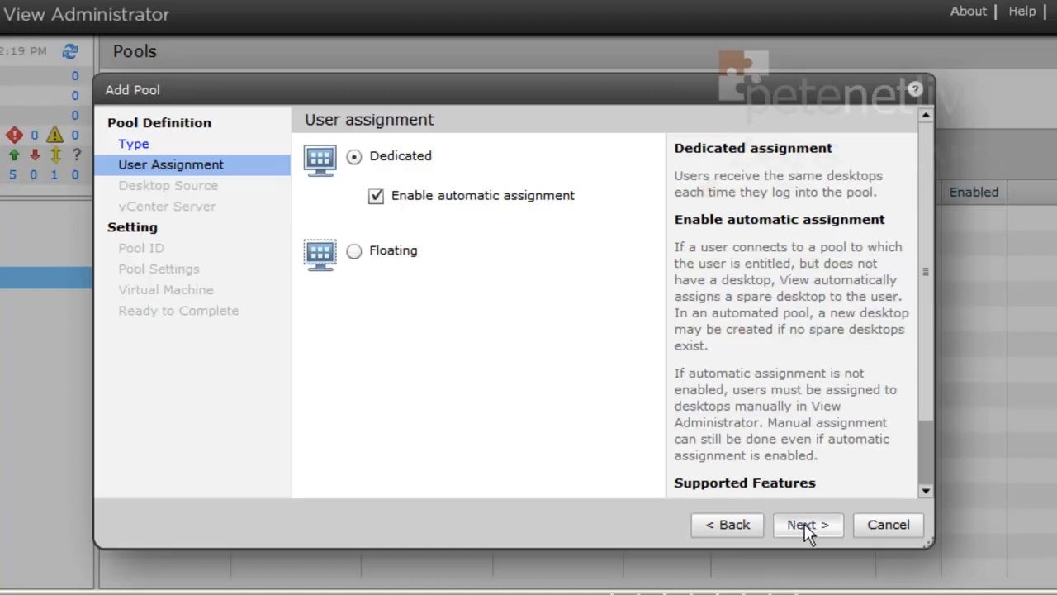
# Step: Keep vCenter virtual machines as the desktop source and reach the vCenter Server step listing PNL-VC
pyautogui.click(806, 525)
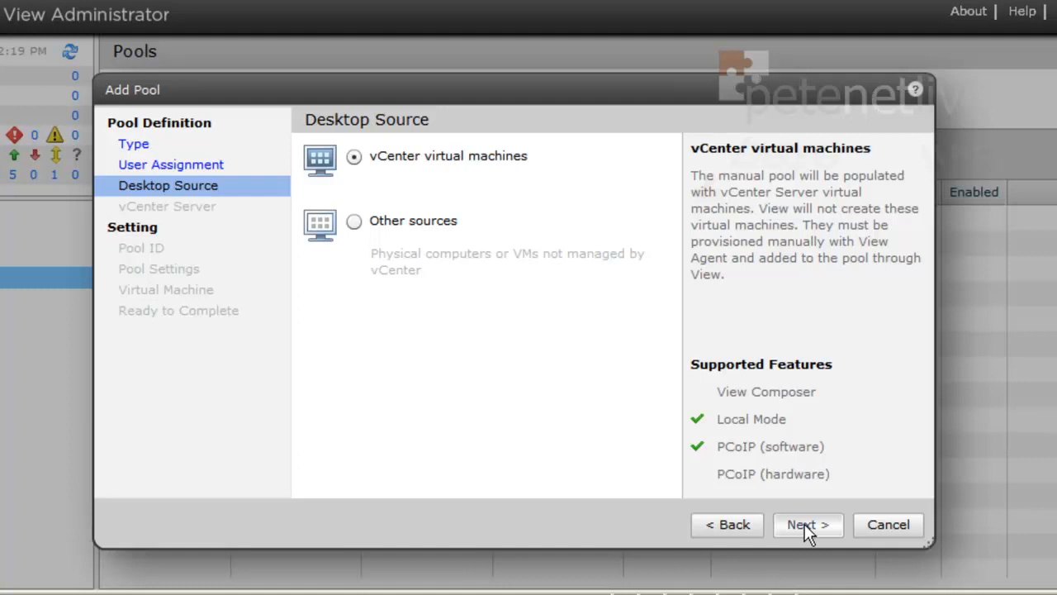
pyautogui.moveTo(525, 247)
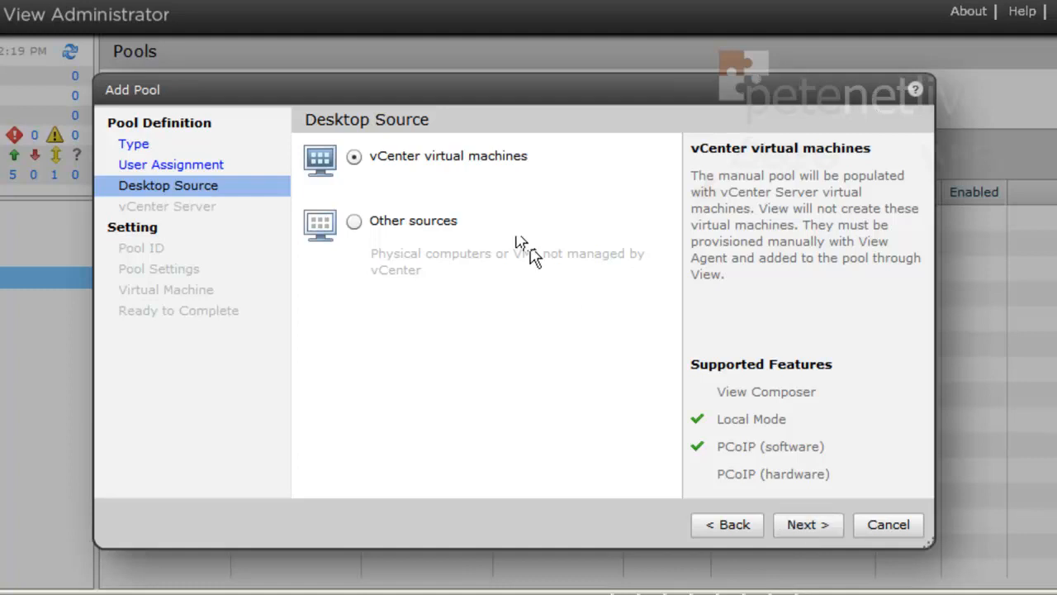
pyautogui.moveTo(797, 524)
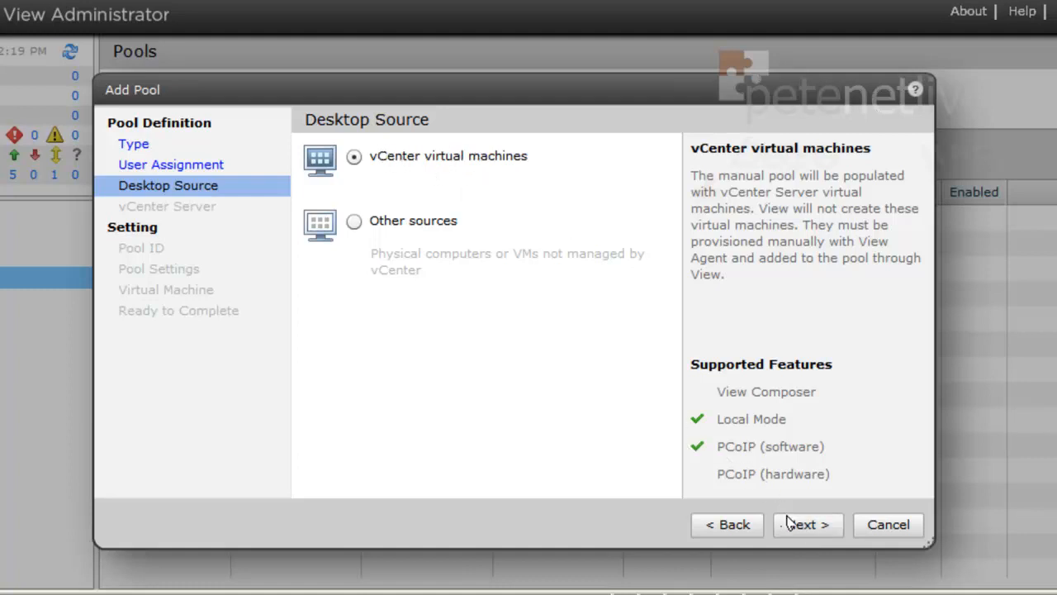
pyautogui.click(806, 525)
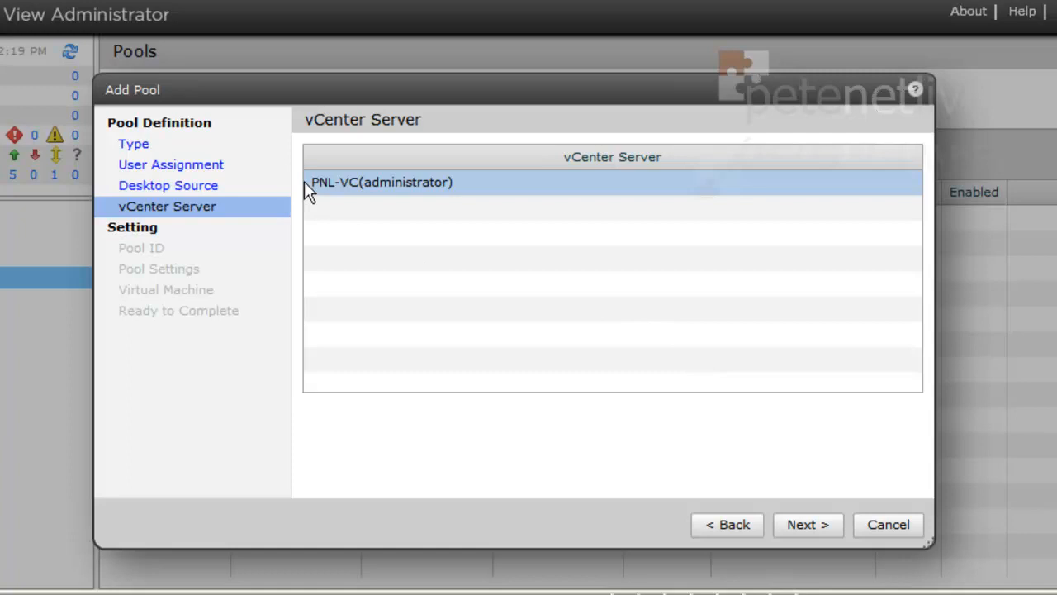
pyautogui.moveTo(808, 526)
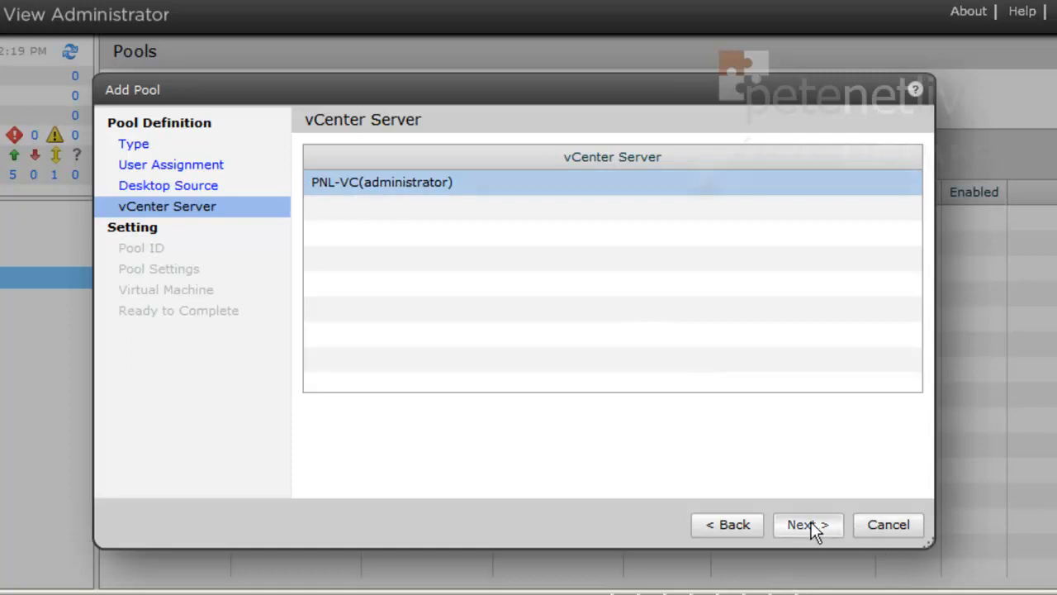
# Step: Reach the Pool ID page and enter PNL_Manual_Pool as the pool ID
pyautogui.click(808, 525)
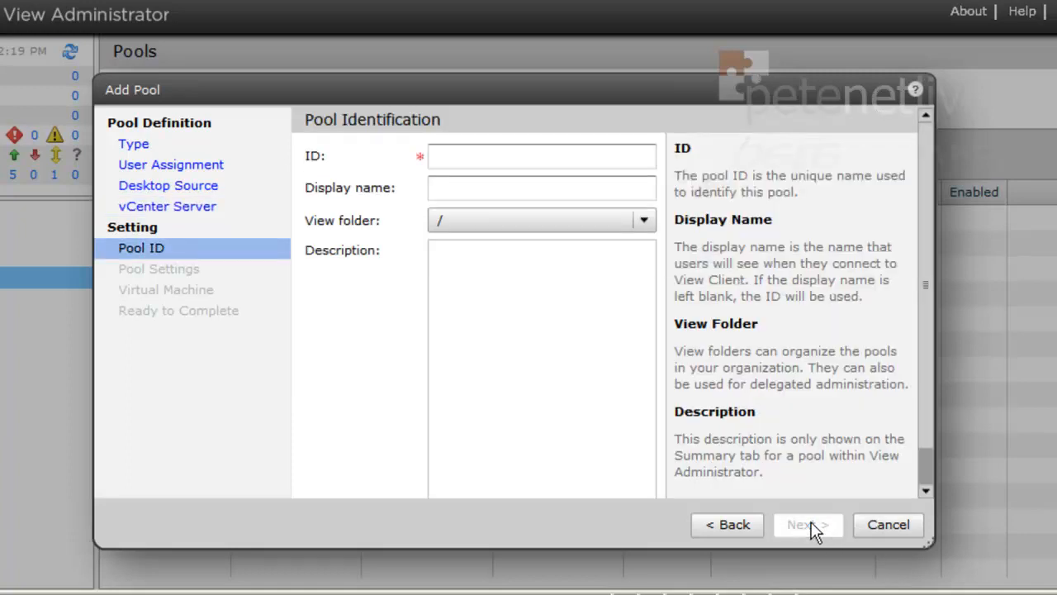
pyautogui.click(542, 156)
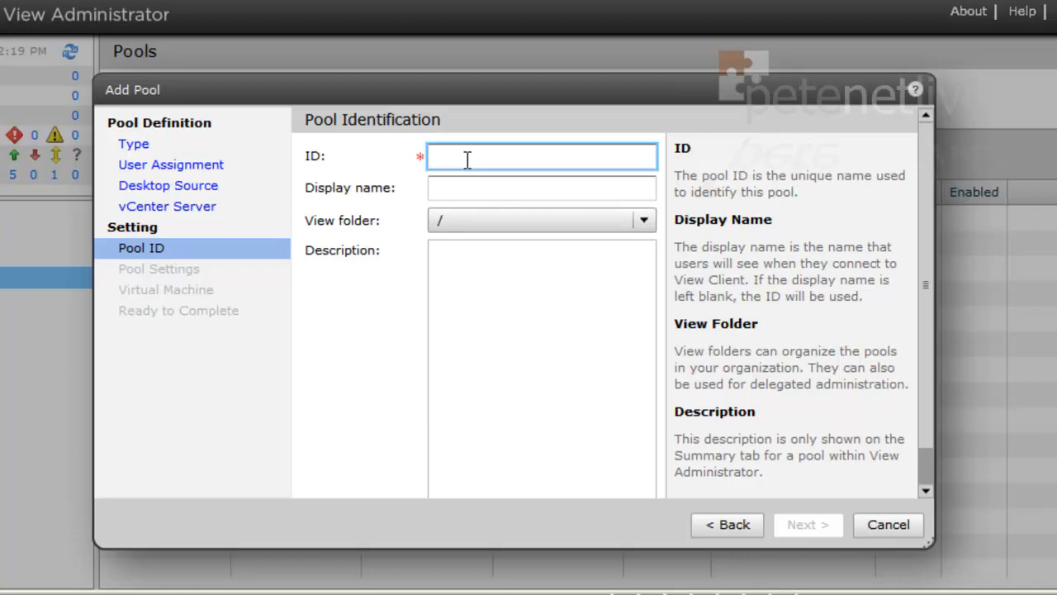
pyautogui.write('P')
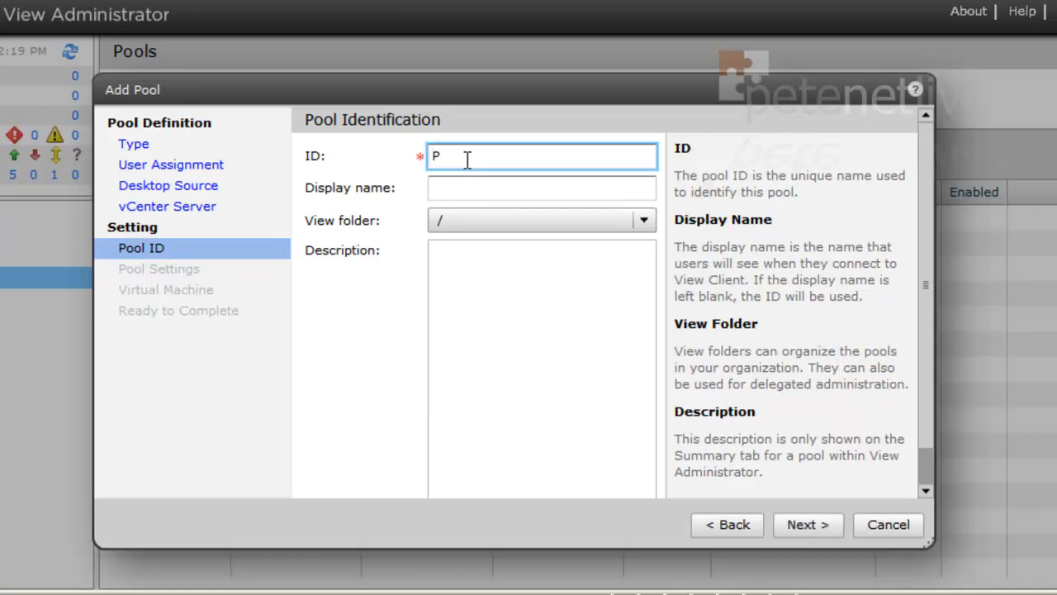
pyautogui.write('NL_')
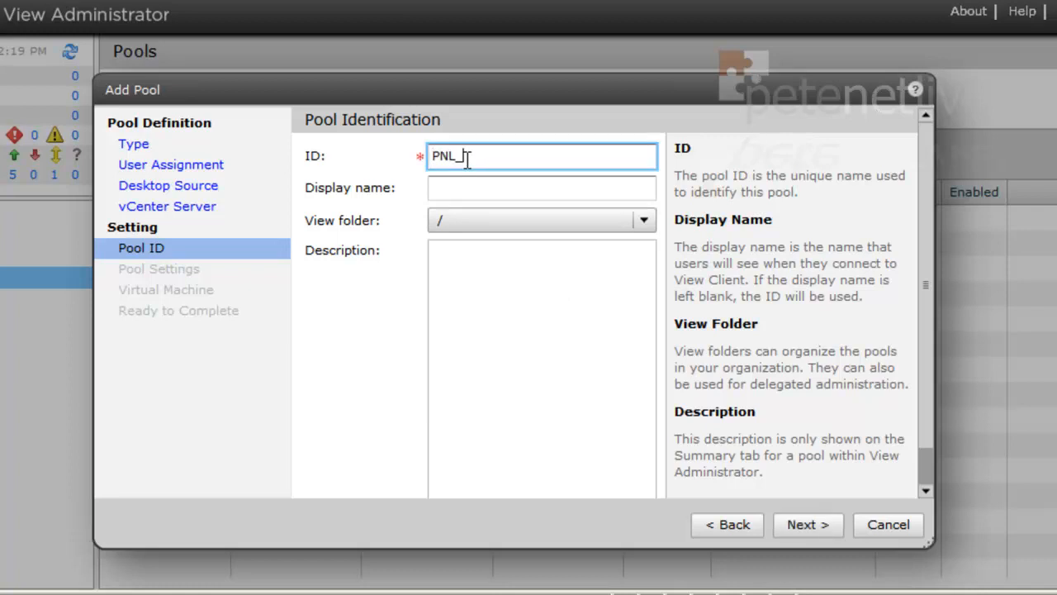
pyautogui.write('Manual')
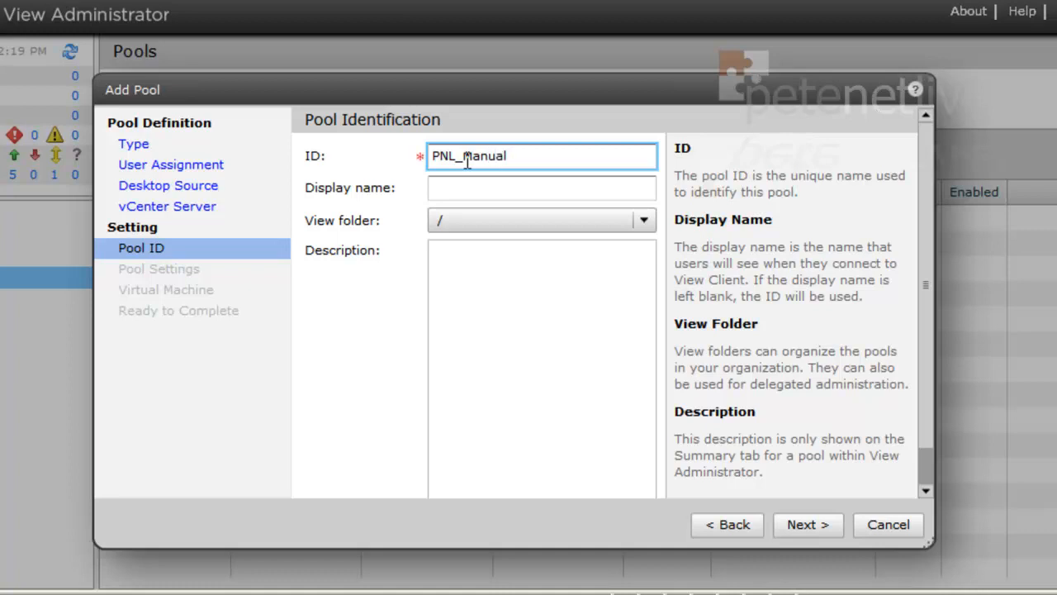
pyautogui.write('Pool')
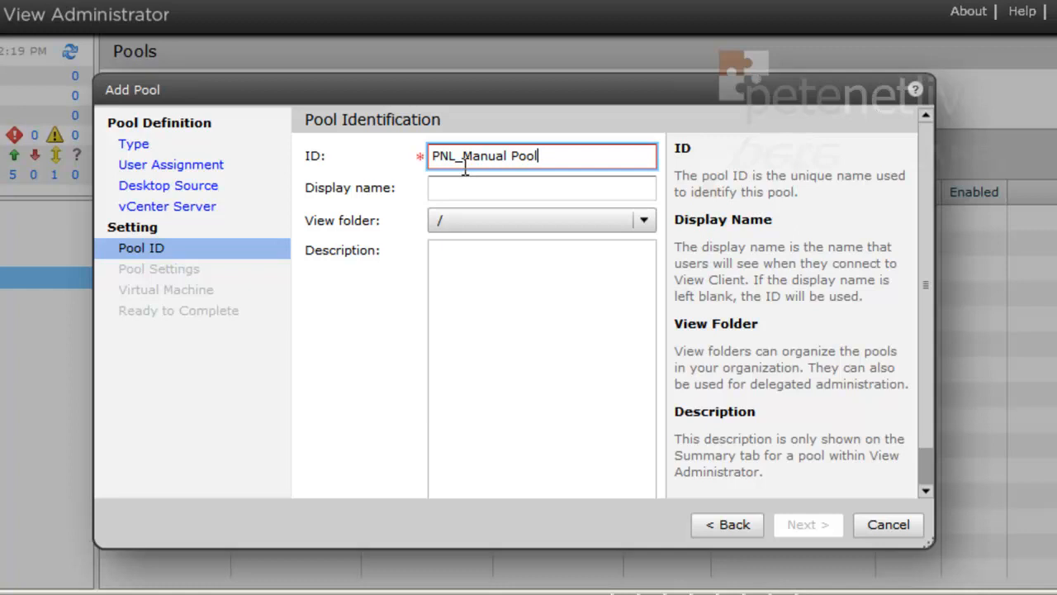
# Step: Enter display name Manual Pool and description Windows 7 Manual Pool, then continue to pool settings
pyautogui.click(542, 188)
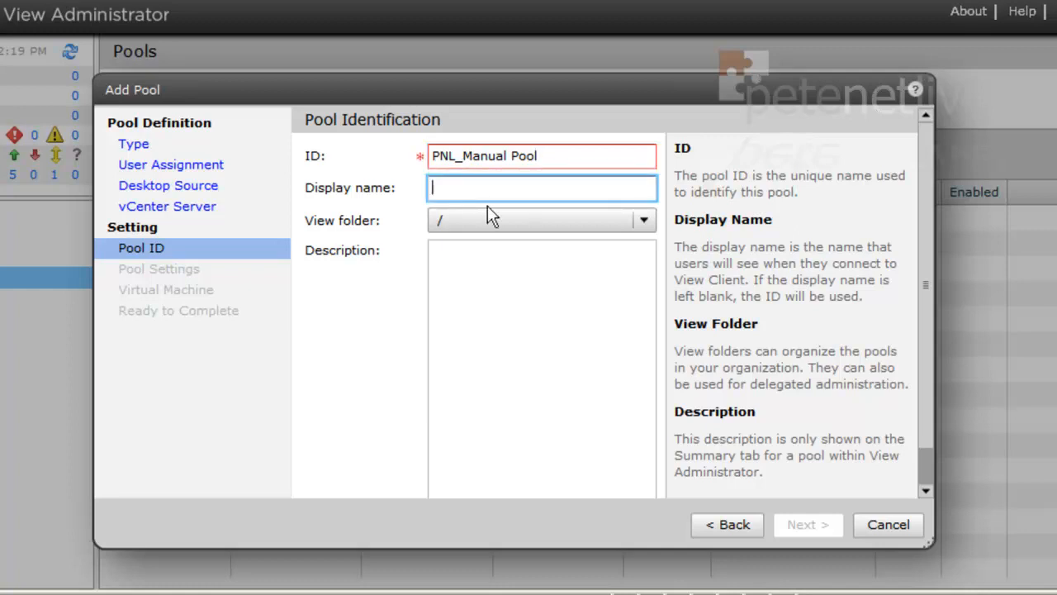
pyautogui.write('M')
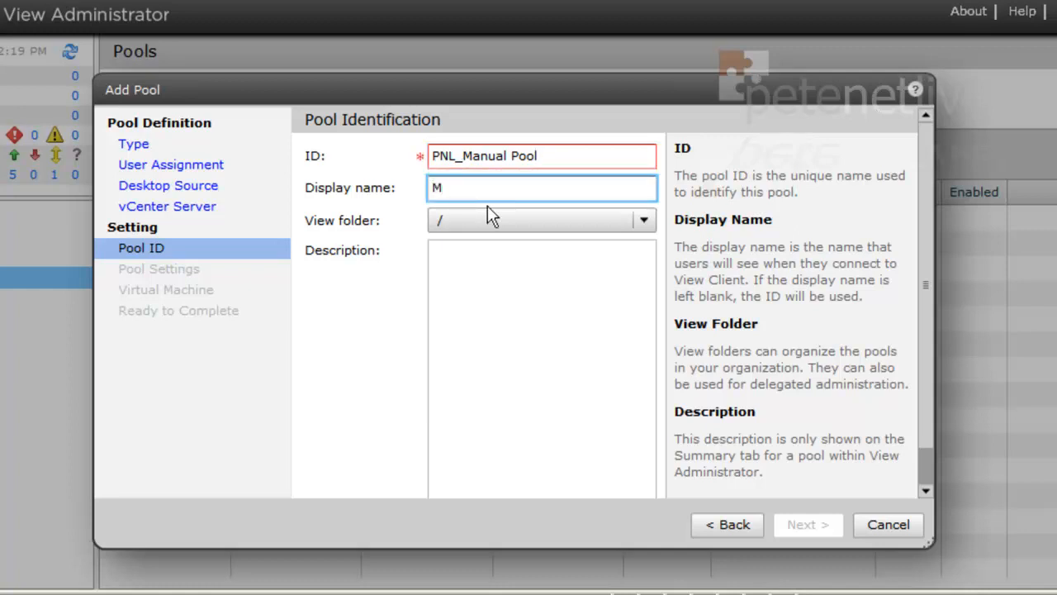
pyautogui.write('anual')
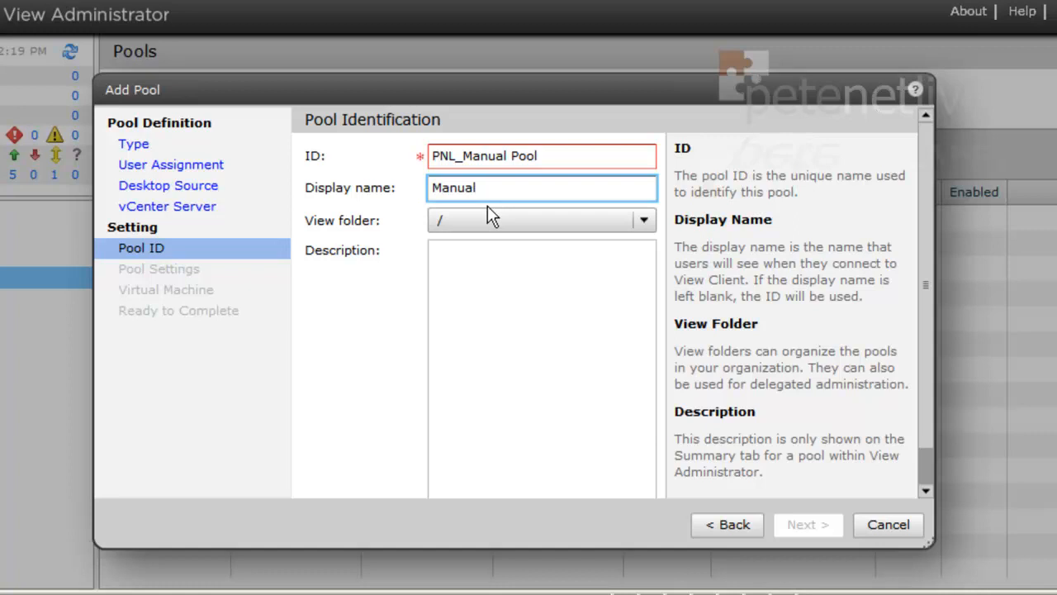
pyautogui.write('Pool')
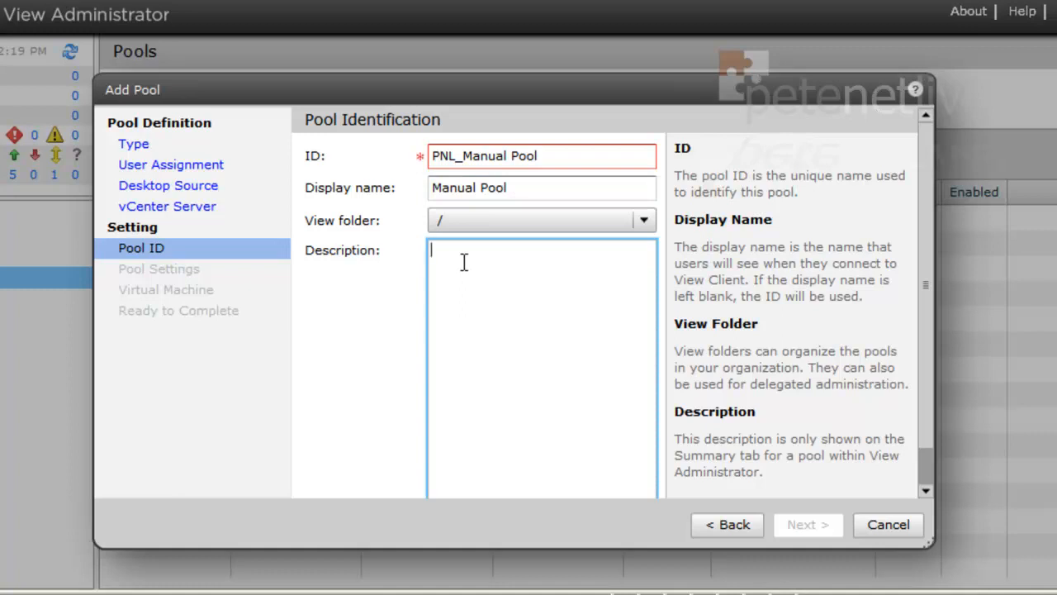
pyautogui.write('W')
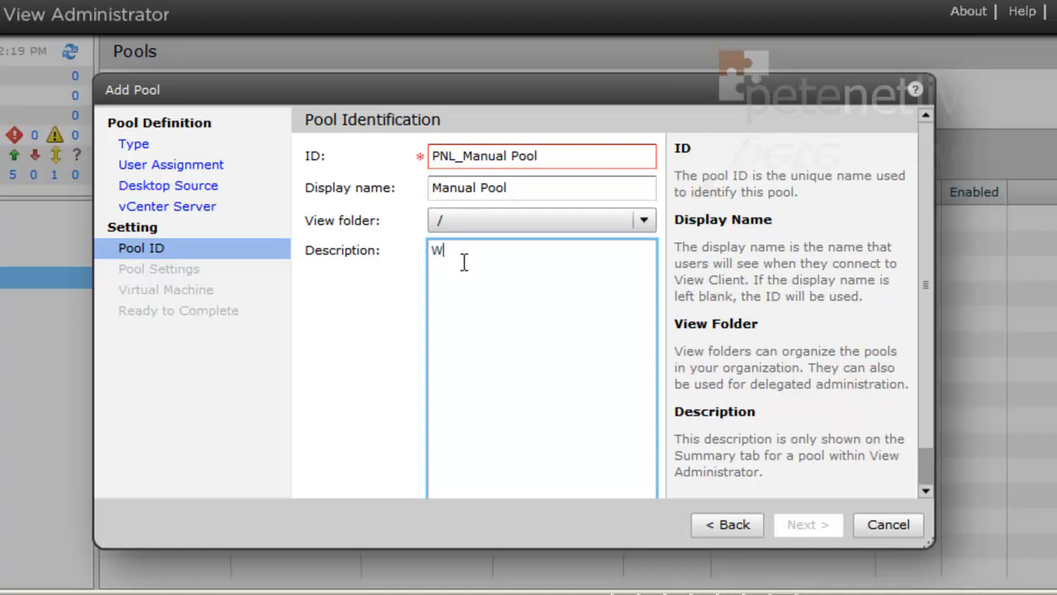
pyautogui.write('indows 7 M')
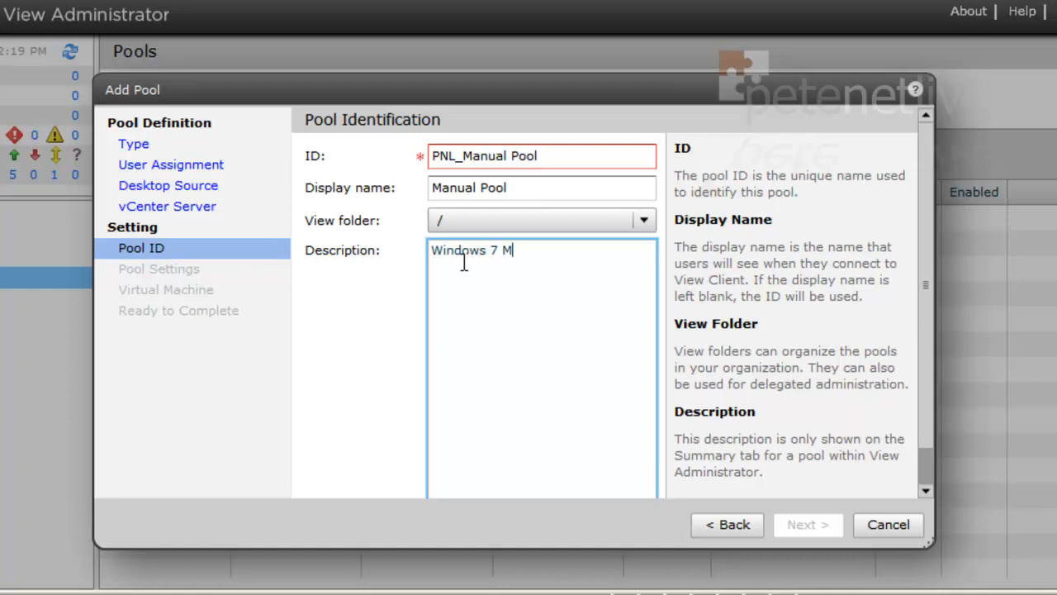
pyautogui.write('anual Pol')
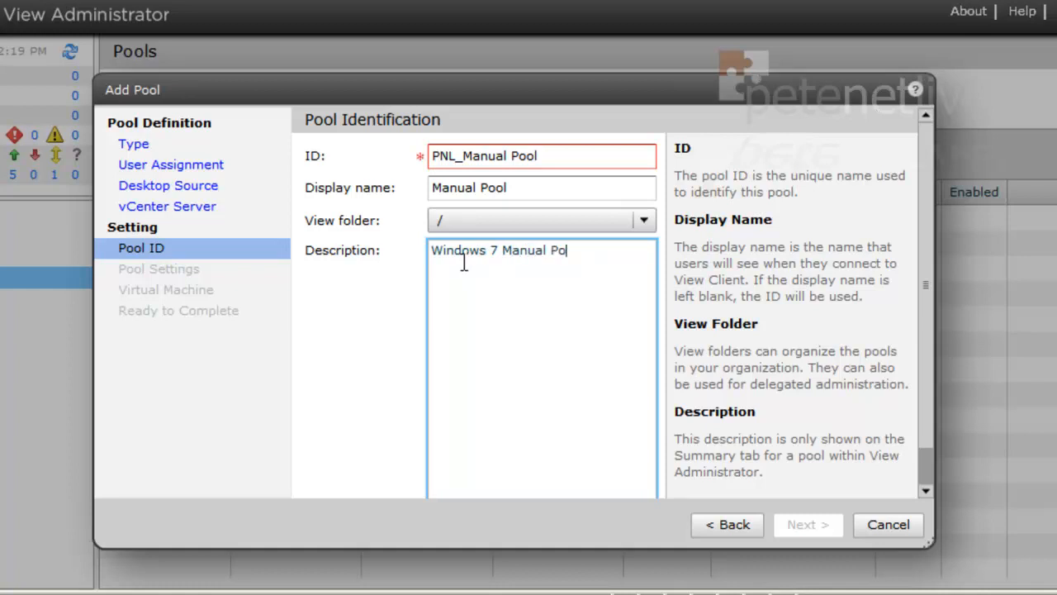
pyautogui.write('l')
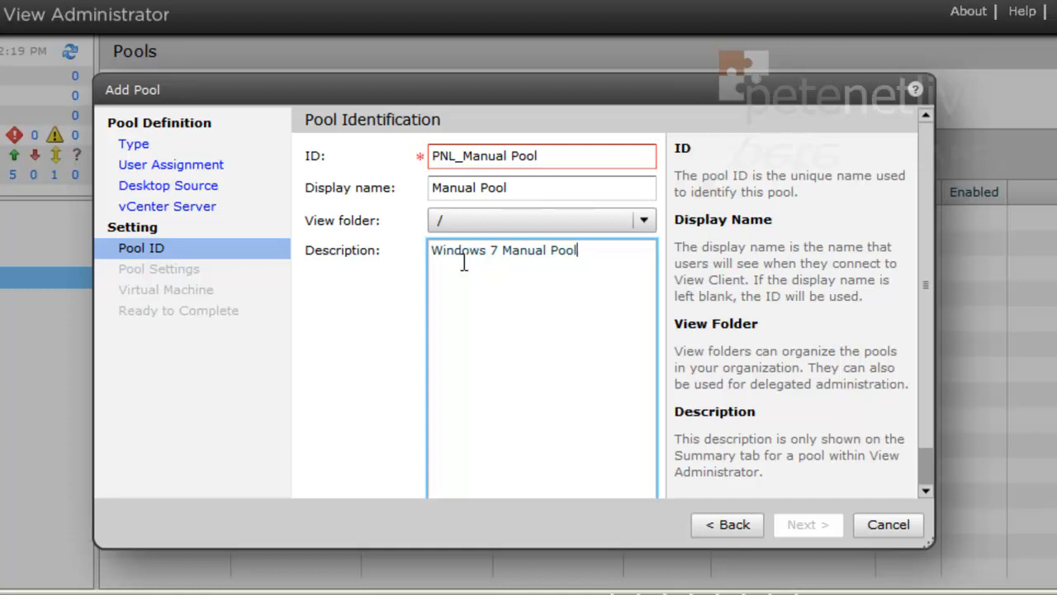
pyautogui.moveTo(576, 256)
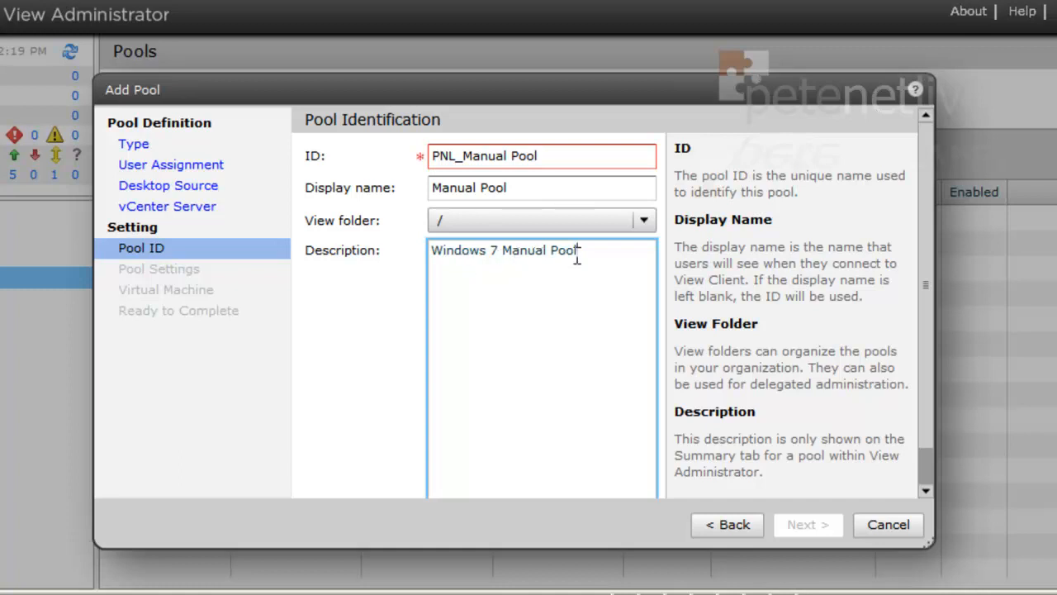
pyautogui.moveTo(578, 234)
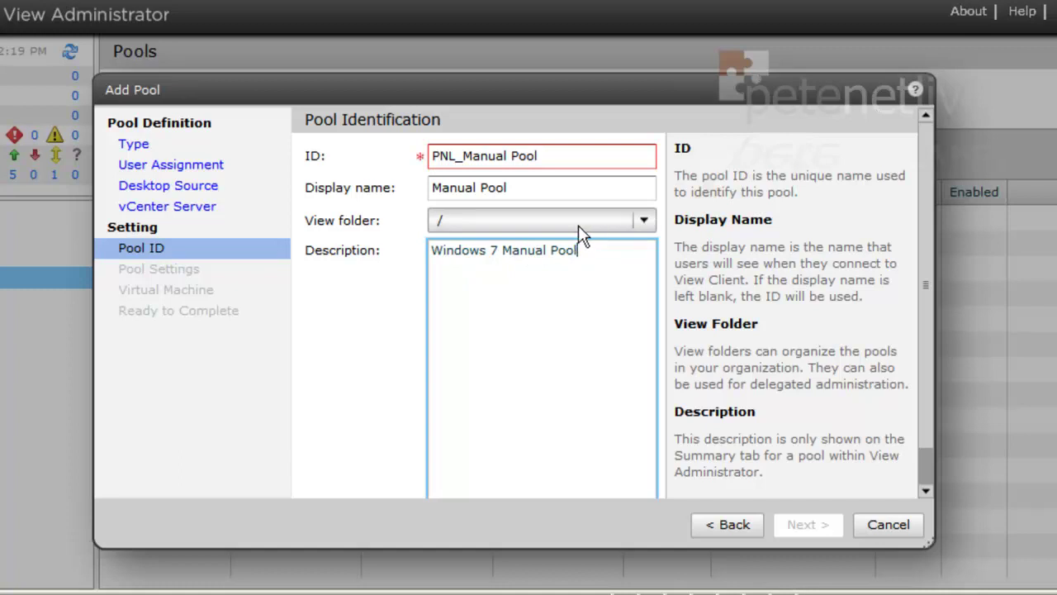
pyautogui.moveTo(504, 147)
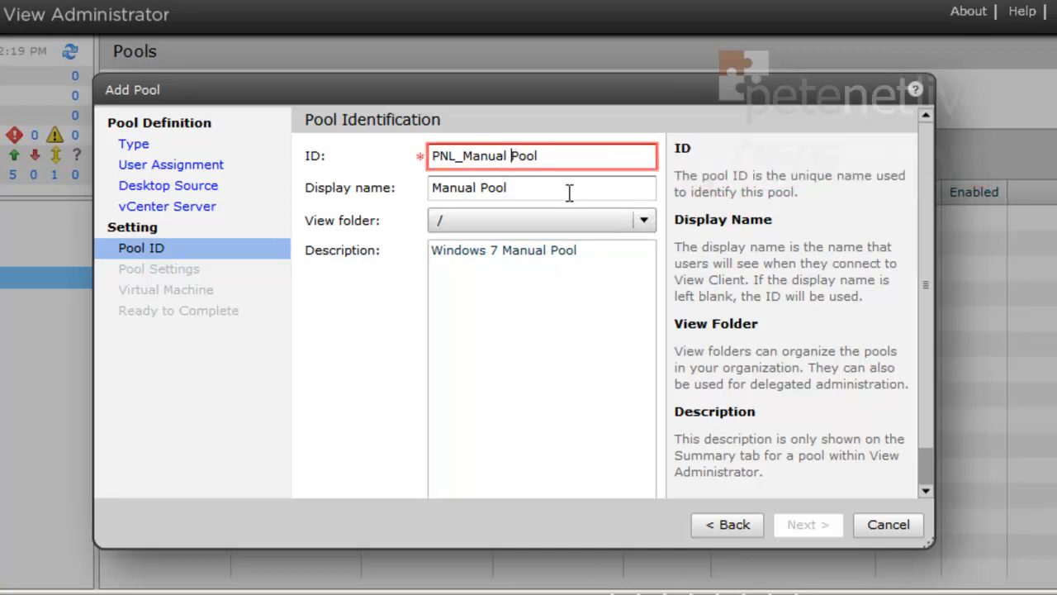
pyautogui.write('_')
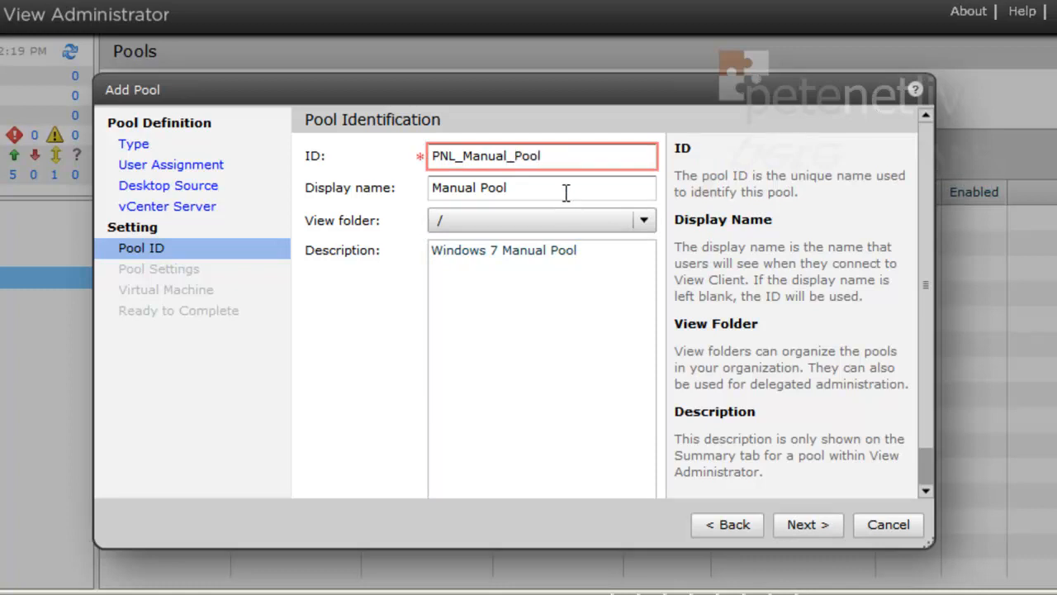
pyautogui.click(537, 313)
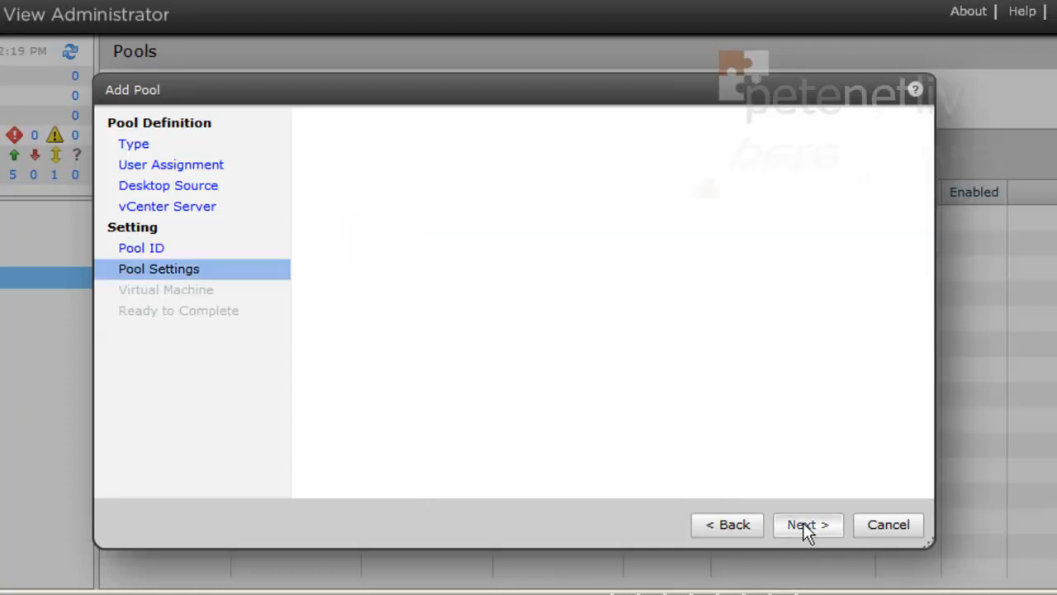
# Step: Set 'Allow users to reset their desktops' to Yes and continue to the virtual machine step
pyautogui.click(808, 525)
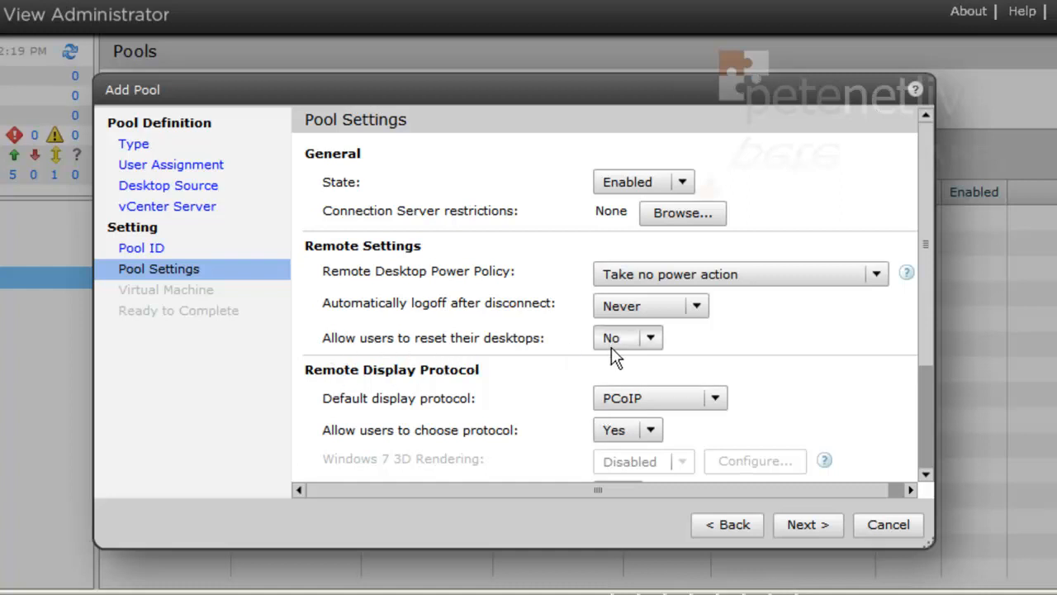
pyautogui.click(650, 336)
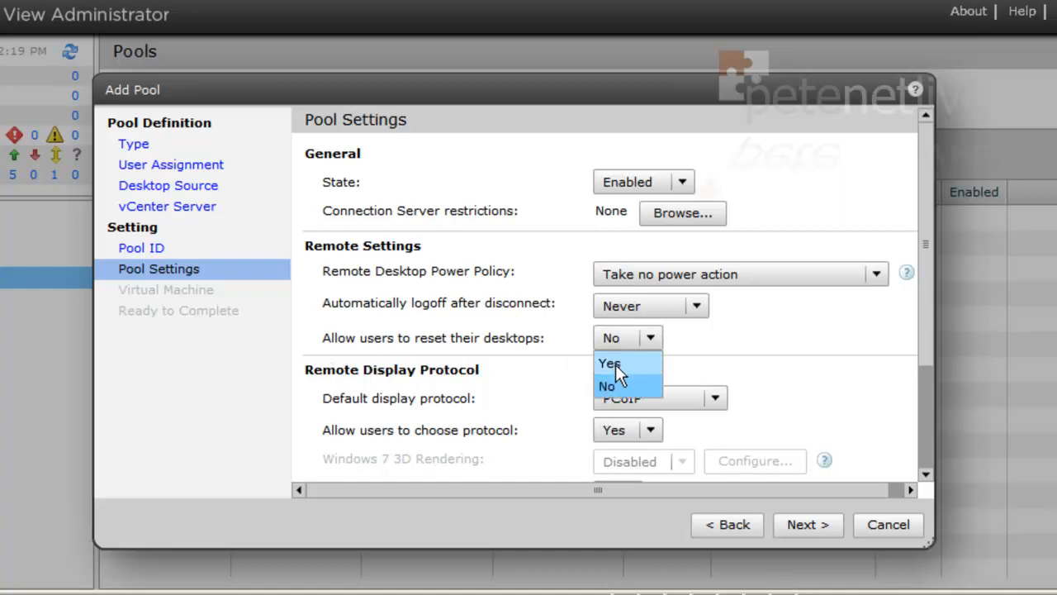
pyautogui.click(610, 363)
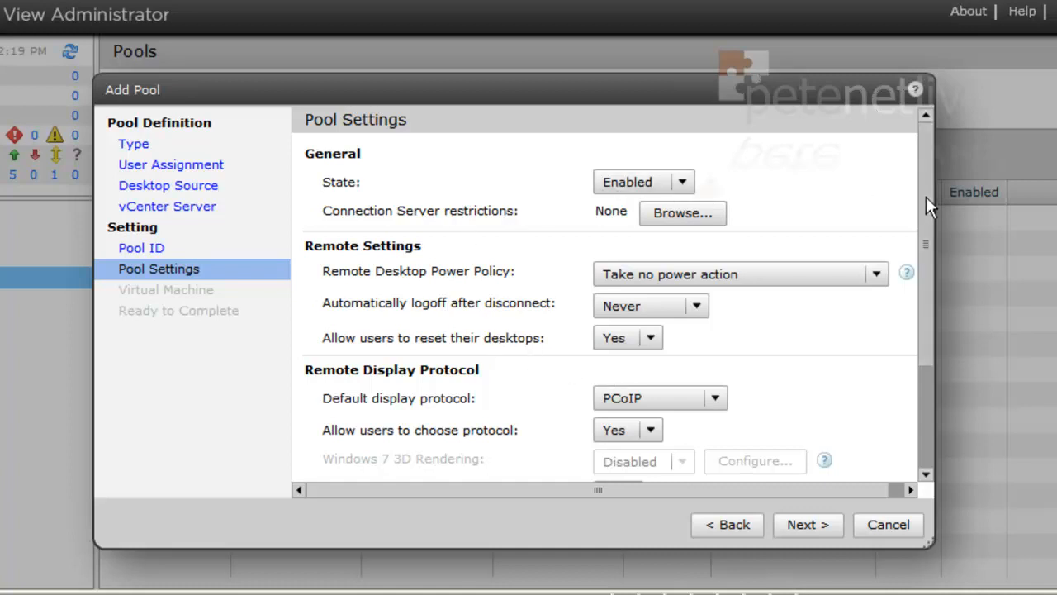
pyautogui.scroll(-3)
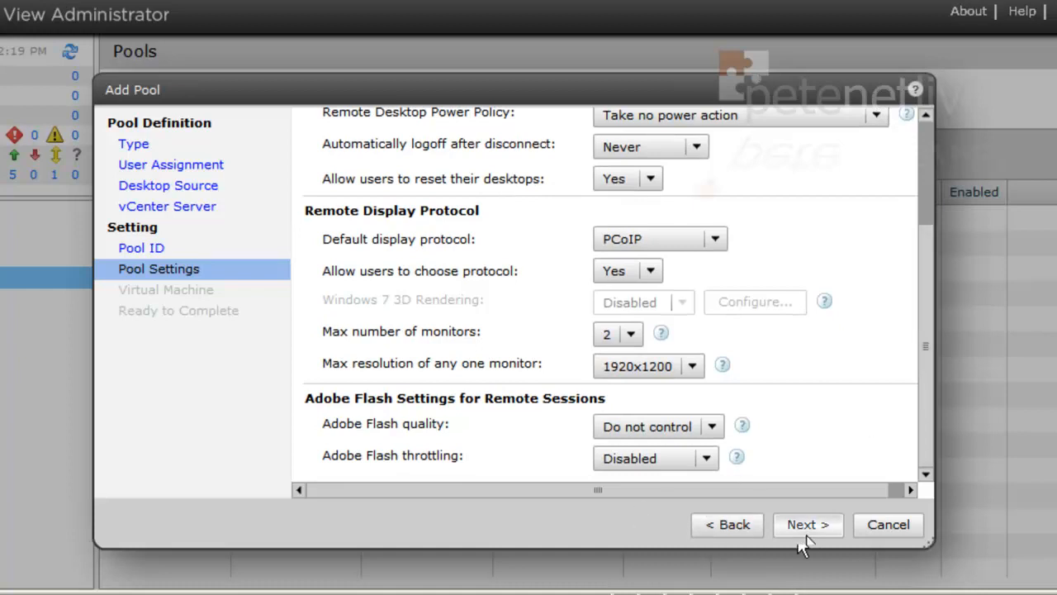
pyautogui.moveTo(813, 542)
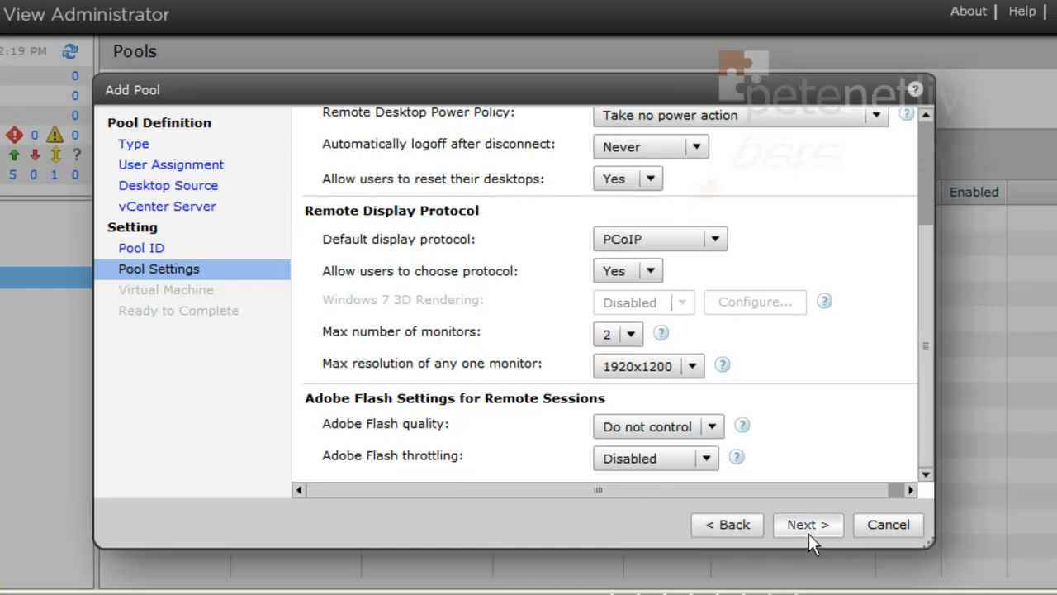
pyautogui.click(806, 526)
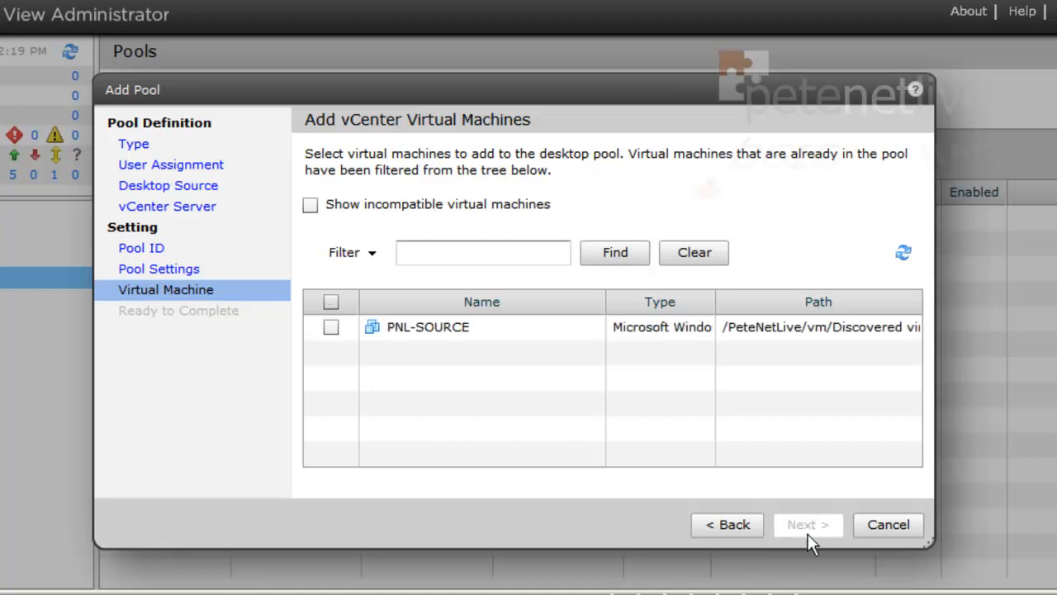
pyautogui.moveTo(692, 370)
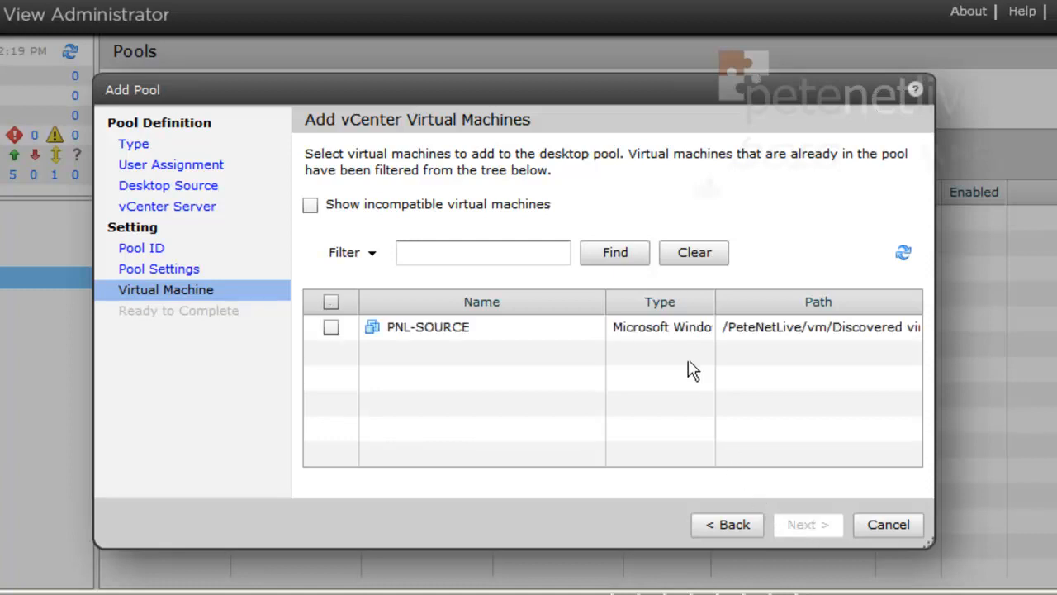
pyautogui.moveTo(383, 357)
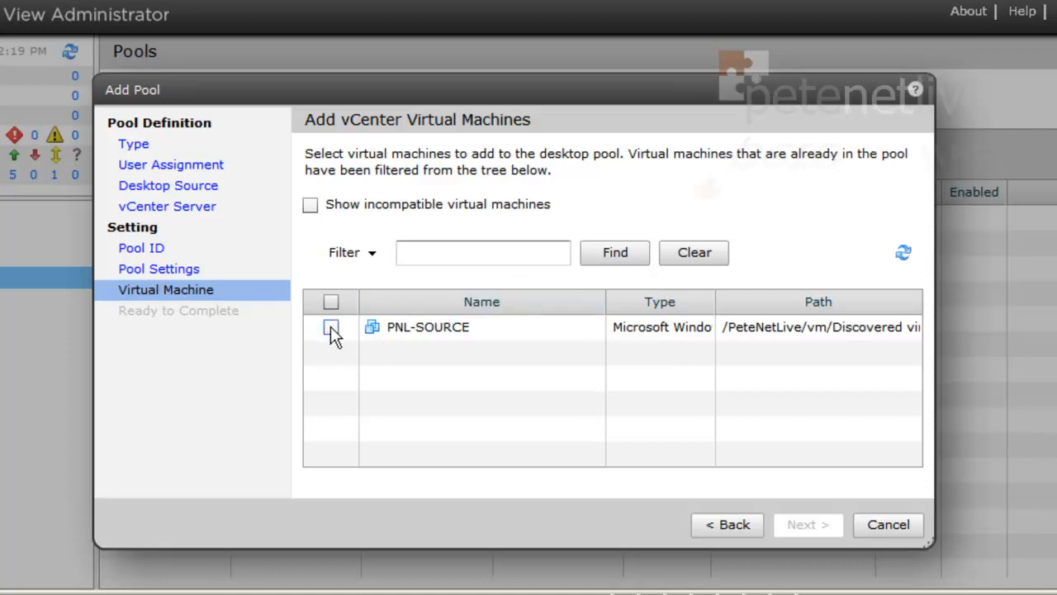
# Step: Tick the PNL-SOURCE virtual machine and proceed to the Ready to Complete summary
pyautogui.click(330, 327)
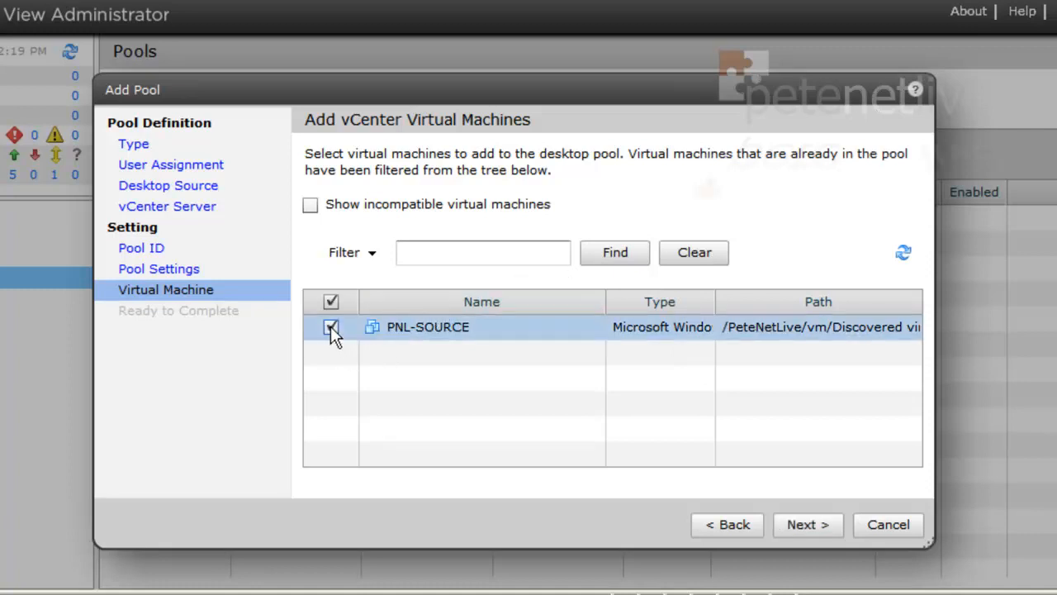
pyautogui.click(331, 327)
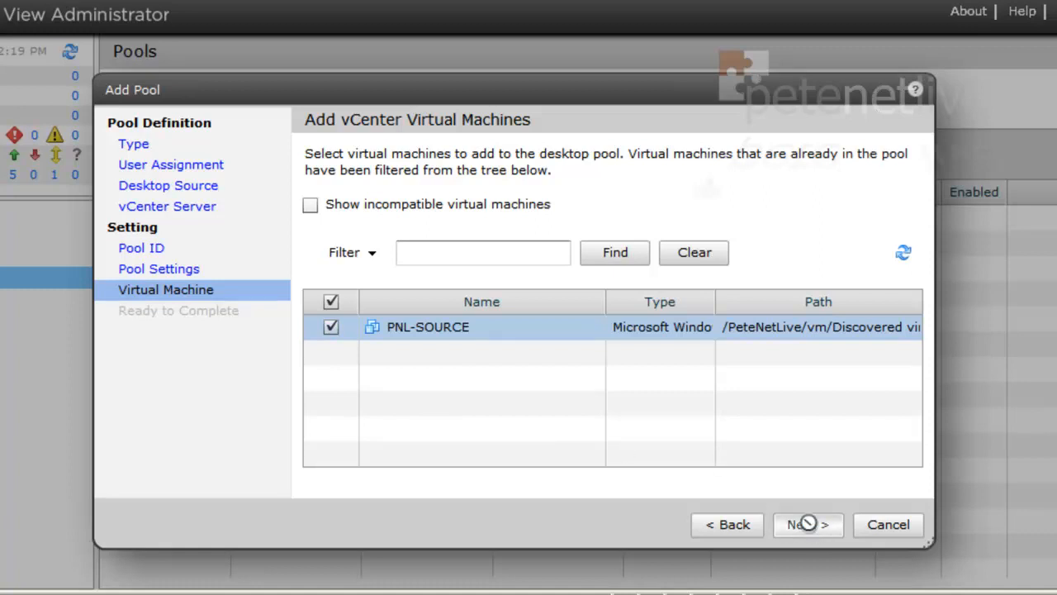
pyautogui.click(808, 525)
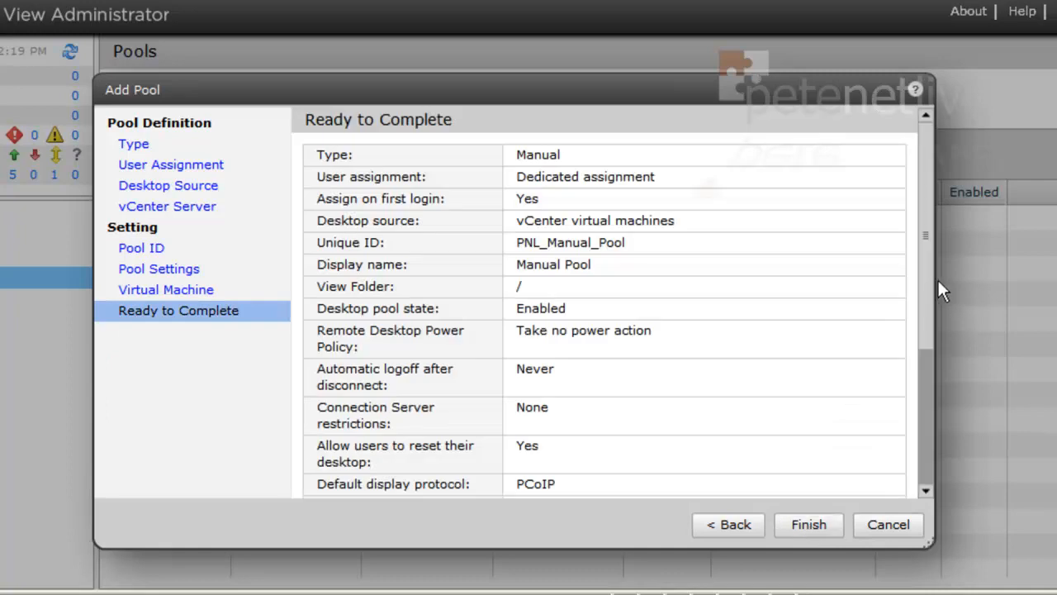
# Step: Review the summary and finish creating PNL_Manual_Pool
pyautogui.scroll(-3)
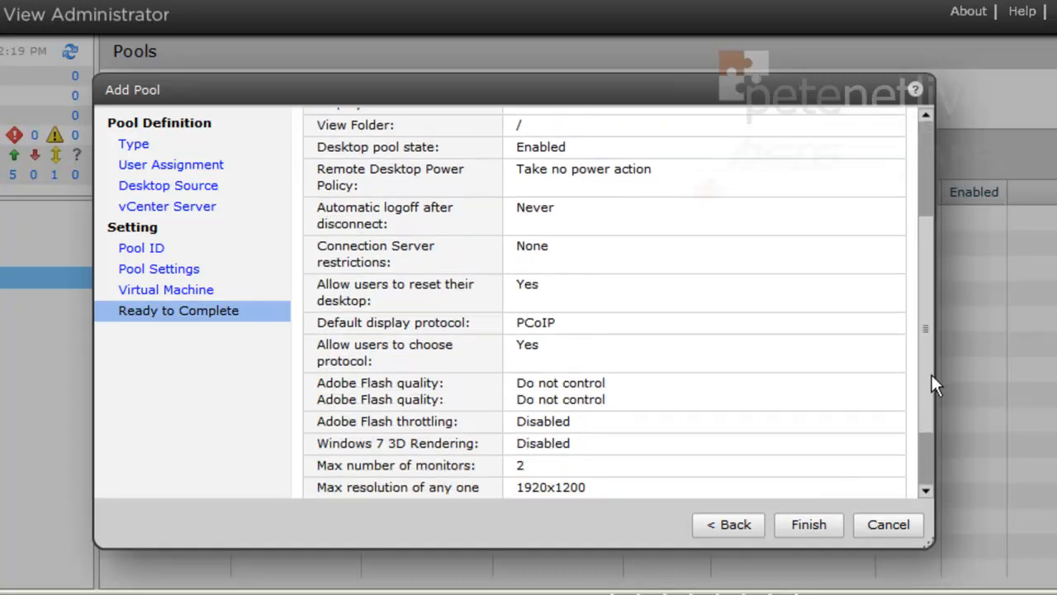
pyautogui.scroll(-3)
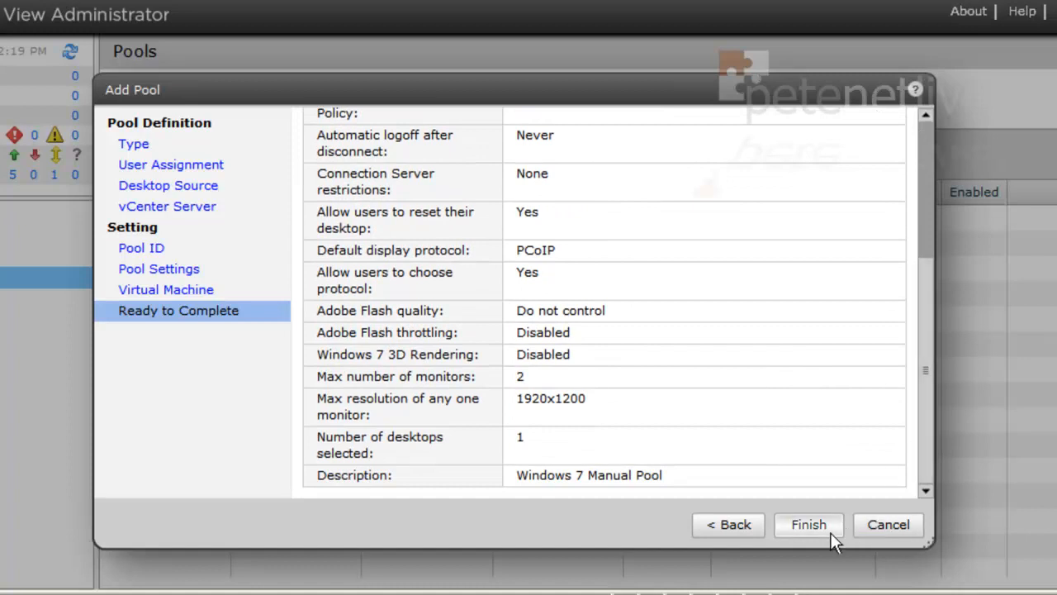
pyautogui.click(809, 525)
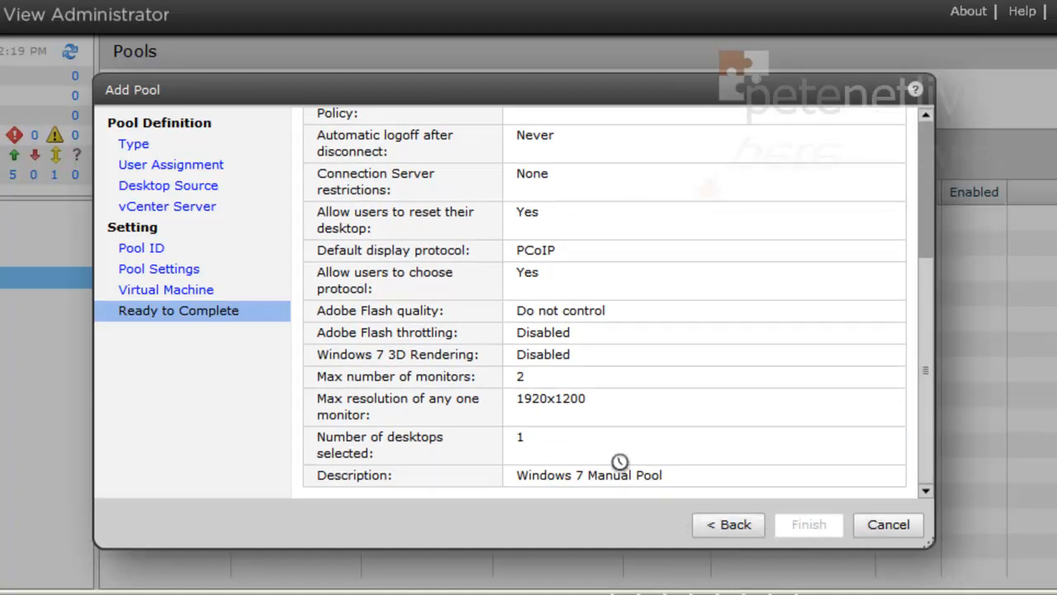
pyautogui.click(809, 525)
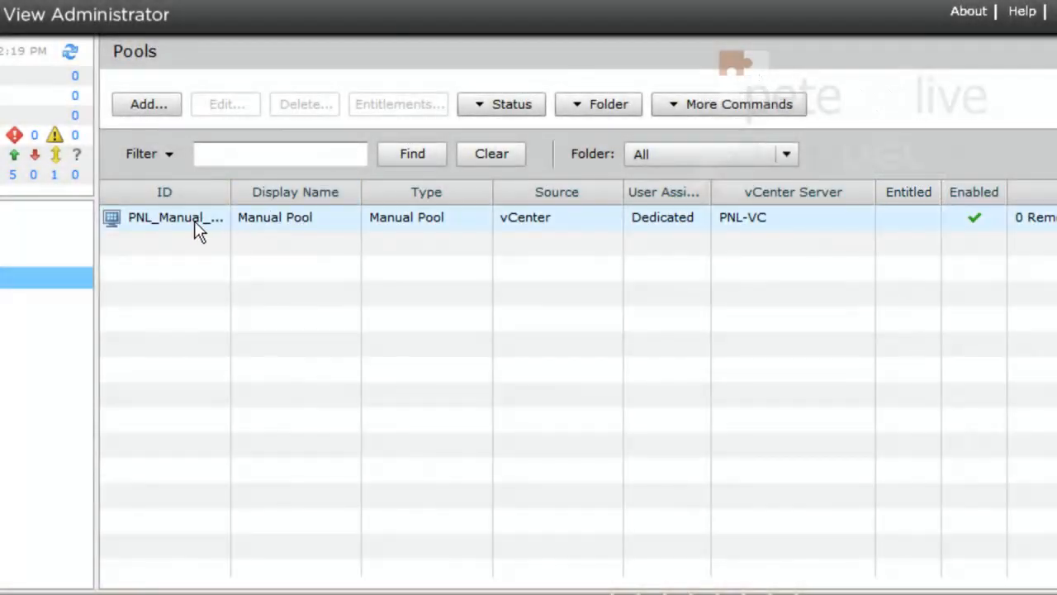
# Step: Select PNL_Manual_Pool in the list and open its Entitlements window
pyautogui.click(175, 218)
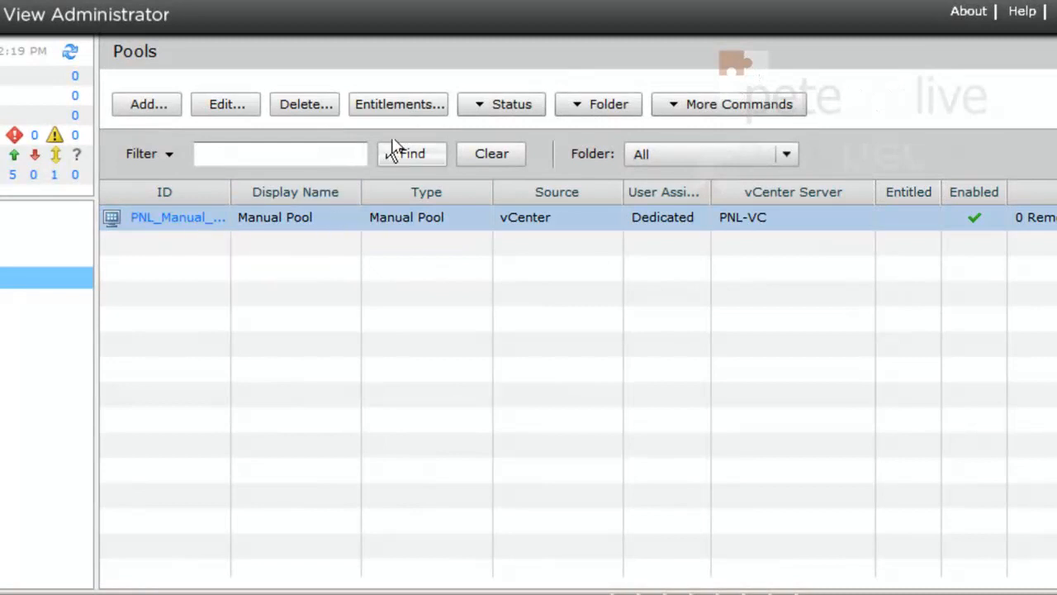
pyautogui.click(399, 104)
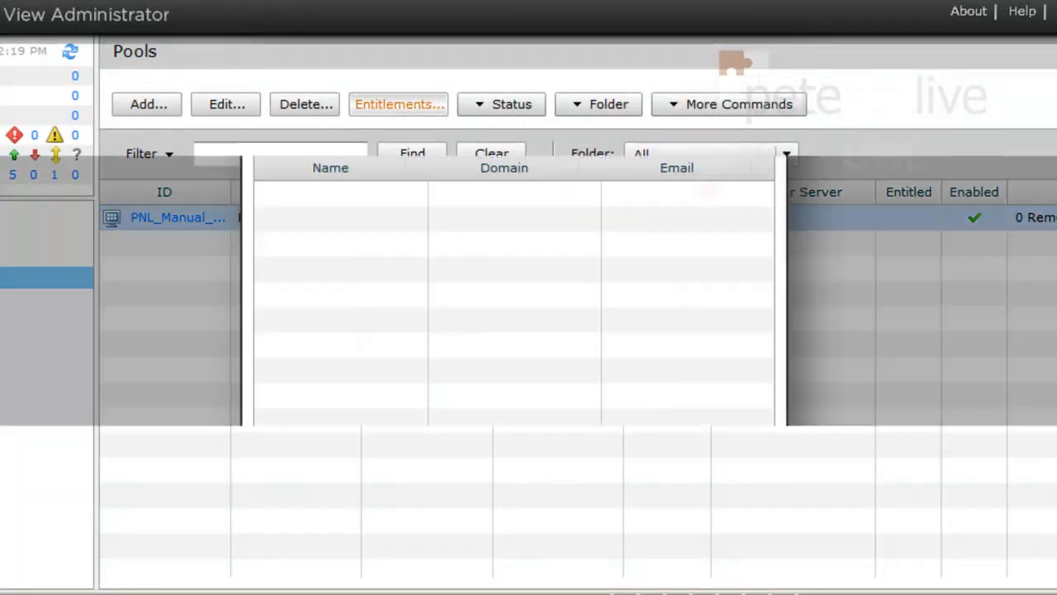
pyautogui.click(398, 104)
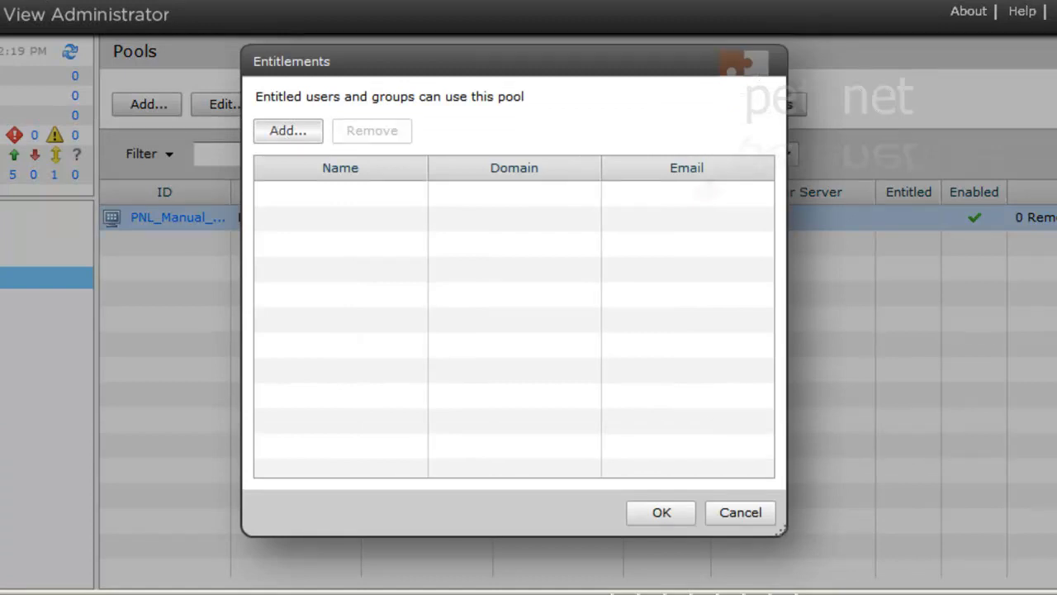
# Step: Search the entitlement Add dialog for groups only whose name starts with 'view'
pyautogui.click(287, 130)
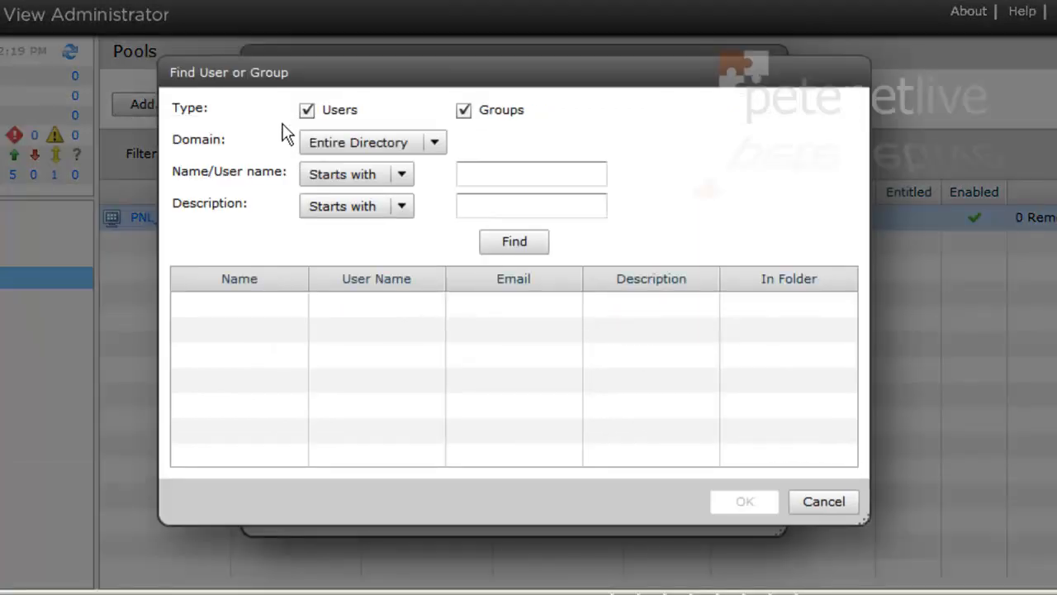
pyautogui.click(307, 109)
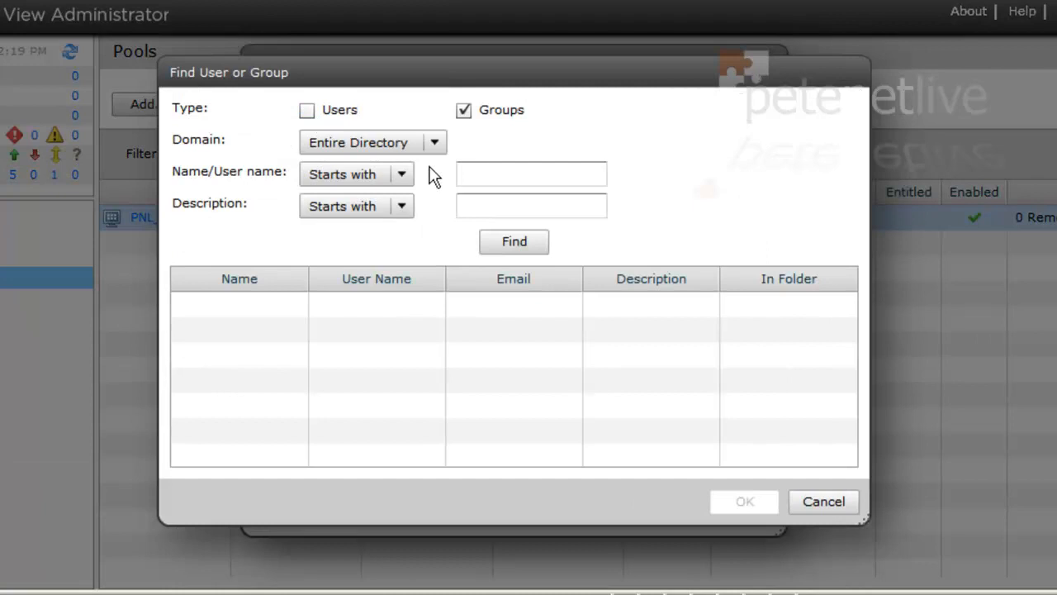
pyautogui.click(532, 173)
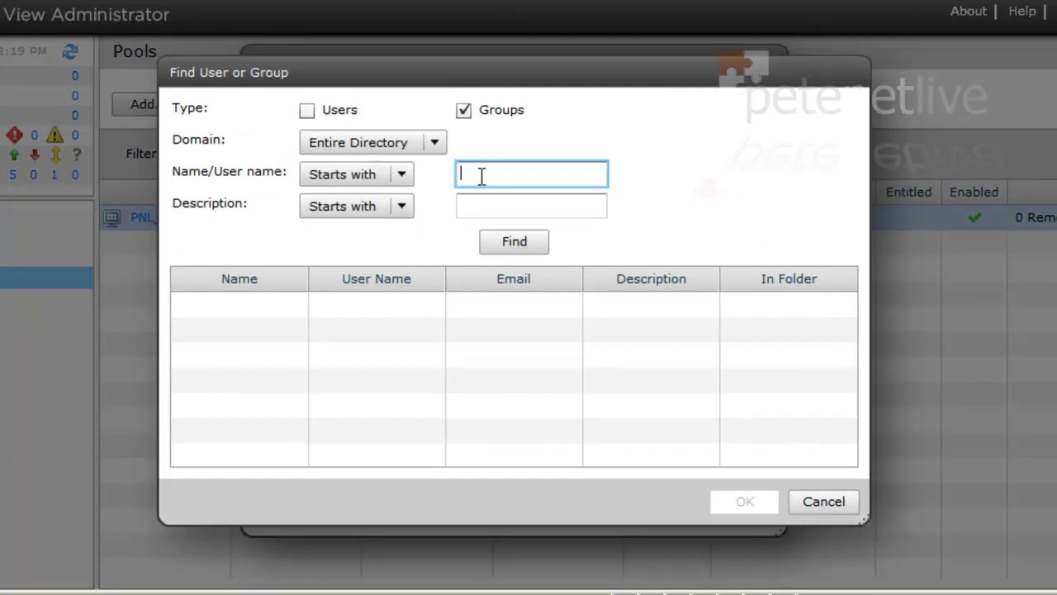
pyautogui.write('view')
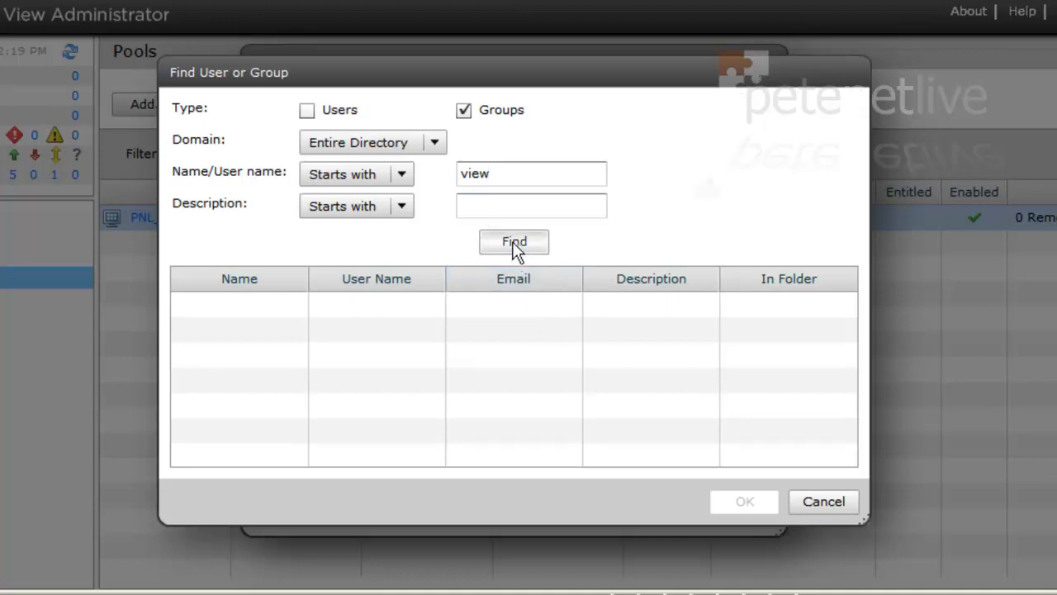
pyautogui.click(514, 241)
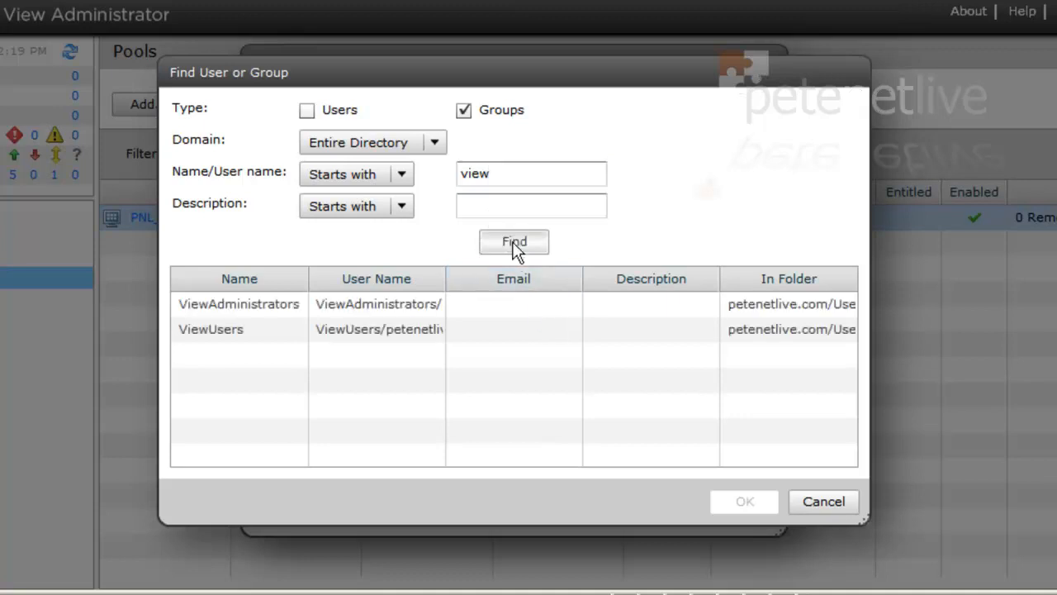
# Step: Select the ViewUsers group, add it to the pool entitlements and confirm them
pyautogui.click(238, 329)
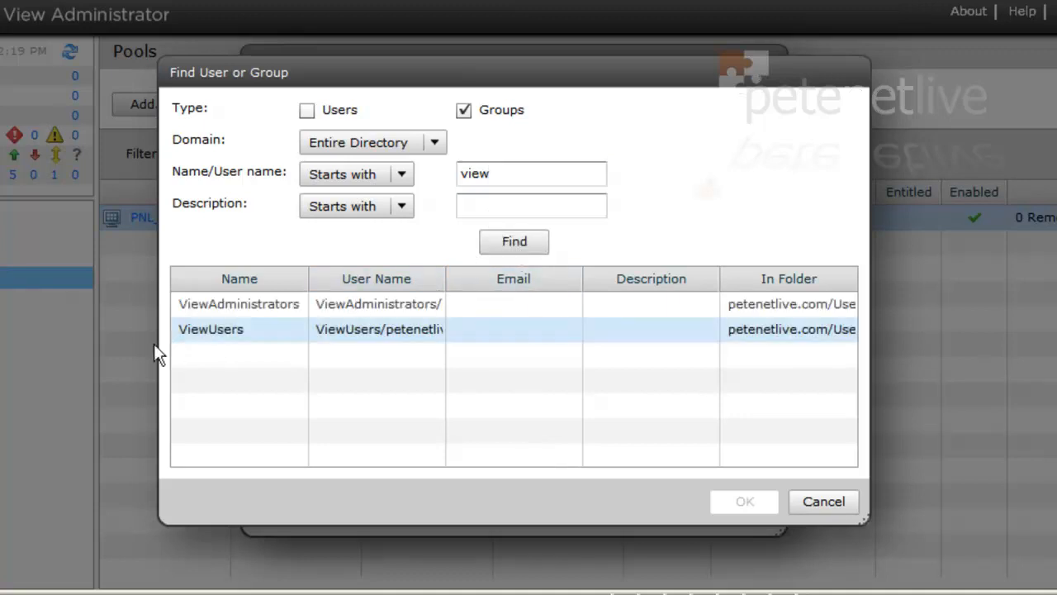
pyautogui.click(238, 329)
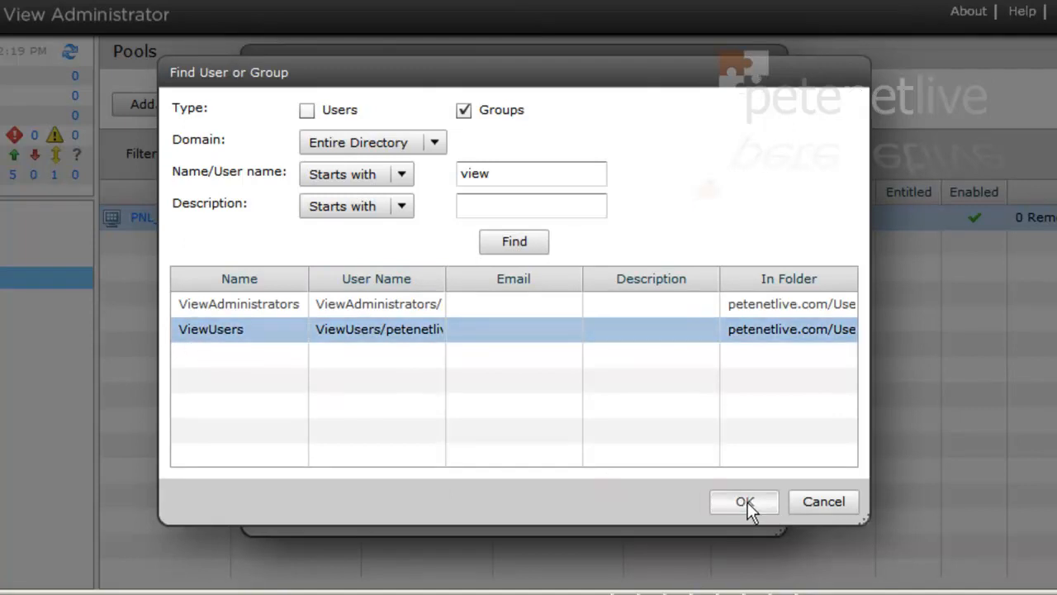
pyautogui.click(744, 502)
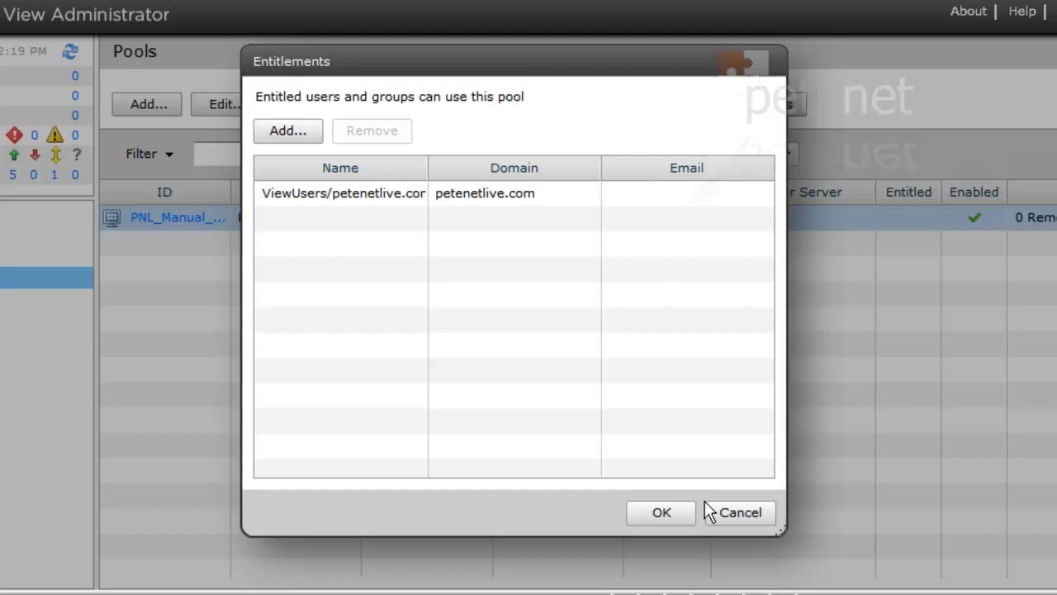
pyautogui.click(661, 512)
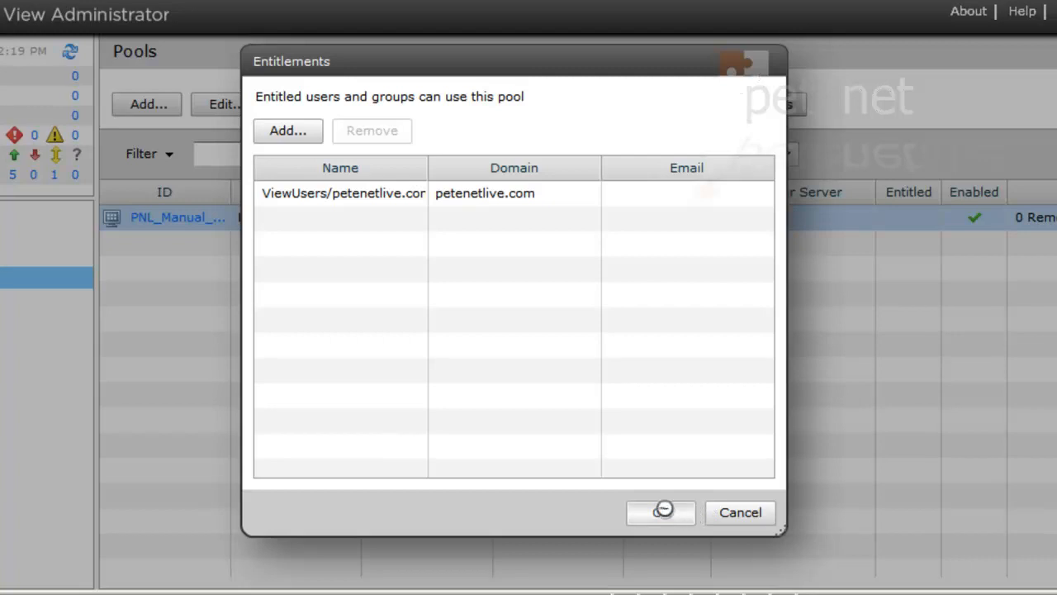
pyautogui.click(661, 512)
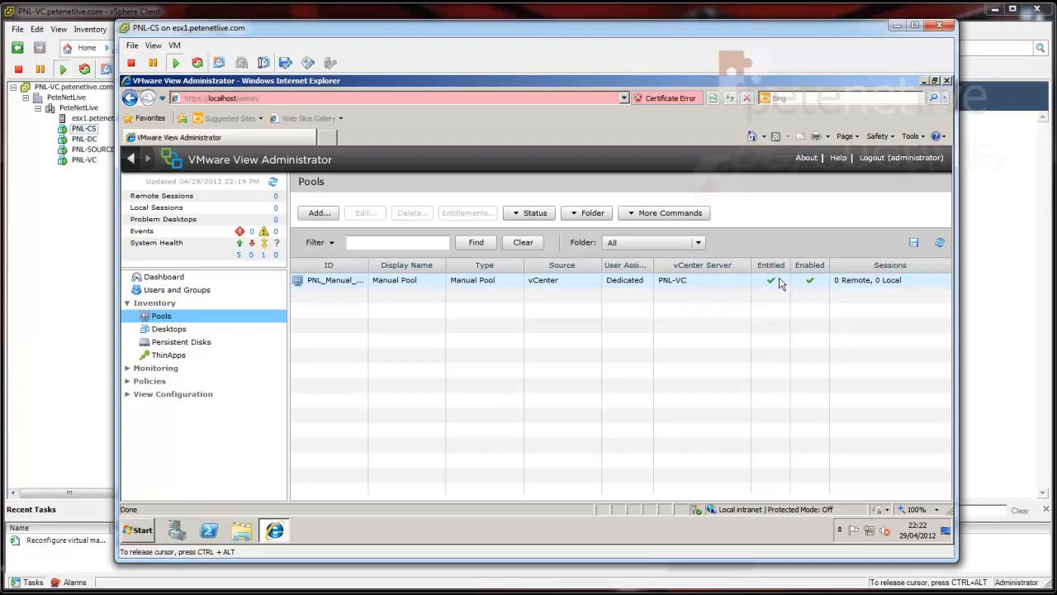
pyautogui.moveTo(763, 79)
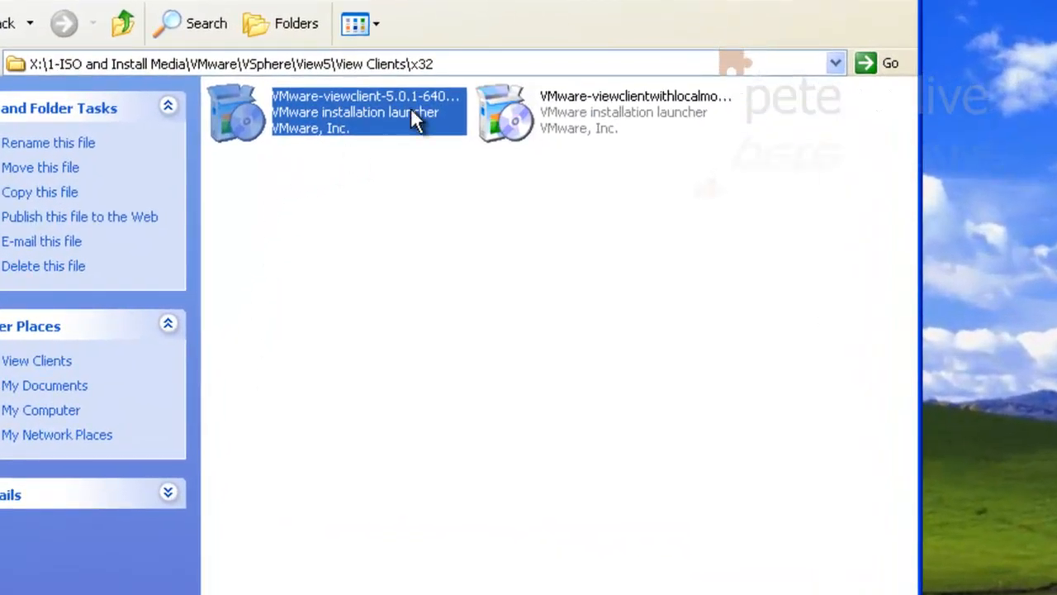
pyautogui.moveTo(347, 119)
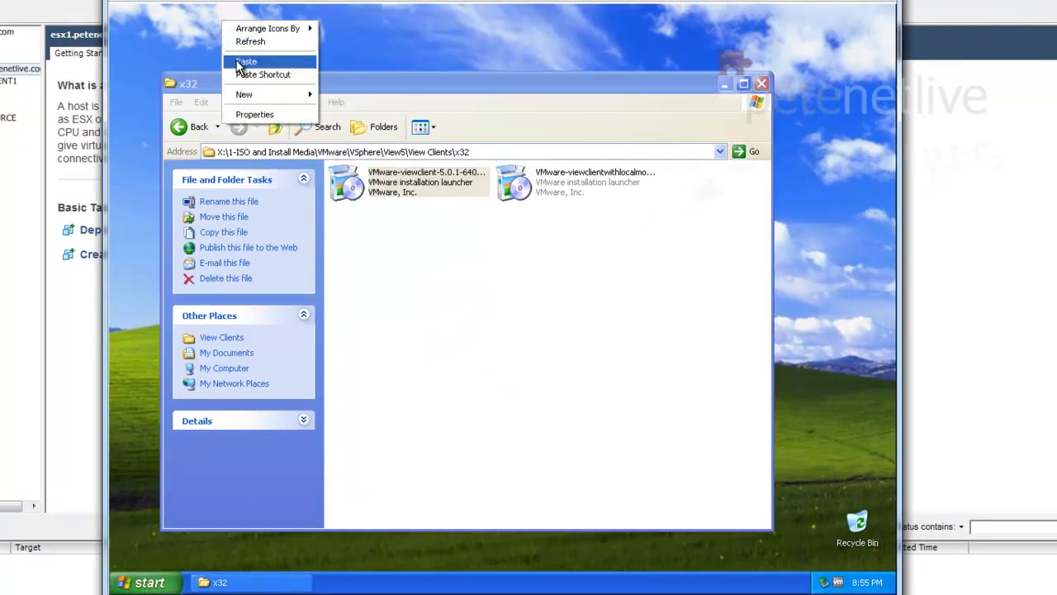
# Step: Paste VMware-viewclient-5.0.1-640055.exe onto the XP desktop and begin opening it
pyautogui.click(246, 61)
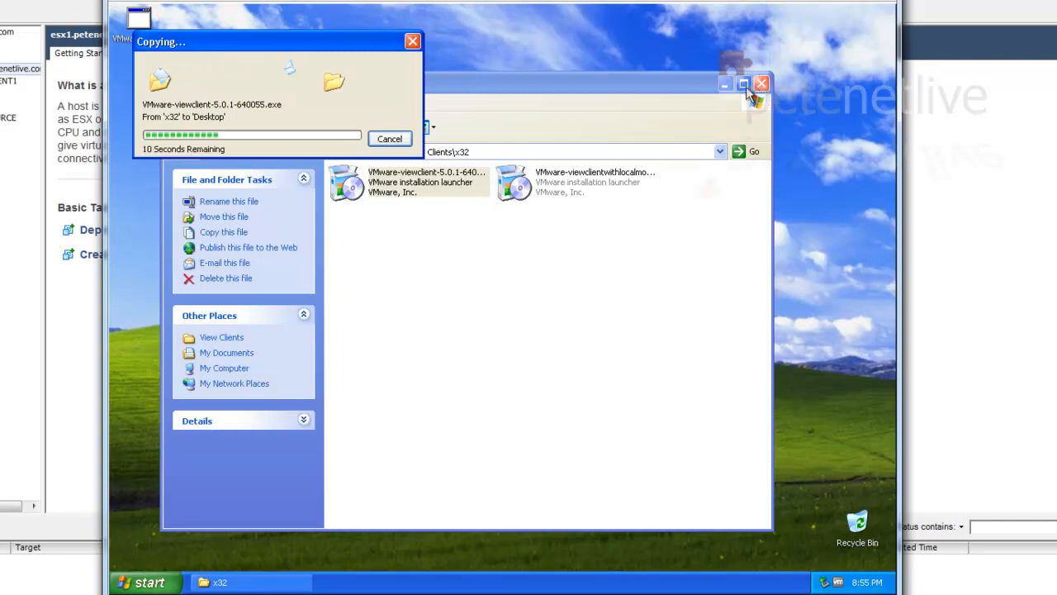
pyautogui.click(760, 82)
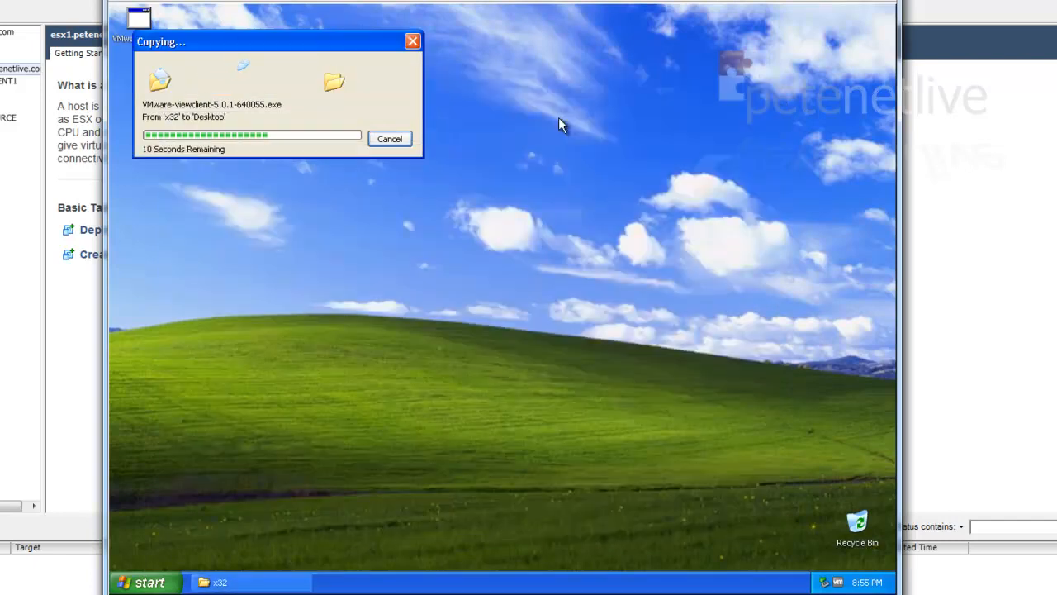
pyautogui.moveTo(330, 112)
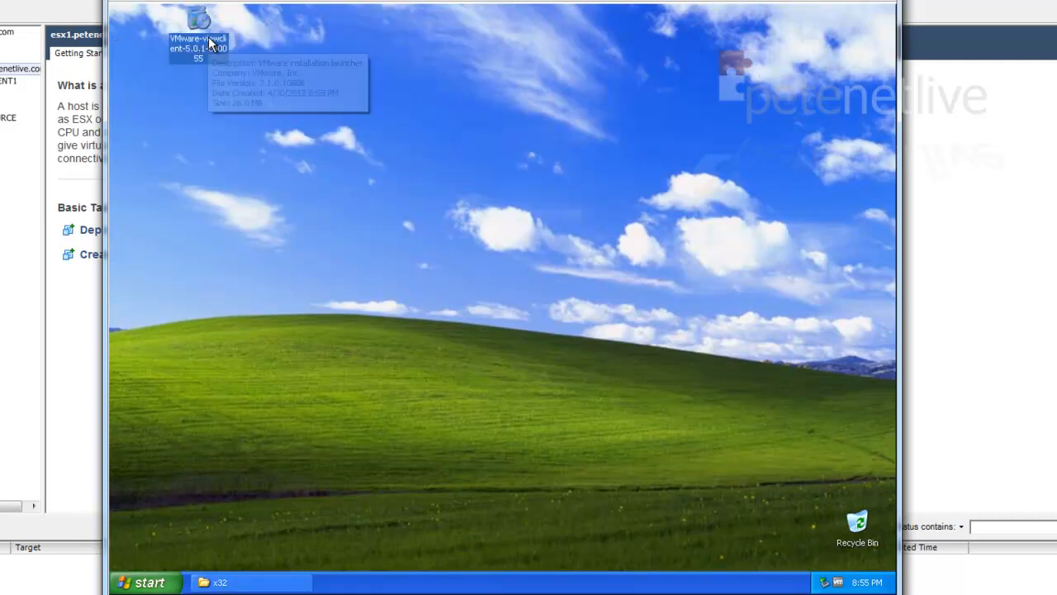
pyautogui.rightClick(198, 47)
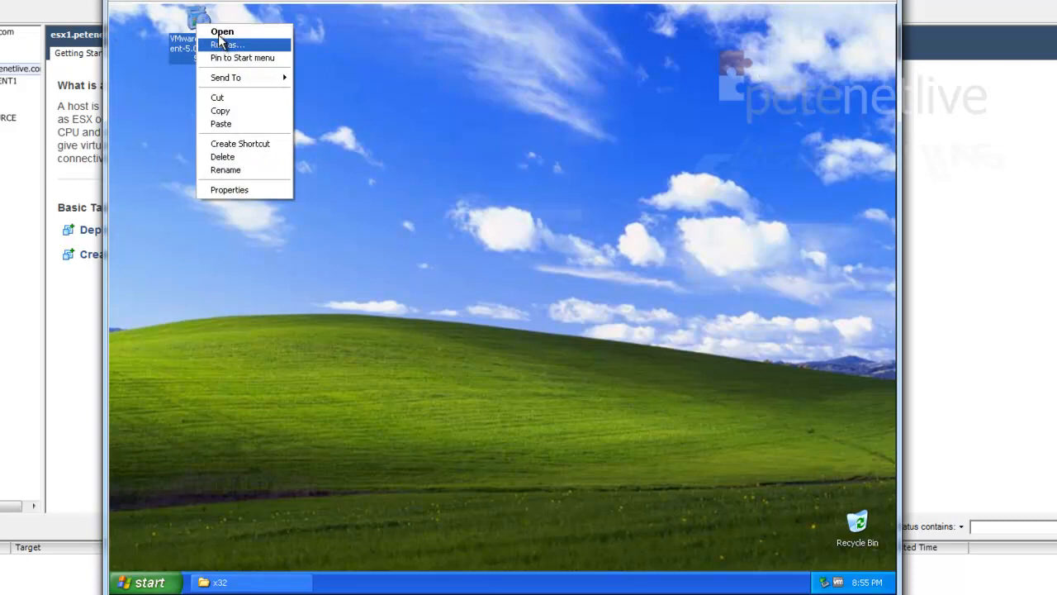
pyautogui.click(410, 206)
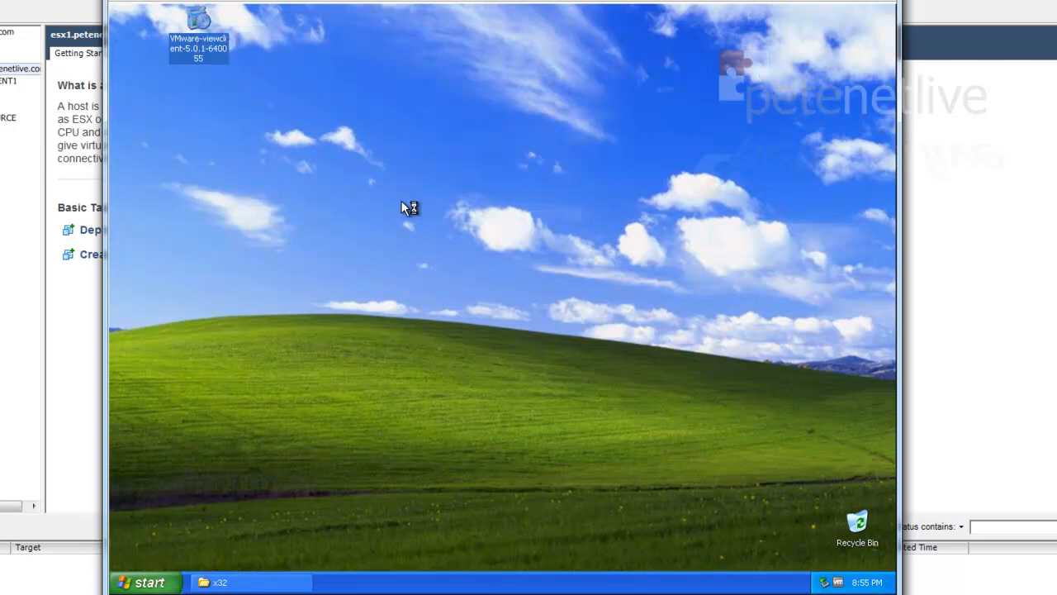
pyautogui.moveTo(586, 287)
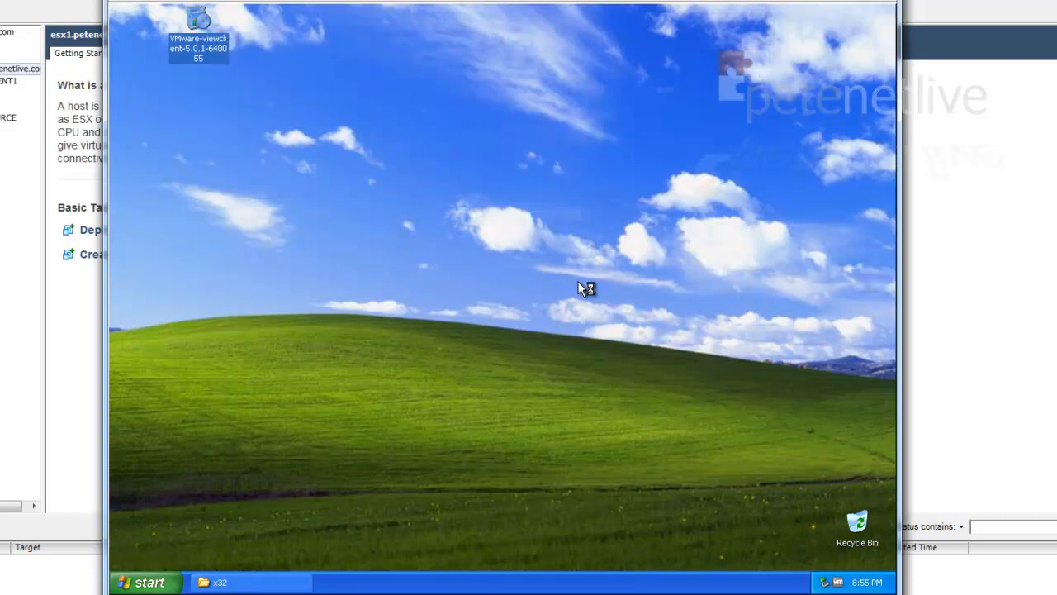
# Step: Run the View Client installer from the desktop, allowing it past the Security Warning
pyautogui.doubleClick(198, 33)
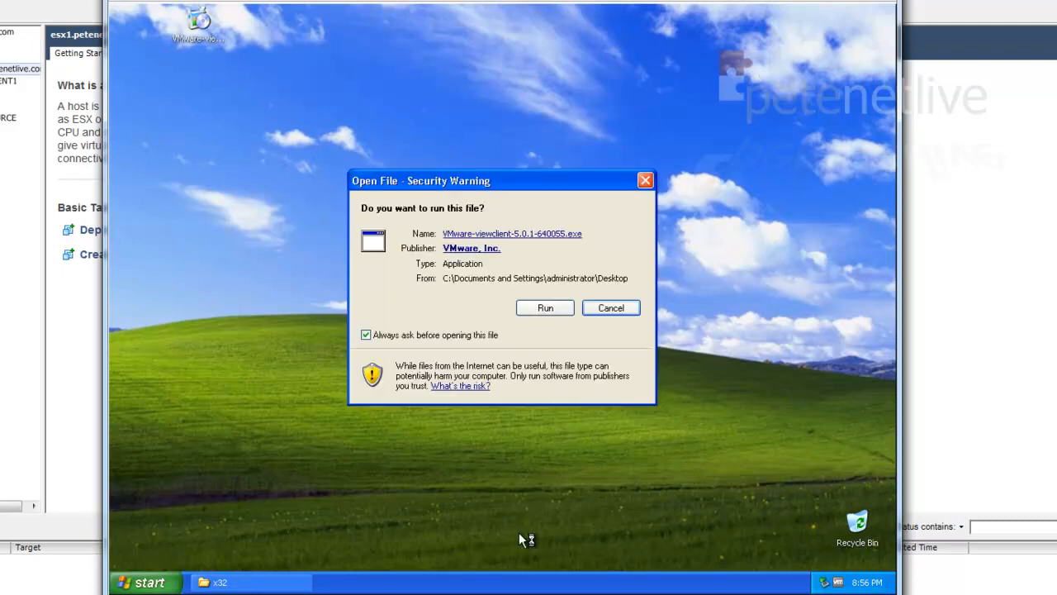
pyautogui.moveTo(565, 299)
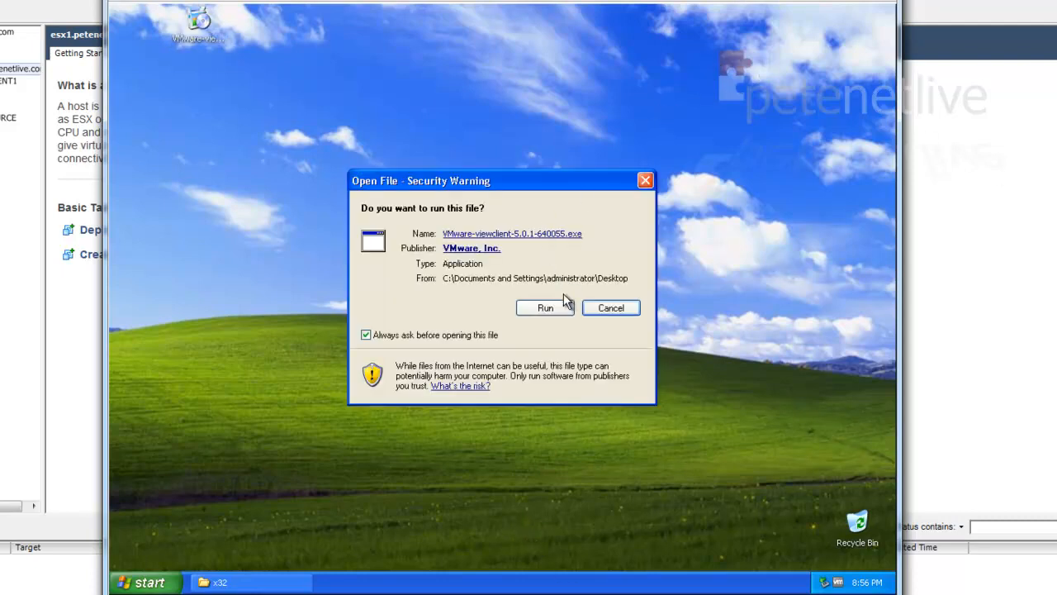
pyautogui.click(545, 308)
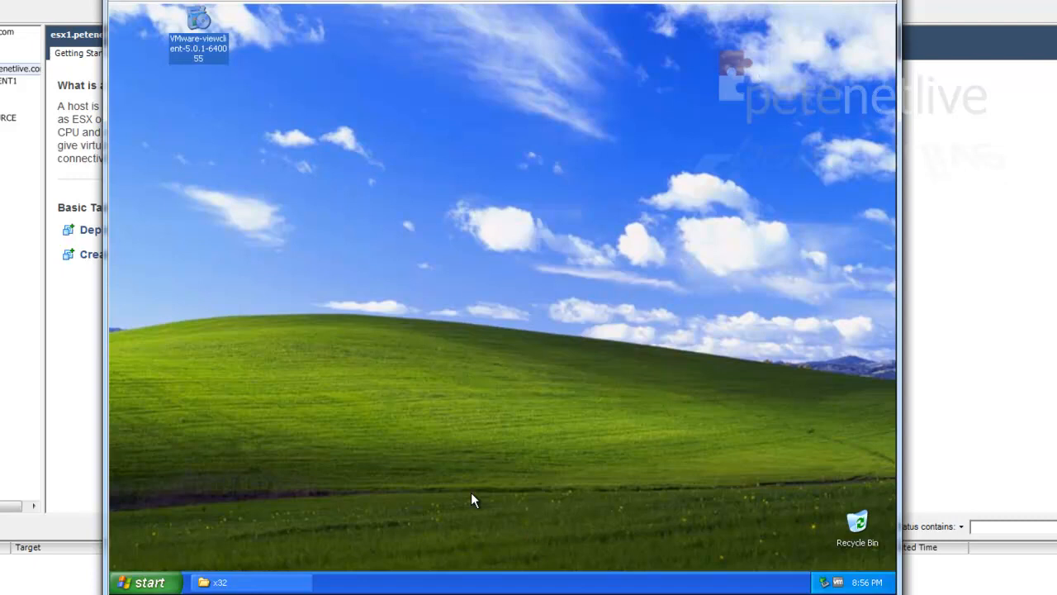
pyautogui.doubleClick(198, 33)
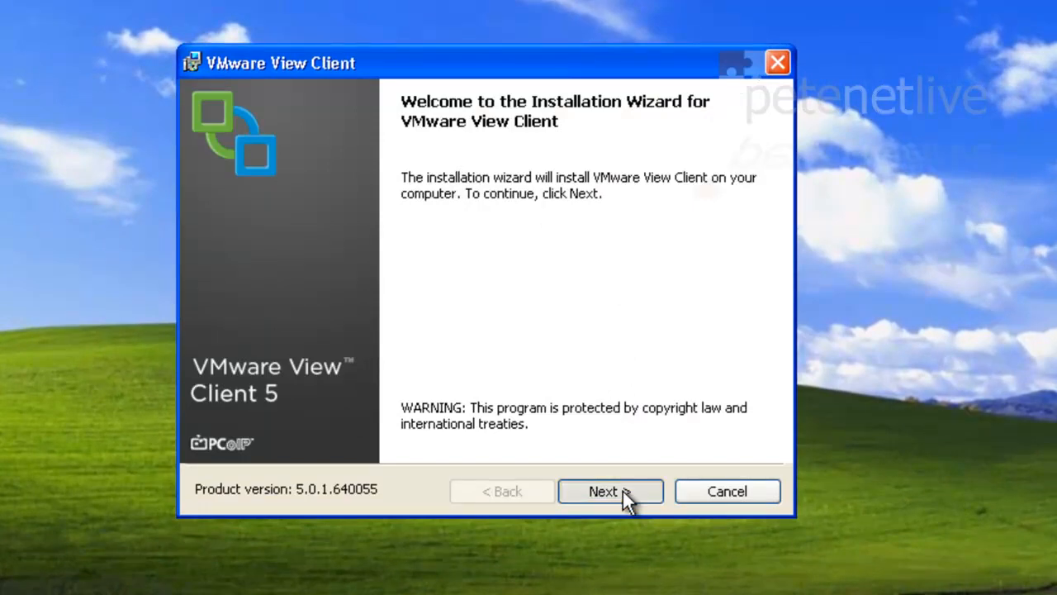
# Step: Advance through welcome and patent pages, accept the license, keep default features
pyautogui.click(612, 491)
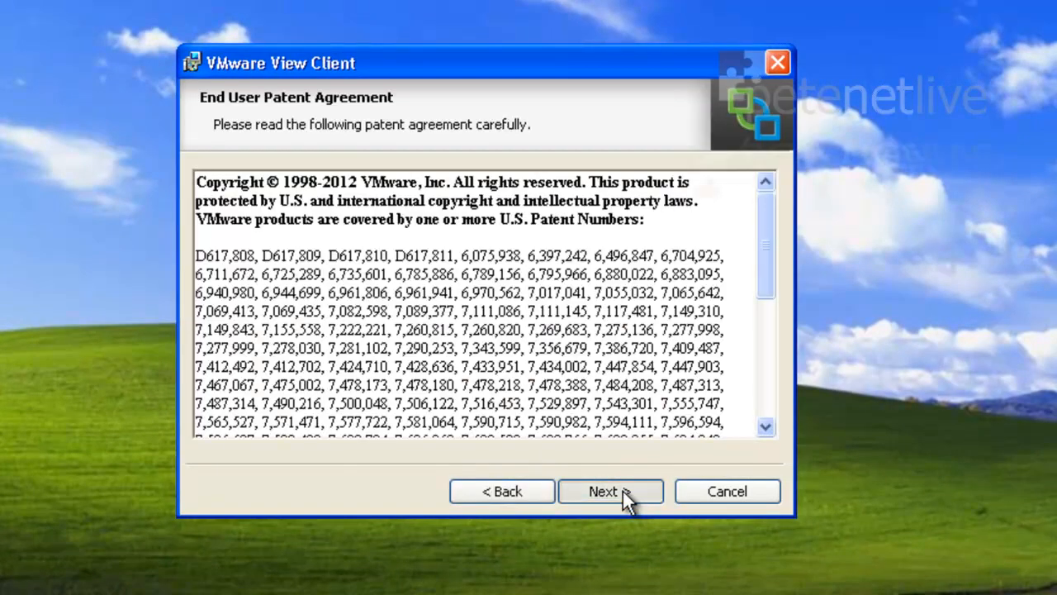
pyautogui.click(611, 491)
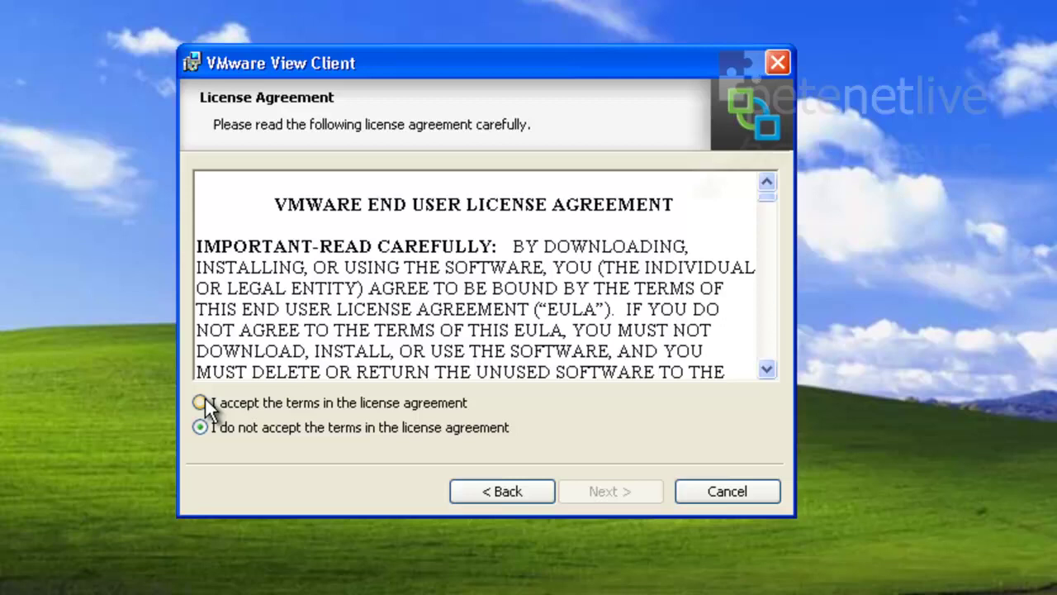
pyautogui.click(198, 403)
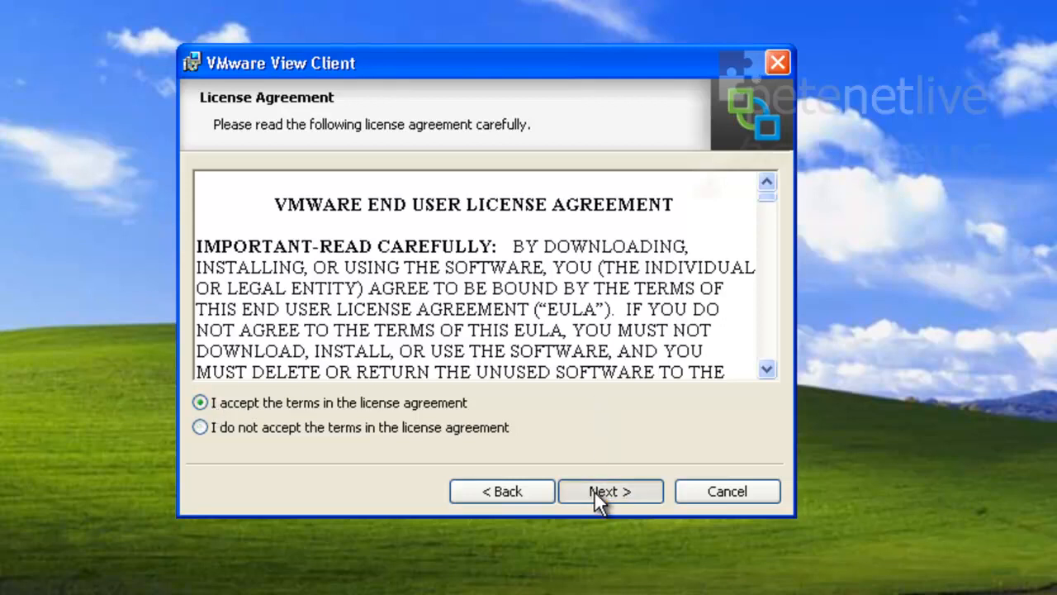
pyautogui.click(612, 491)
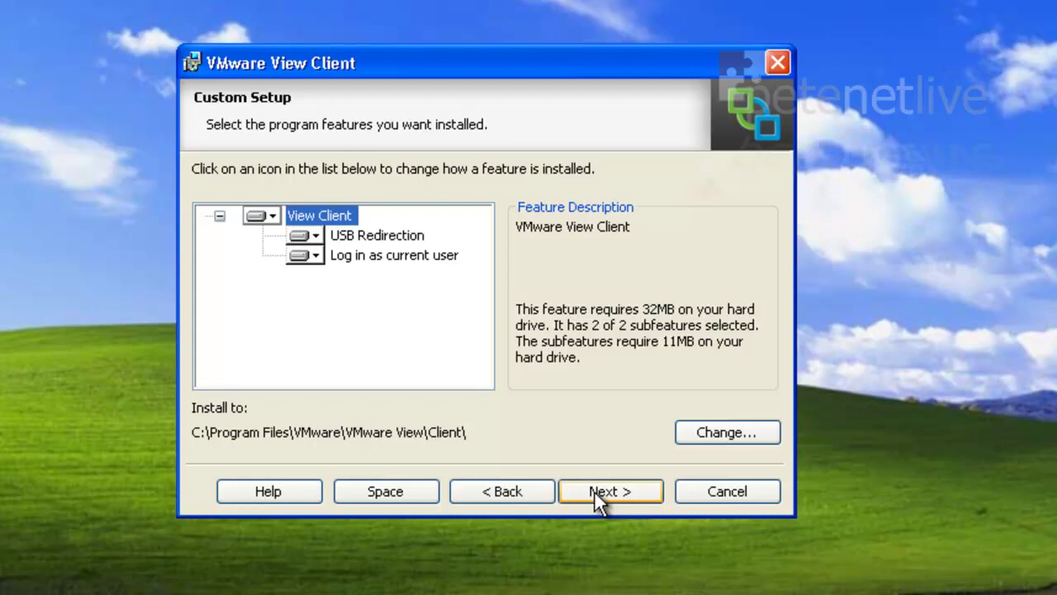
pyautogui.click(611, 490)
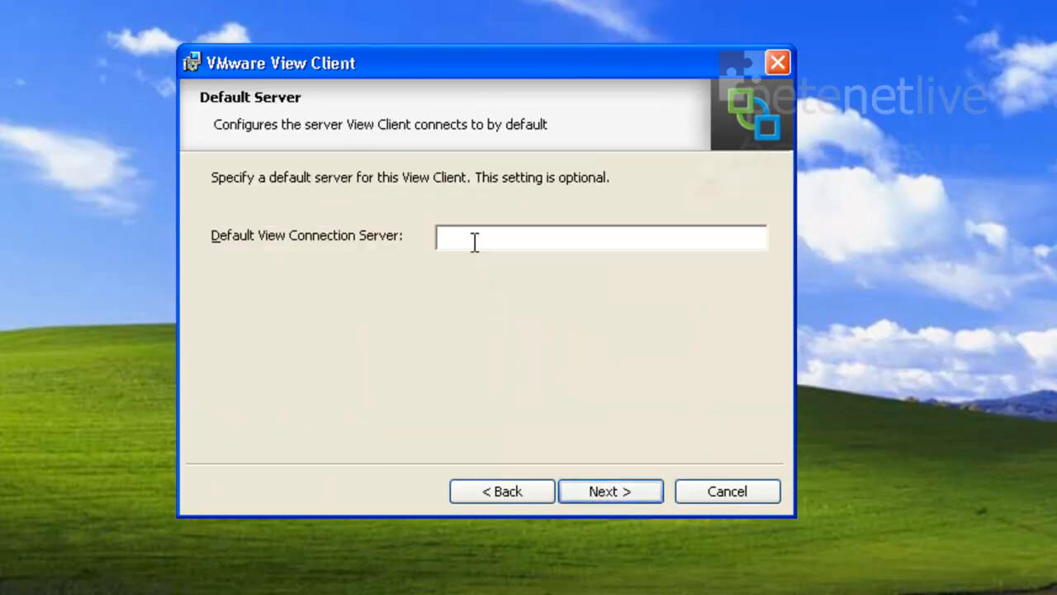
# Step: Enter pnl-cs.petenetlive.com as the Default View Connection Server and continue
pyautogui.write('p')
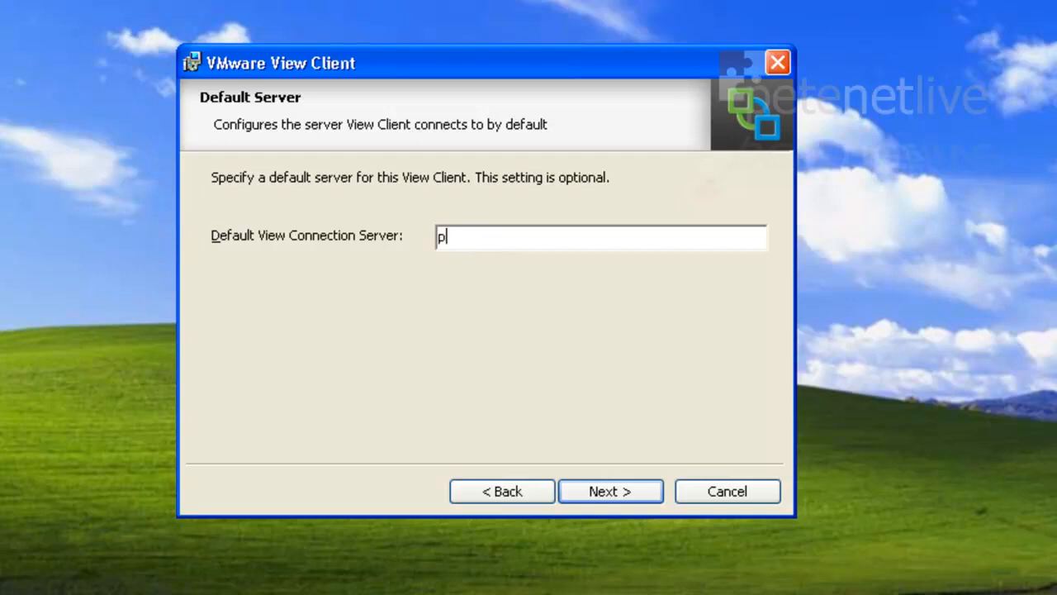
pyautogui.write('nl-cs.')
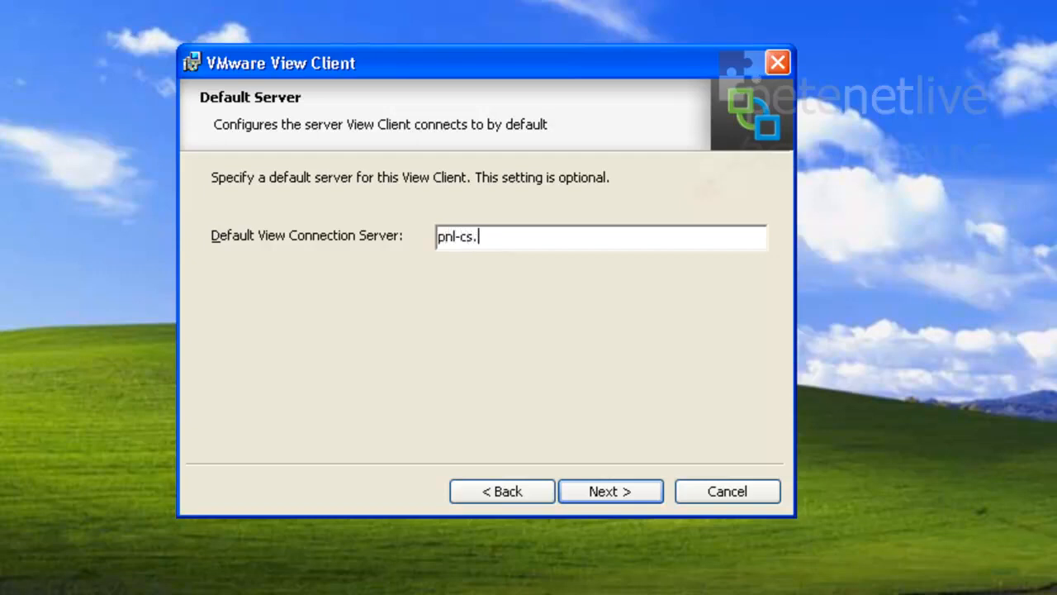
pyautogui.write('petenetl')
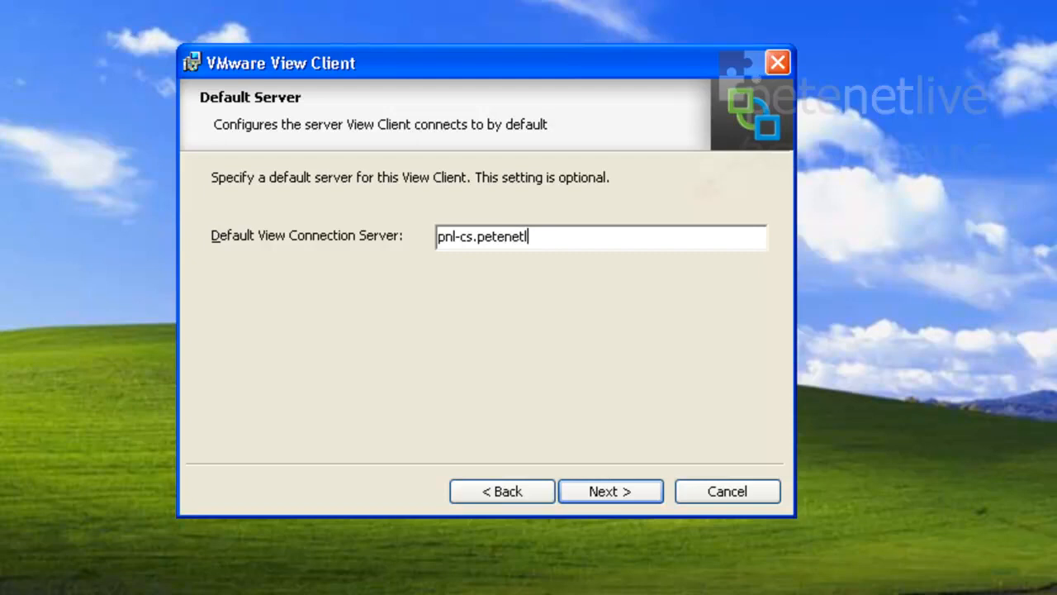
pyautogui.write('ive.com')
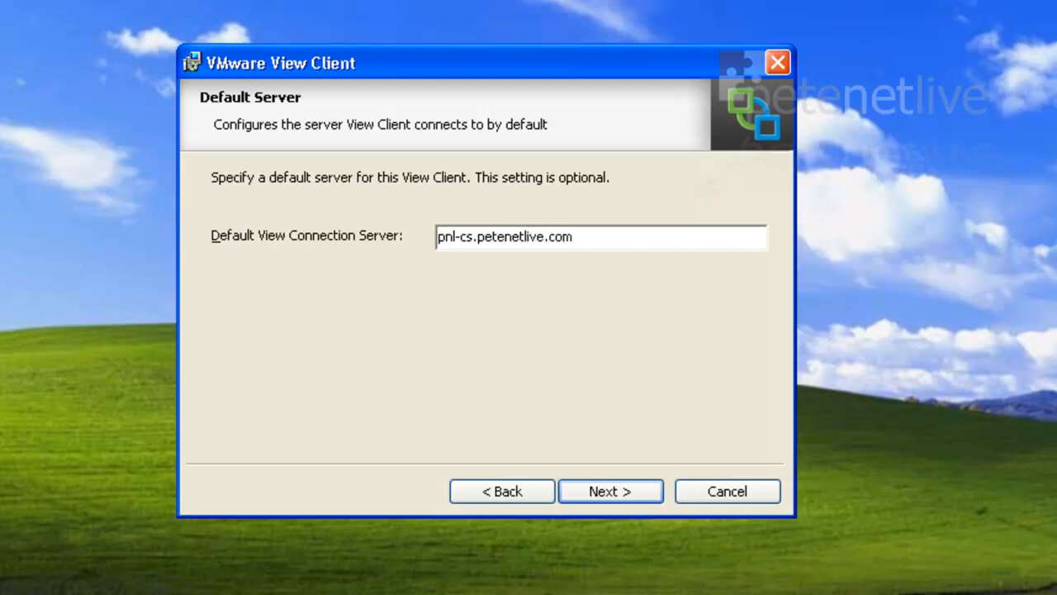
pyautogui.click(610, 490)
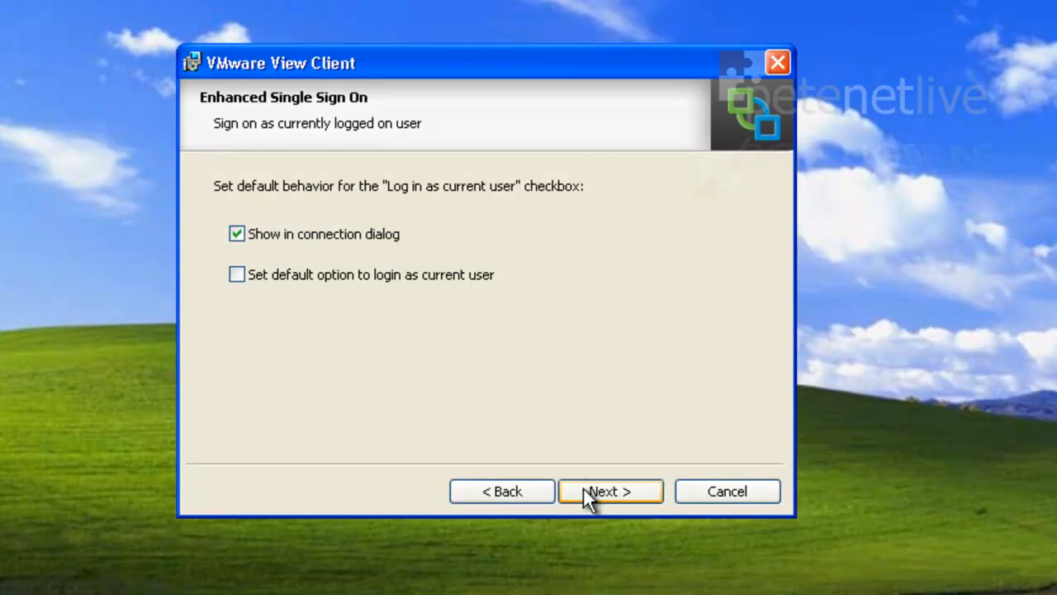
# Step: Keep default single sign-on and all three shortcuts, letting the installation run to completion
pyautogui.click(610, 490)
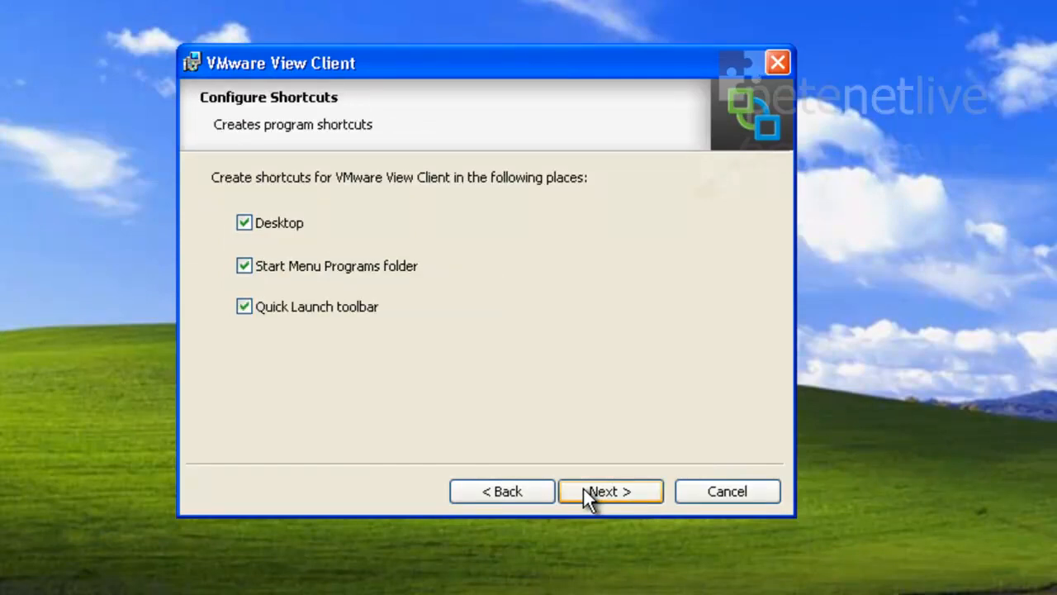
pyautogui.click(611, 490)
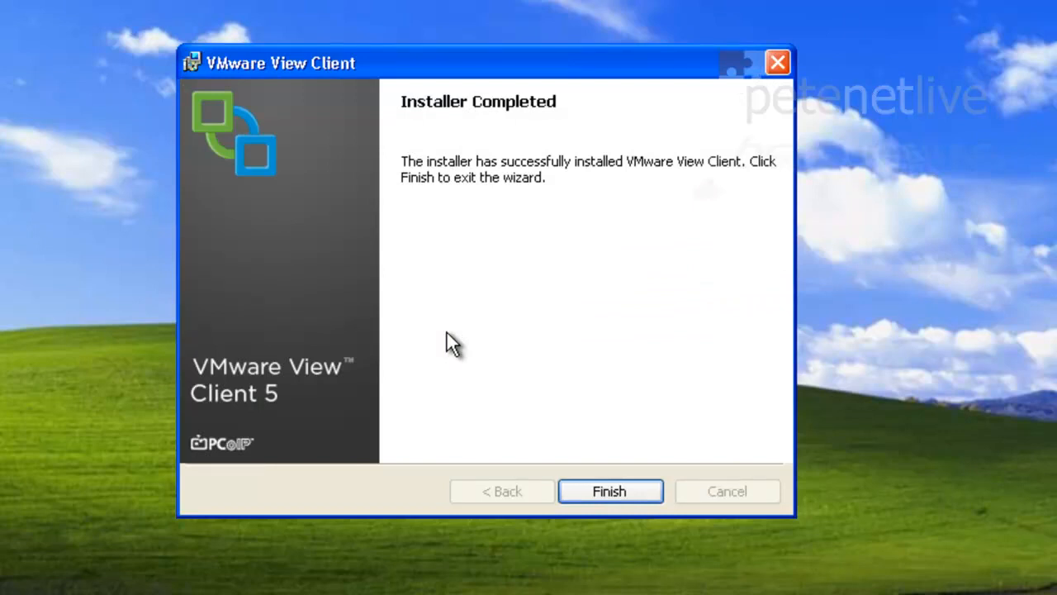
pyautogui.moveTo(449, 416)
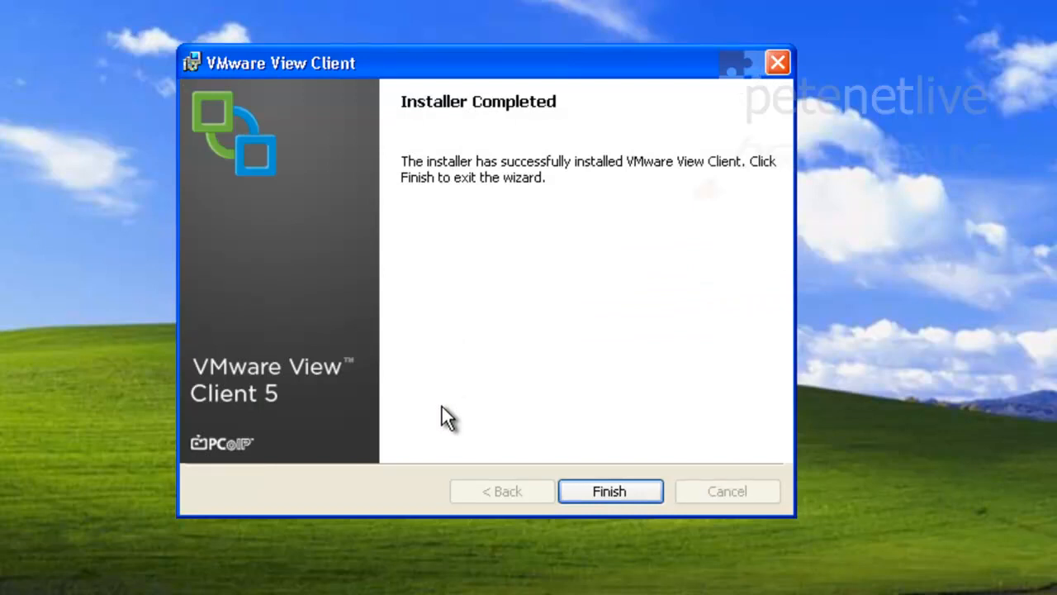
# Step: Finish the completed installation wizard, reaching the restart prompt
pyautogui.click(610, 491)
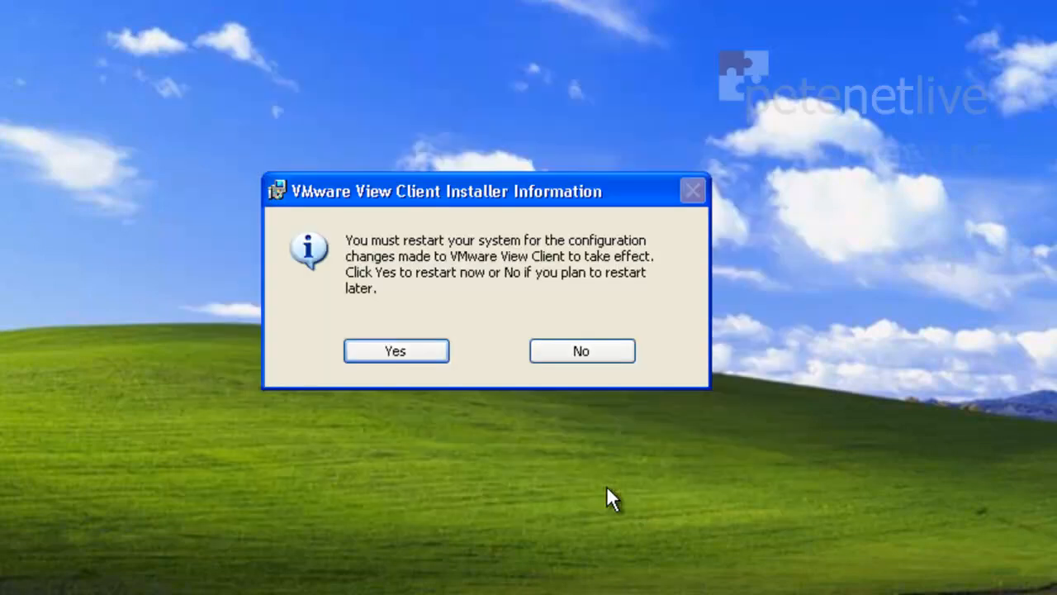
pyautogui.moveTo(645, 265)
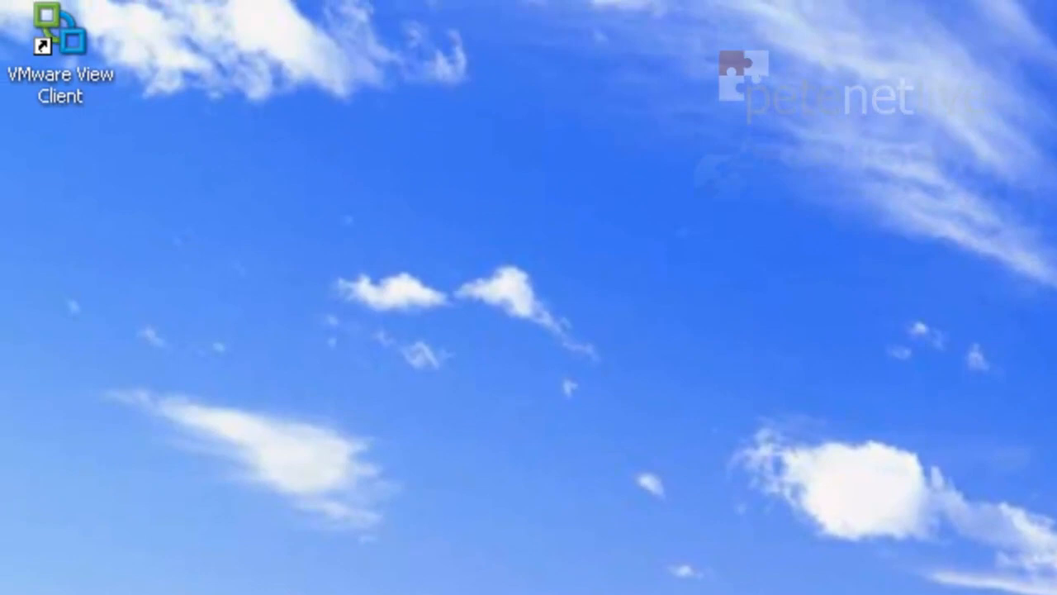
pyautogui.moveTo(69, 50)
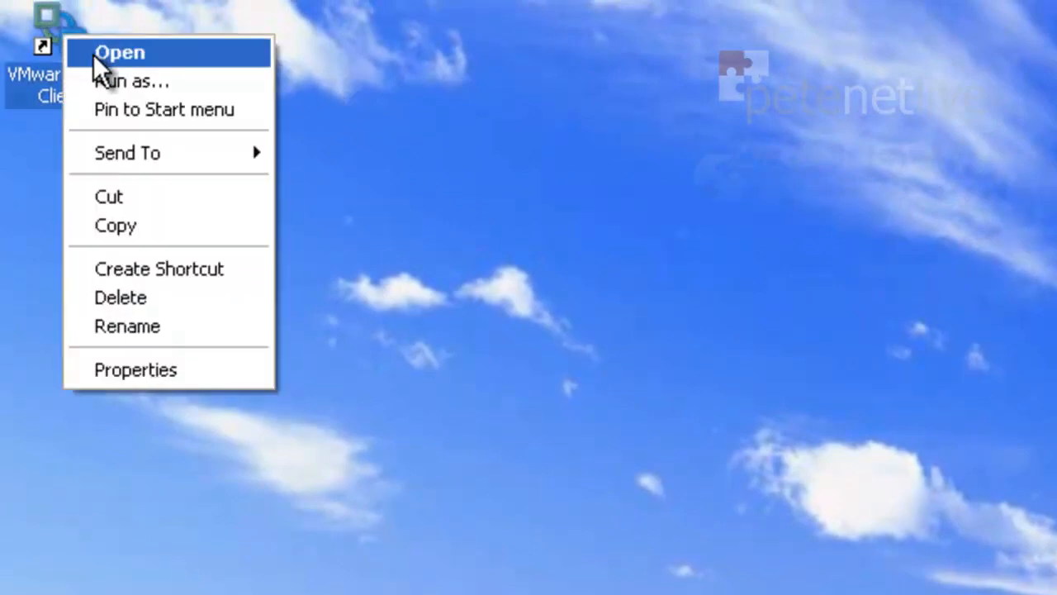
# Step: Launch VMware View Client from its desktop shortcut and expand its Options >> settings
pyautogui.click(118, 51)
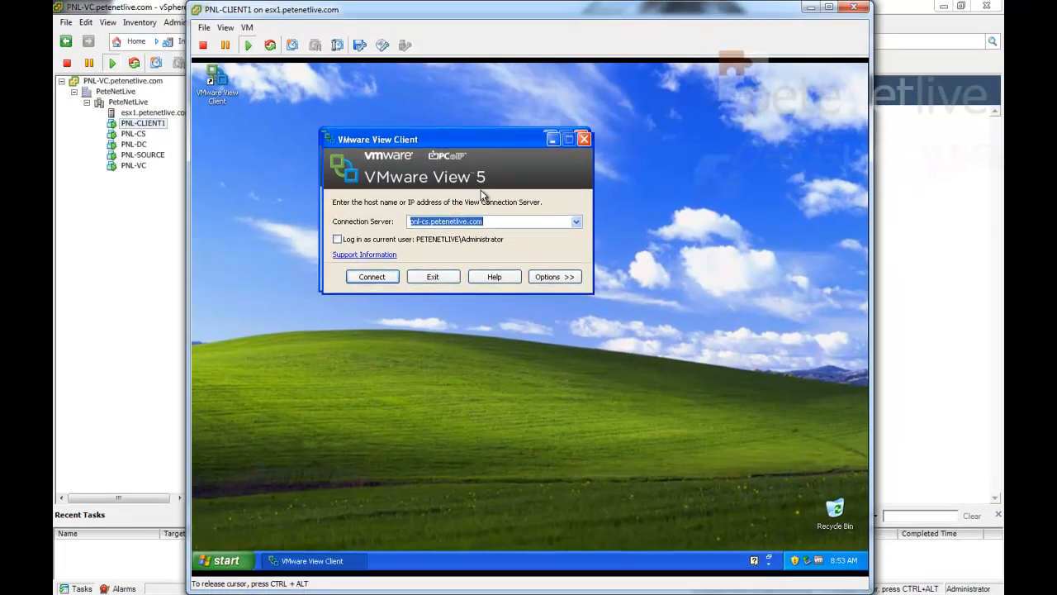
pyautogui.moveTo(456, 139); pyautogui.dragTo(509, 194)
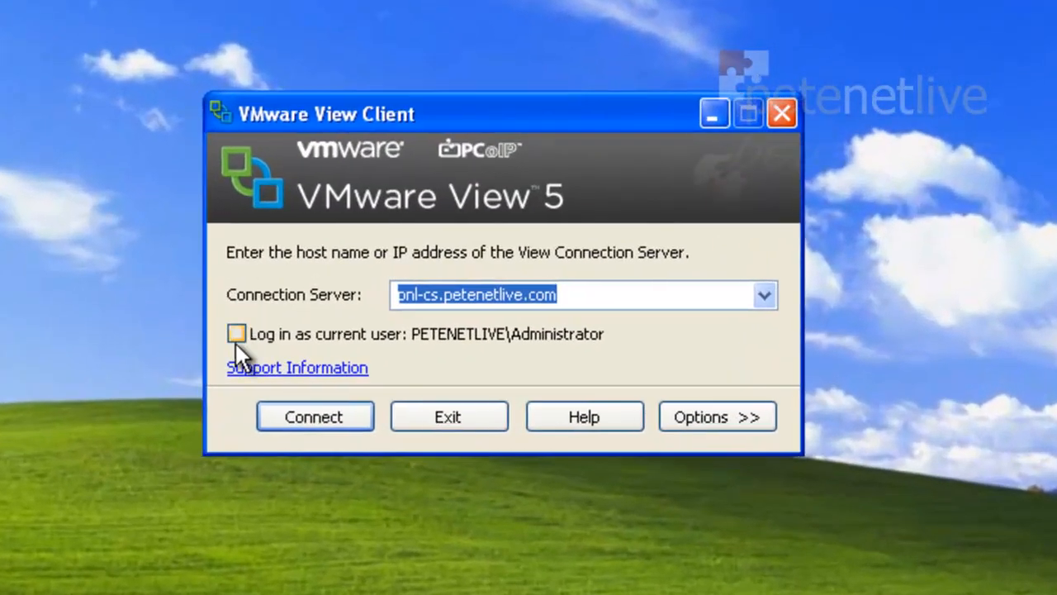
pyautogui.moveTo(612, 536)
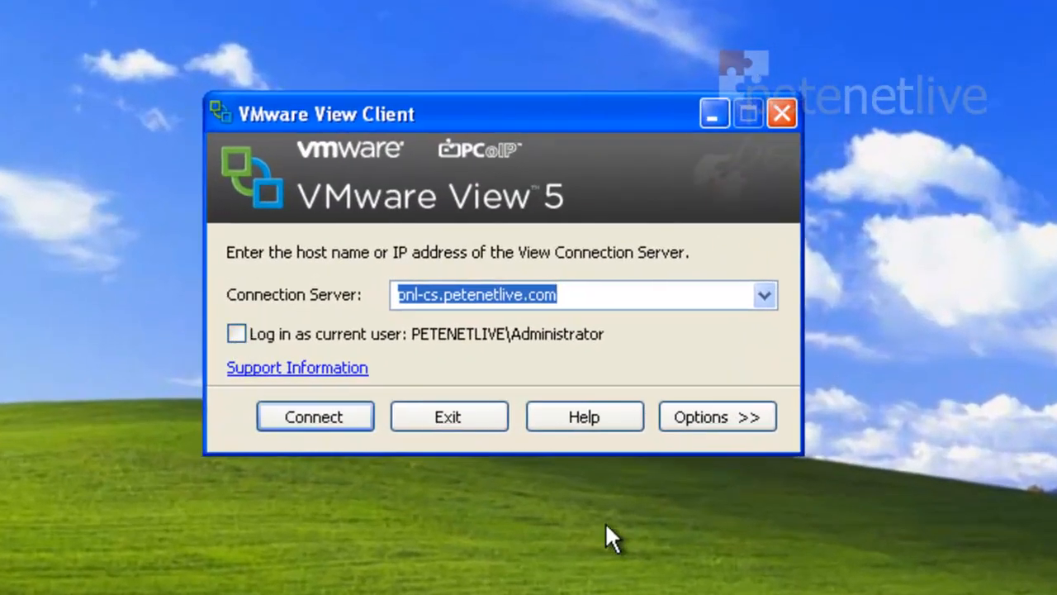
pyautogui.click(717, 417)
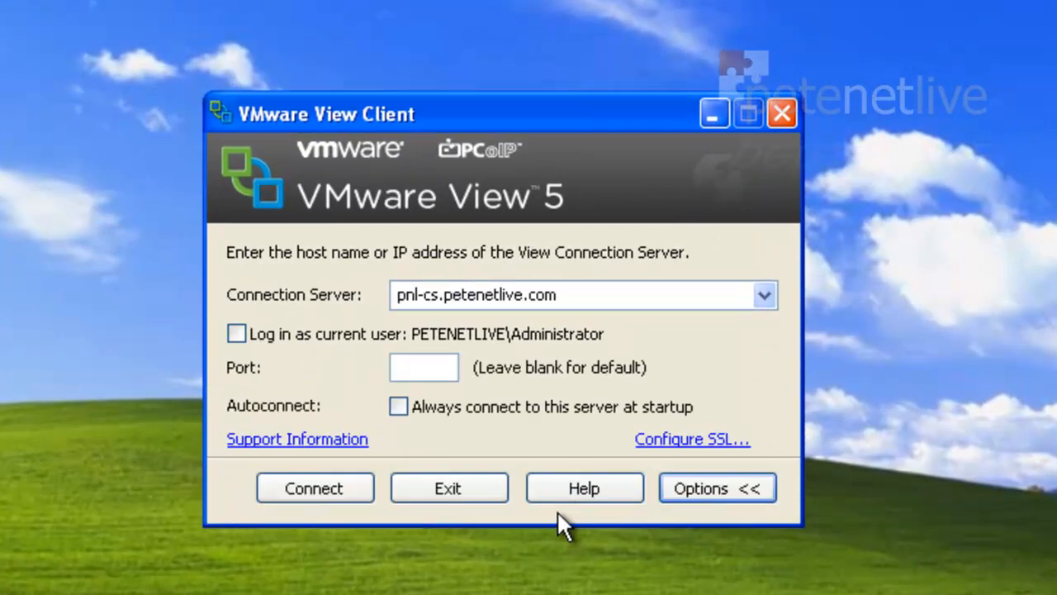
# Step: Set SSL checking to allow unverifiable connections, then connect to pnl-cs.petenetlive.com
pyautogui.click(692, 439)
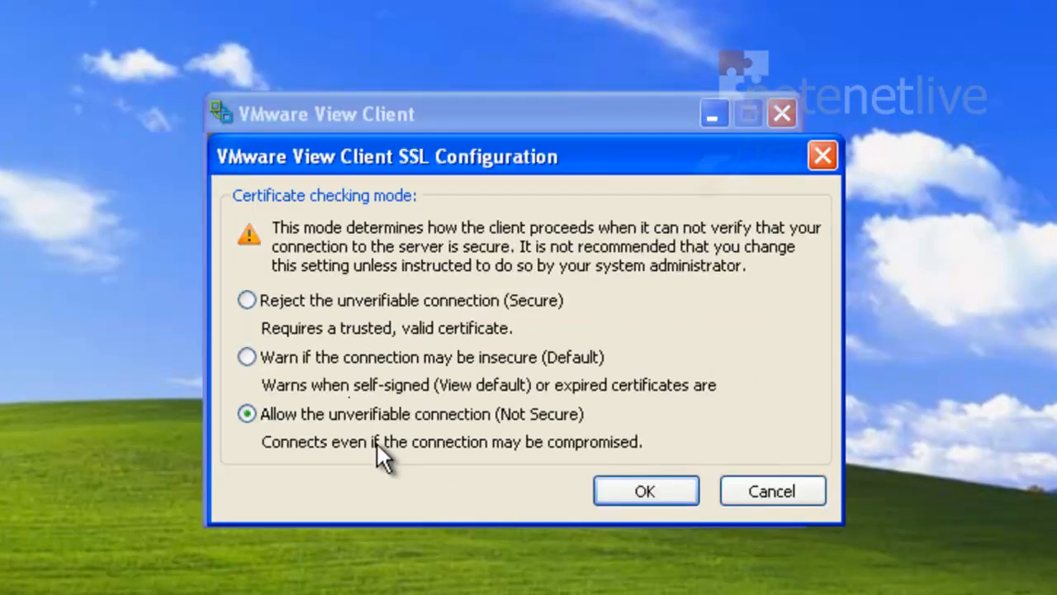
pyautogui.moveTo(492, 416)
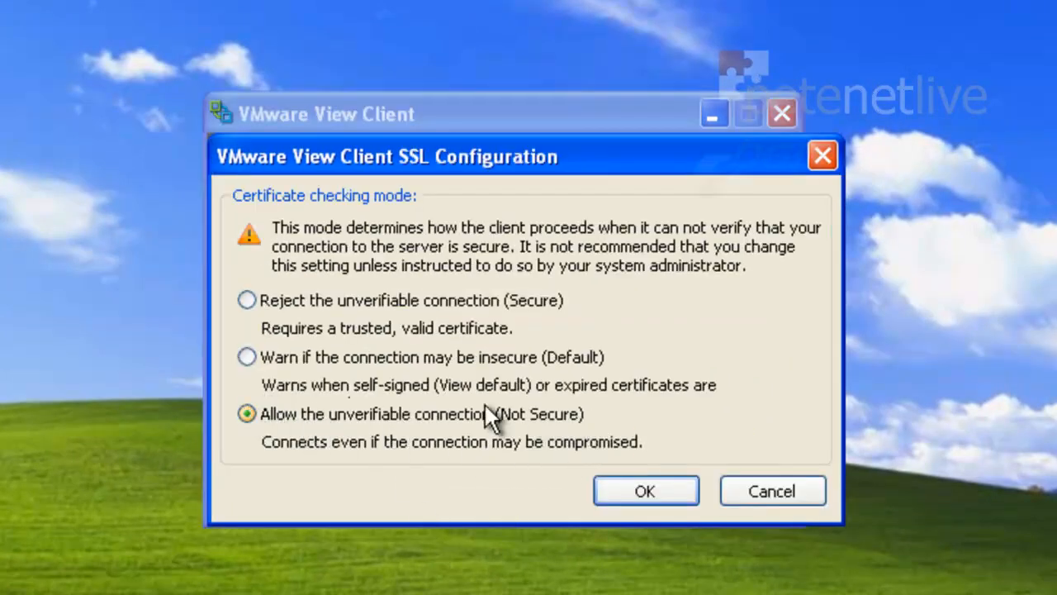
pyautogui.moveTo(645, 491)
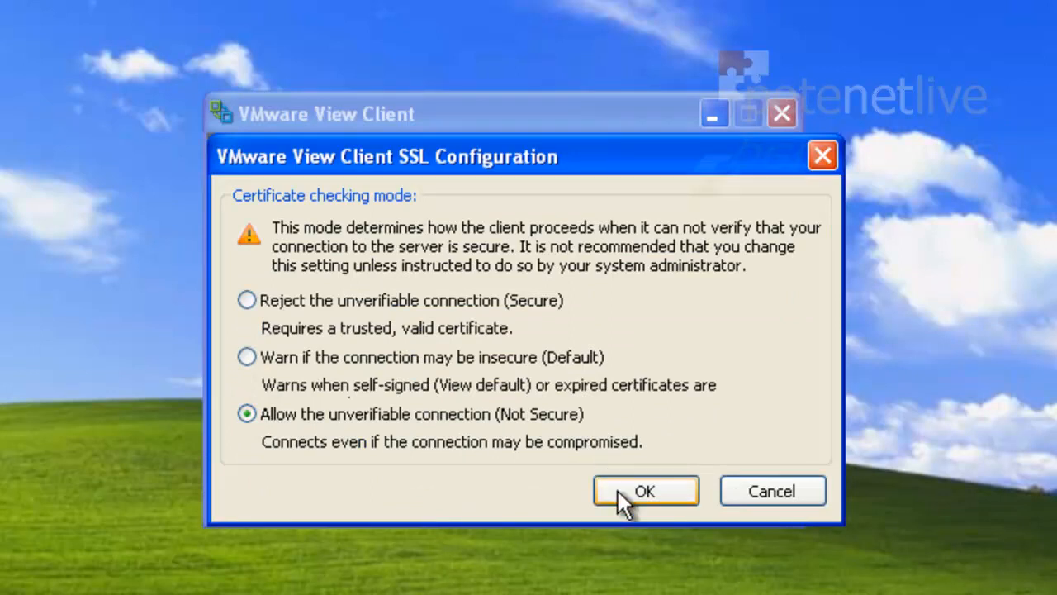
pyautogui.click(646, 491)
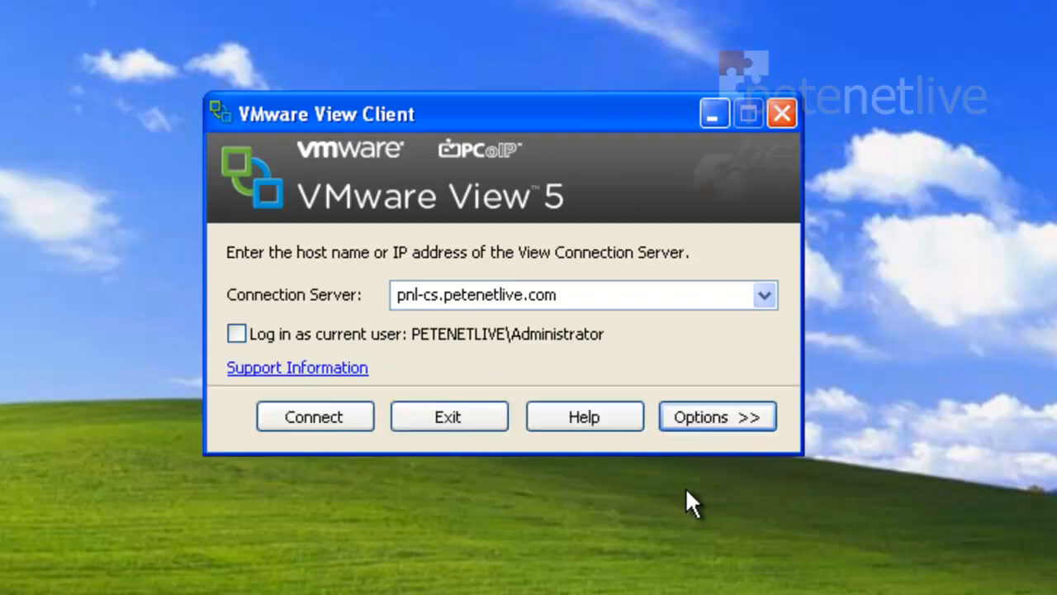
pyautogui.click(314, 417)
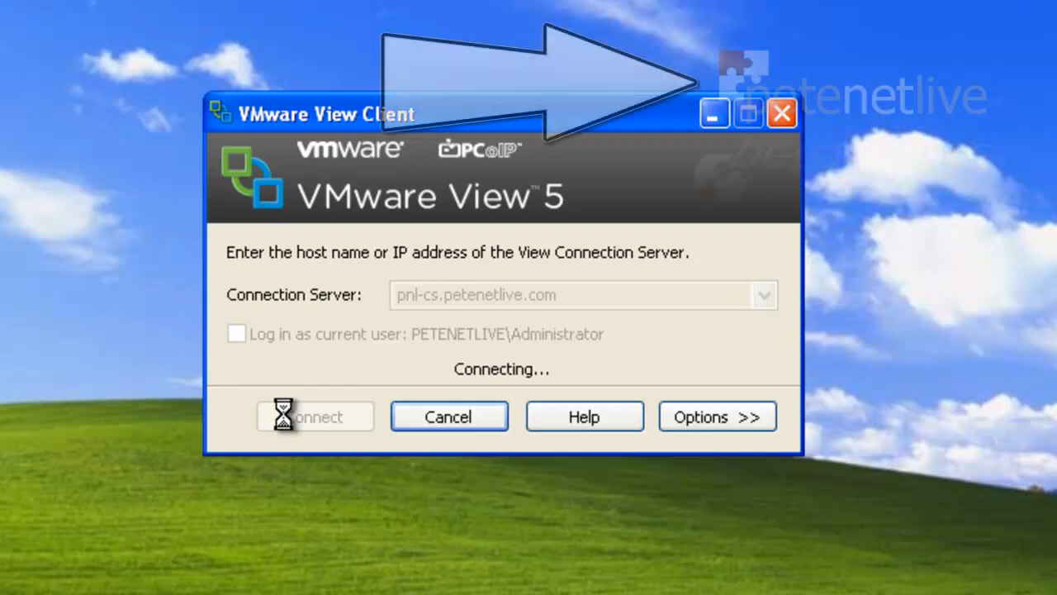
# Step: Log in to the PETENETLIVE domain with the entered credentials, listing the Manual Pool desktop
pyautogui.click(314, 416)
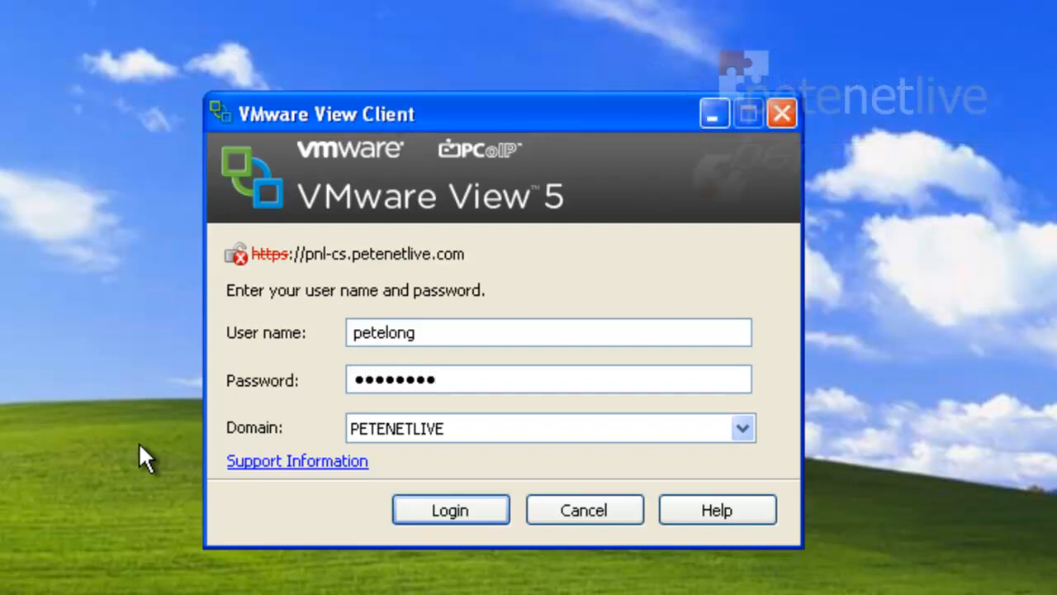
pyautogui.click(449, 509)
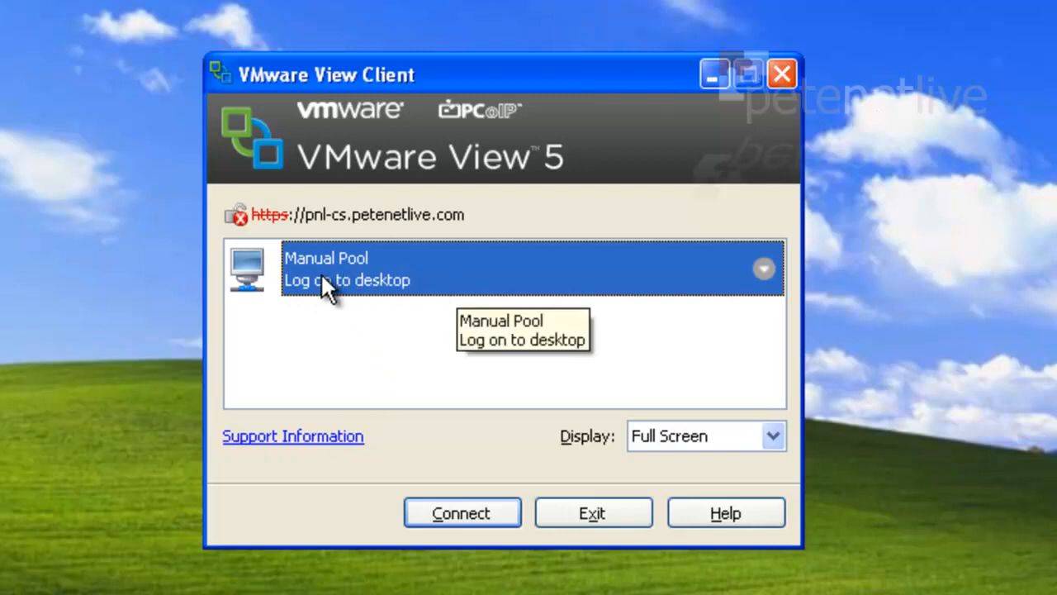
pyautogui.moveTo(413, 228)
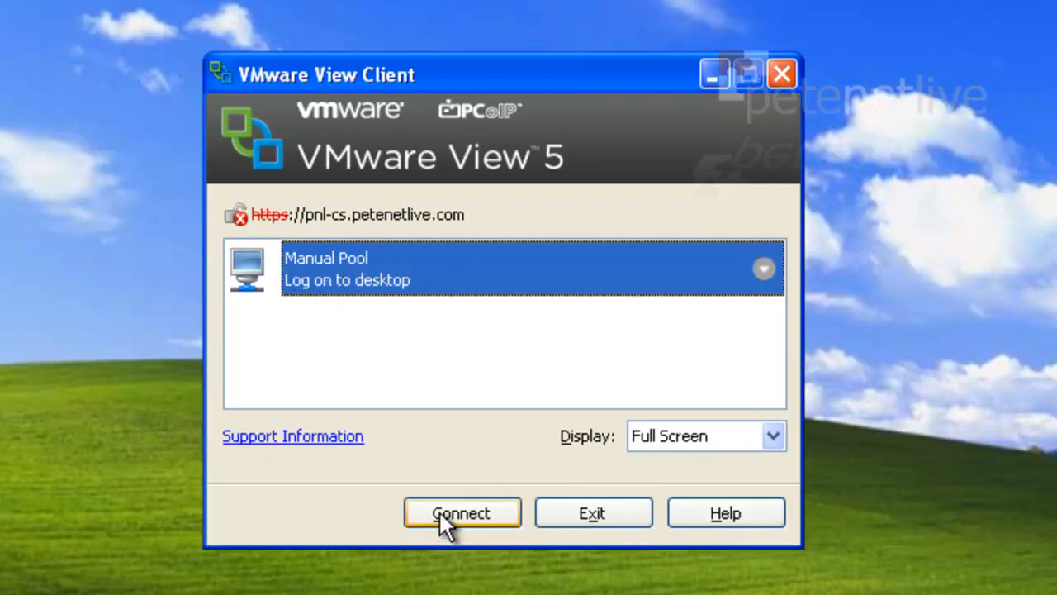
# Step: Connect to the Manual Pool desktop with Full Screen display
pyautogui.click(462, 512)
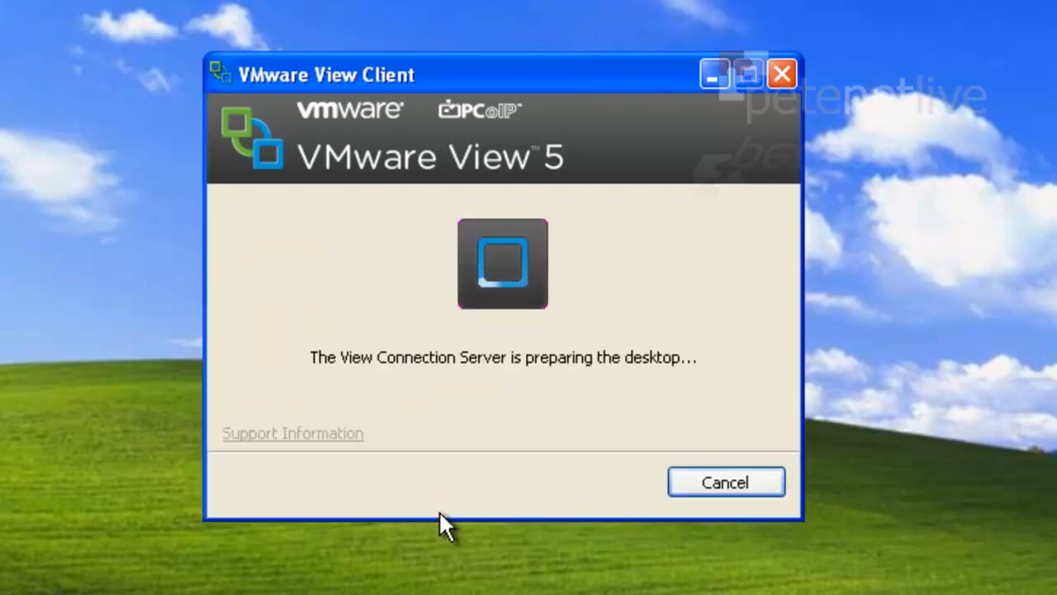
pyautogui.moveTo(476, 240)
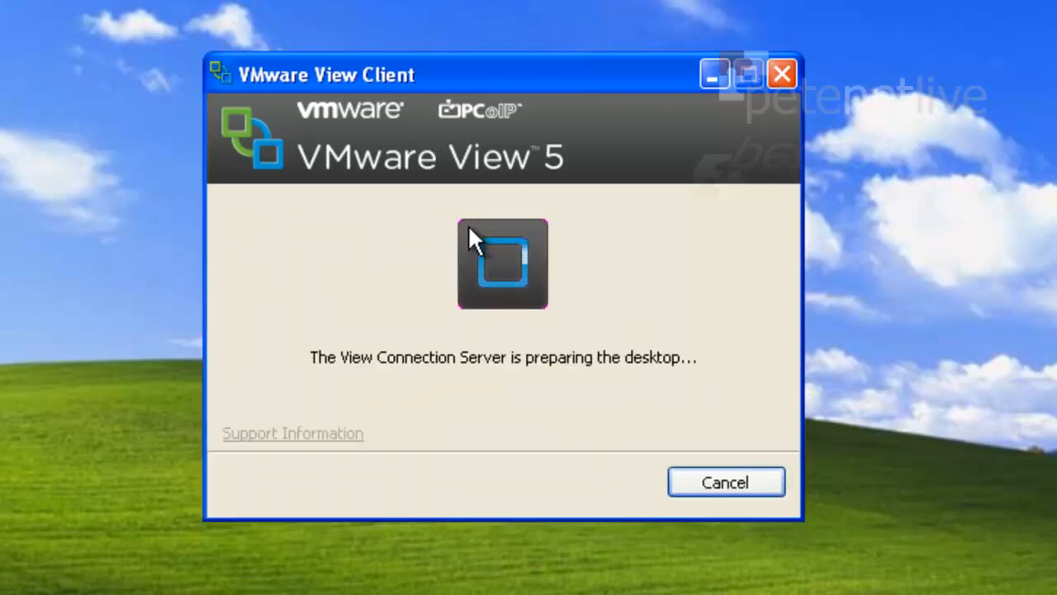
pyautogui.moveTo(456, 433)
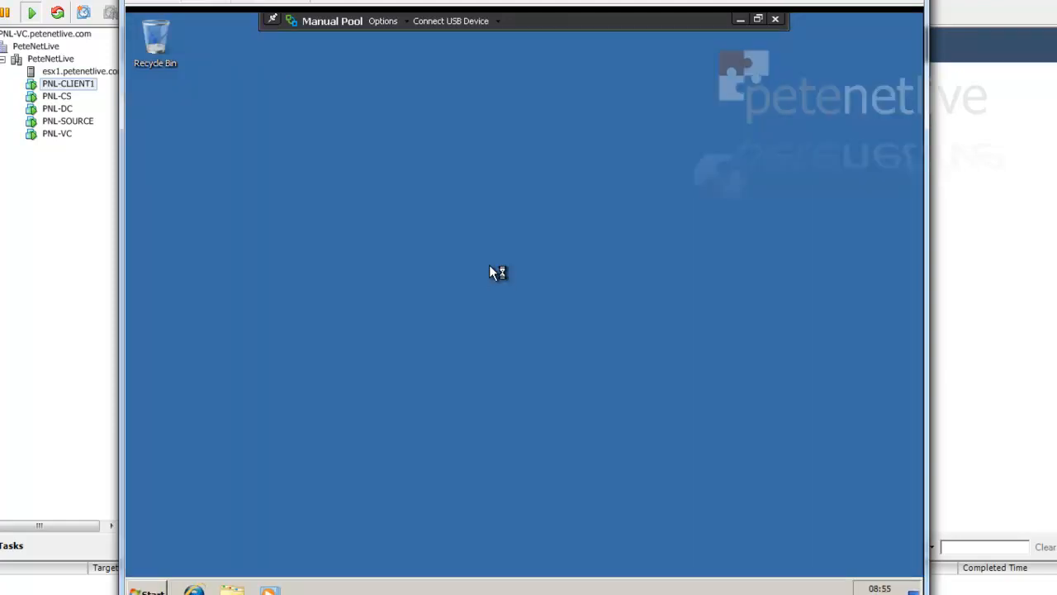
pyautogui.moveTo(235, 403)
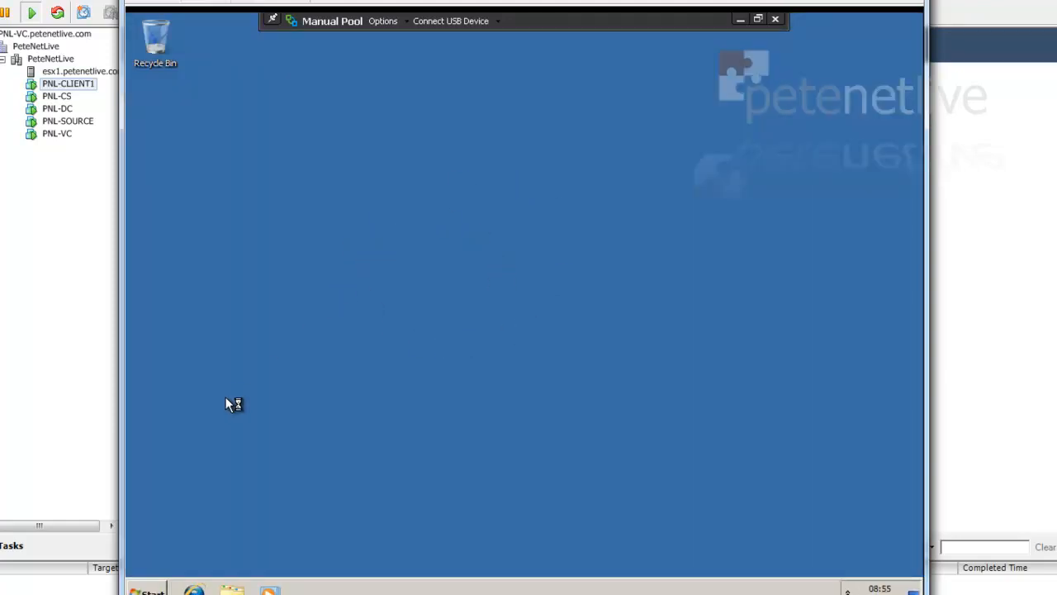
# Step: Run winver from Start to confirm Windows 7 Professional SP1, then dismiss About Windows
pyautogui.click(46, 562)
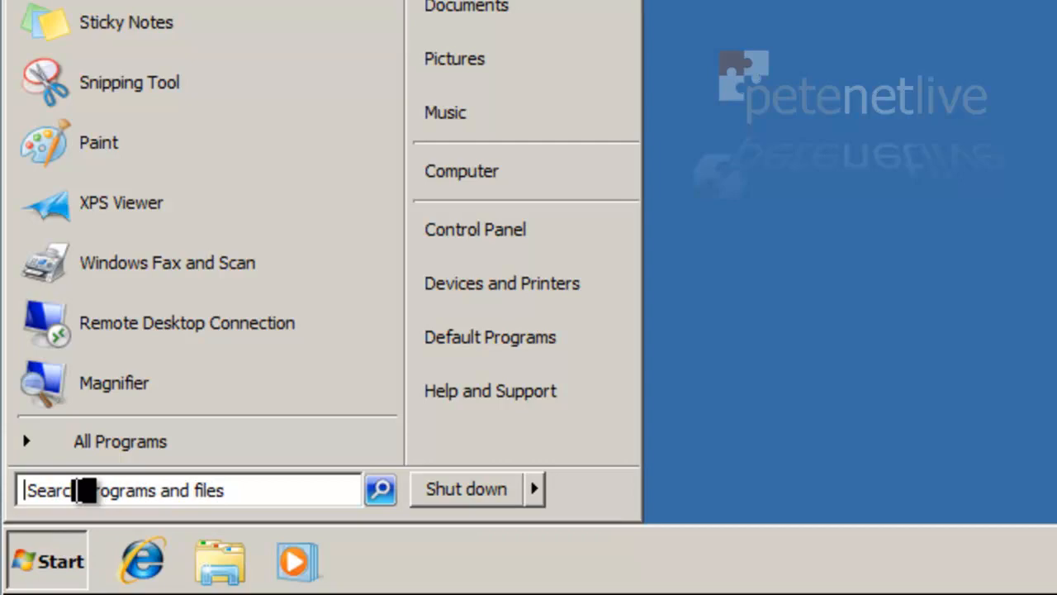
pyautogui.write('winver')
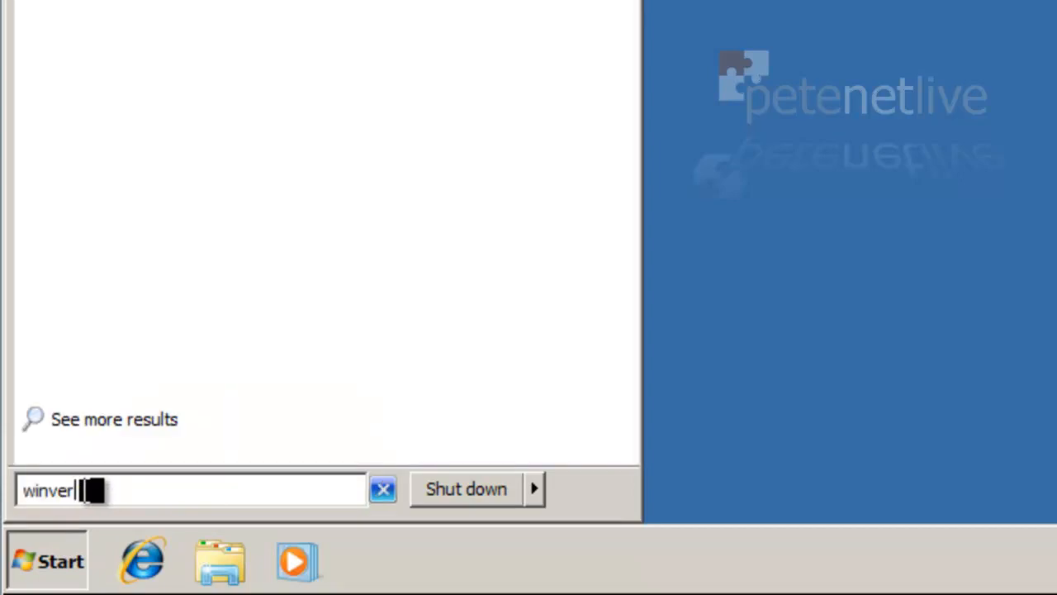
pyautogui.press('Return')
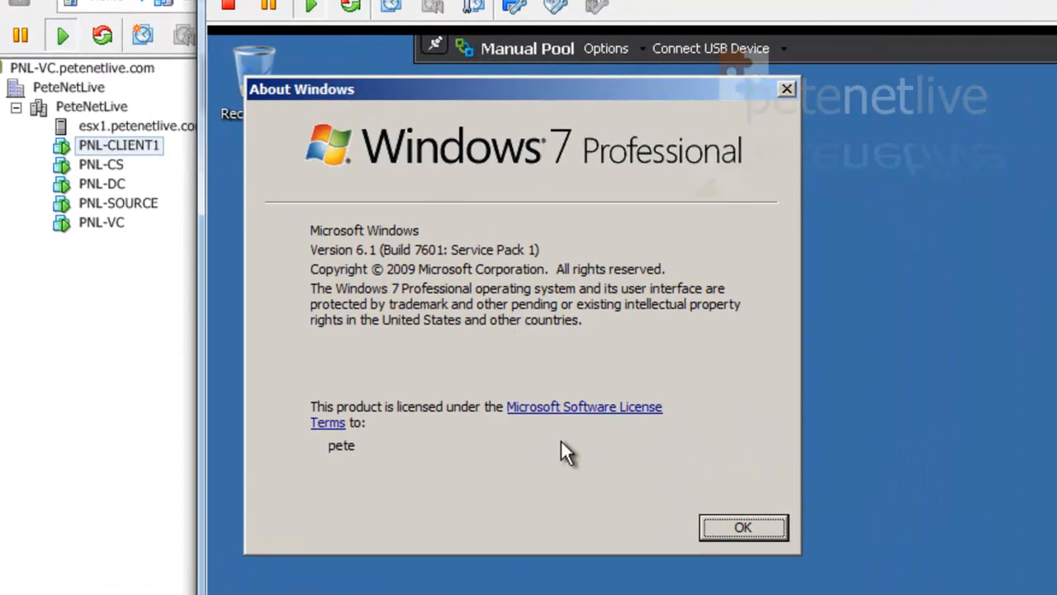
pyautogui.click(743, 527)
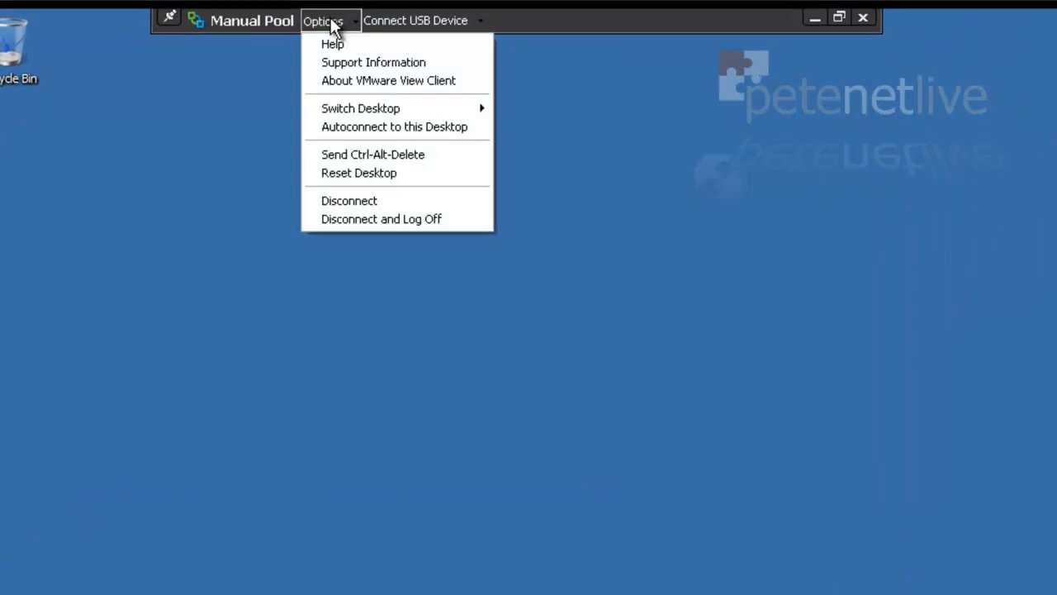
pyautogui.moveTo(389, 80)
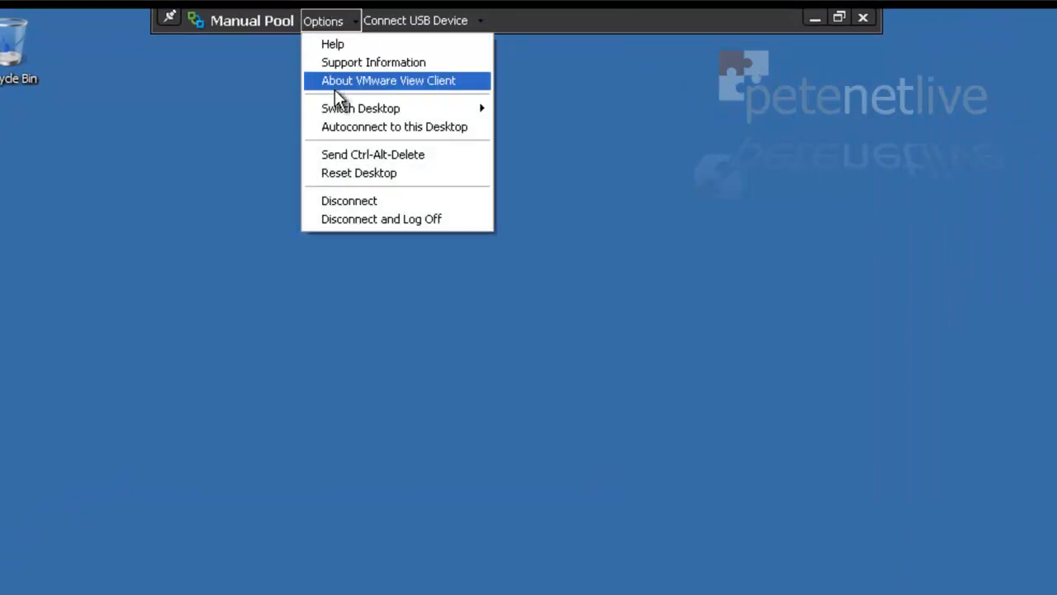
pyautogui.moveTo(360, 109)
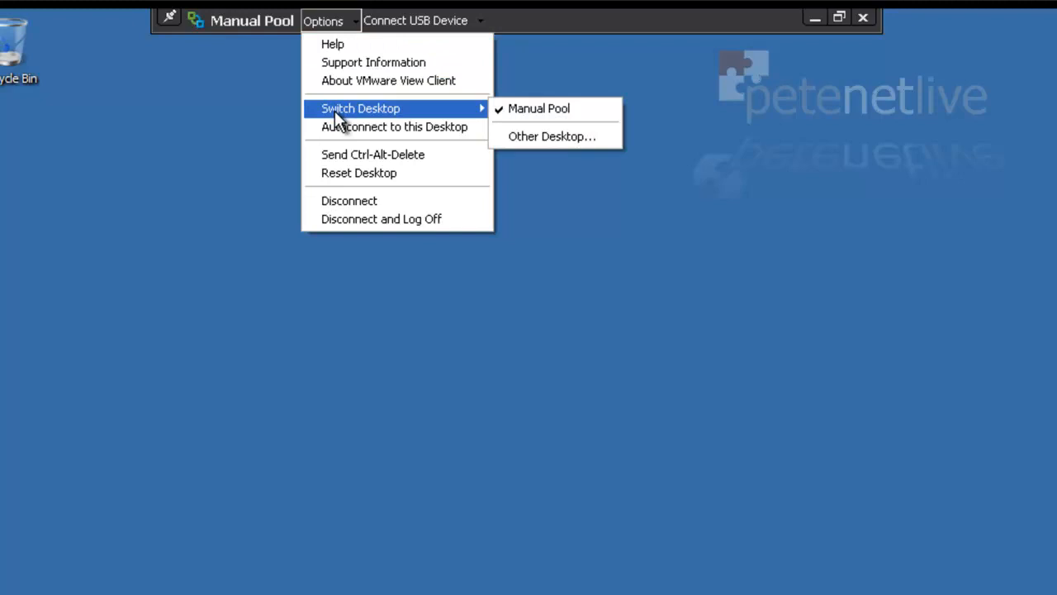
pyautogui.moveTo(358, 173)
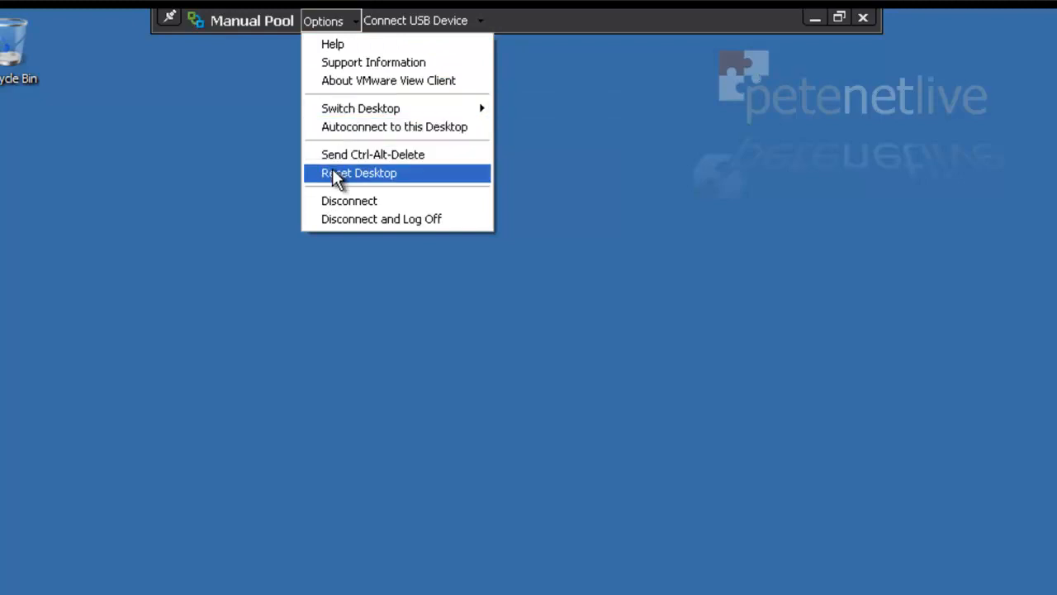
pyautogui.moveTo(349, 202)
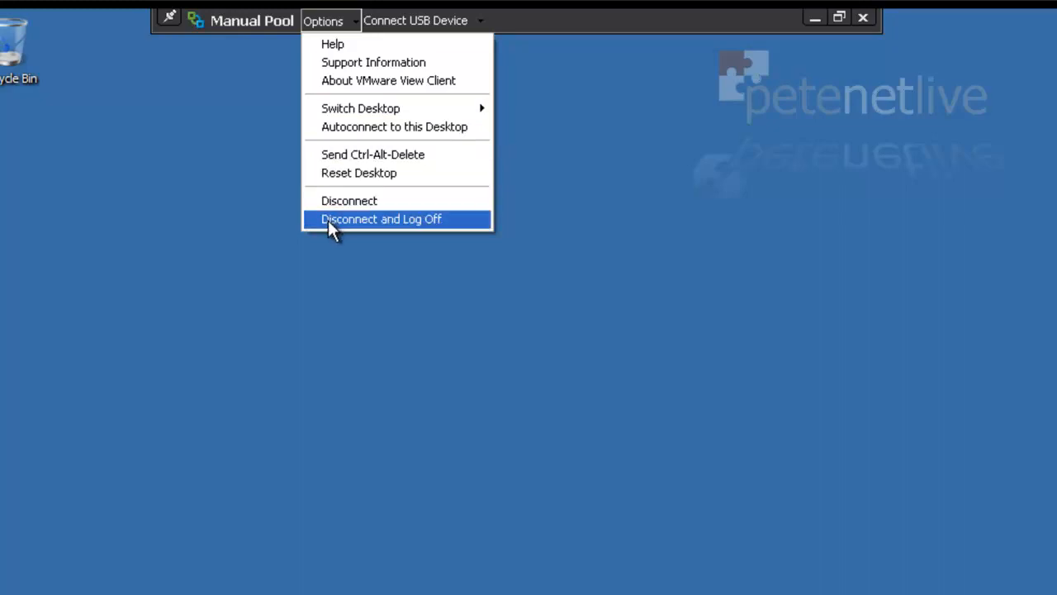
pyautogui.moveTo(423, 29)
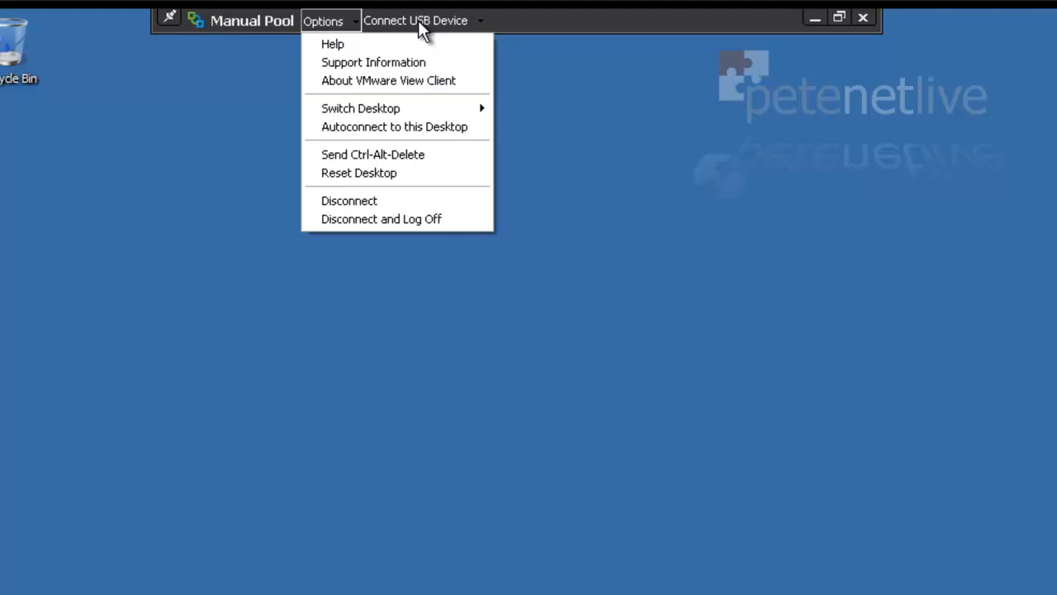
pyautogui.click(416, 20)
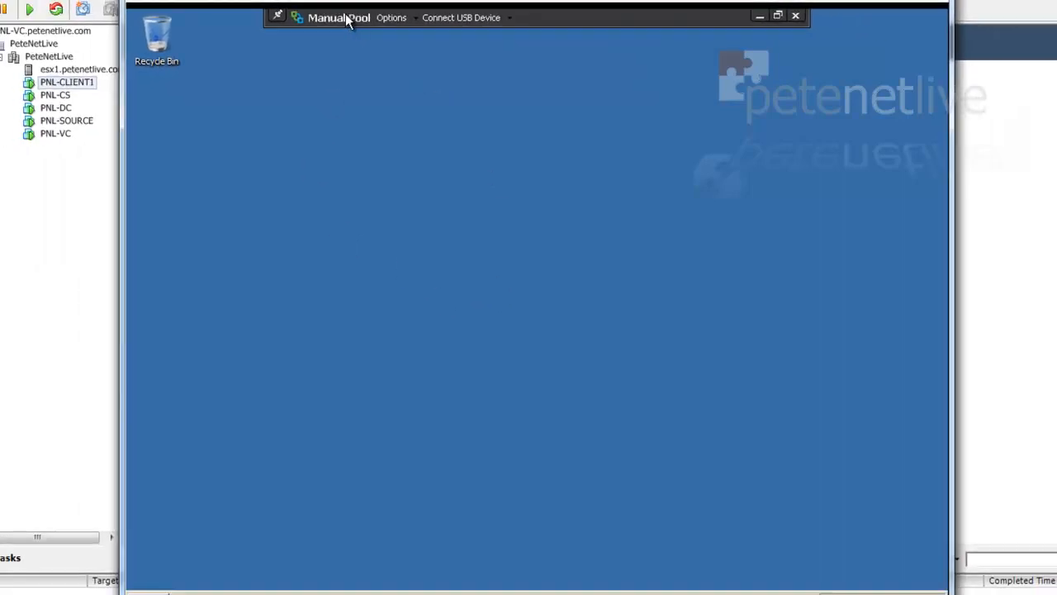
# Step: Choose Disconnect and Log Off from Options and confirm with Yes
pyautogui.click(392, 16)
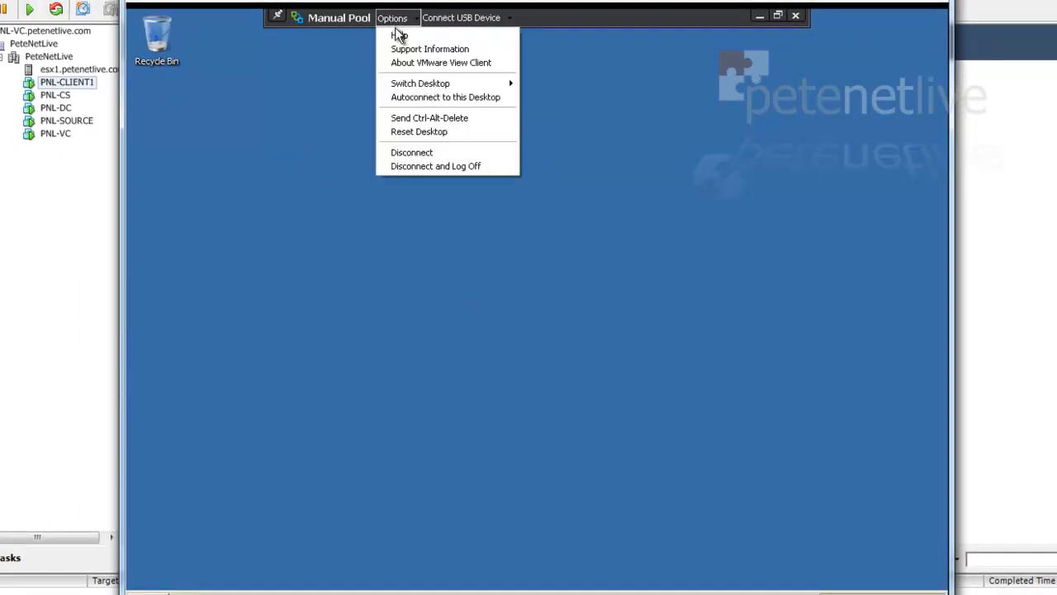
pyautogui.click(436, 165)
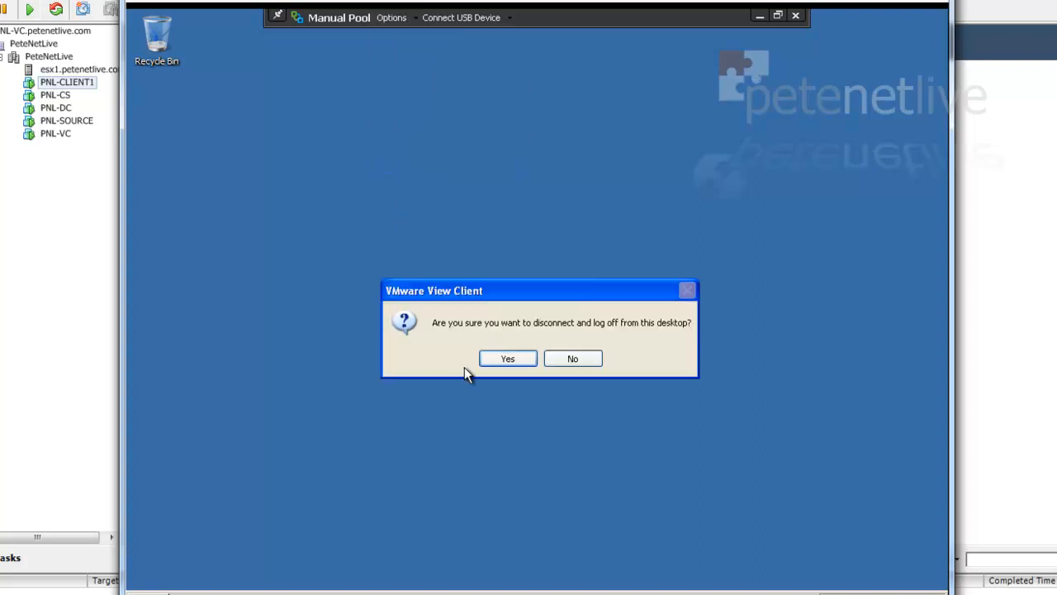
pyautogui.click(507, 357)
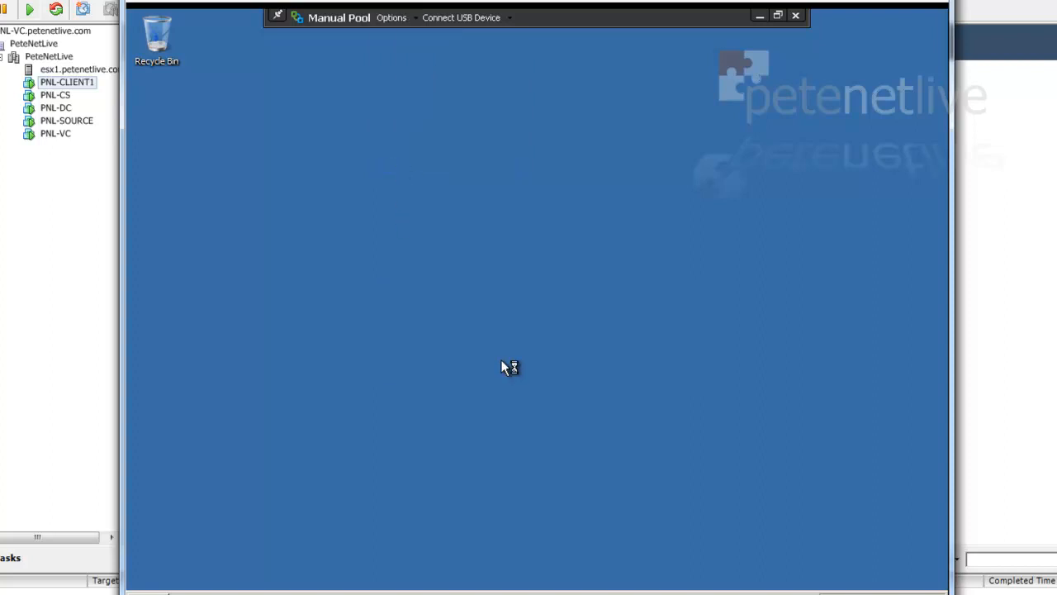